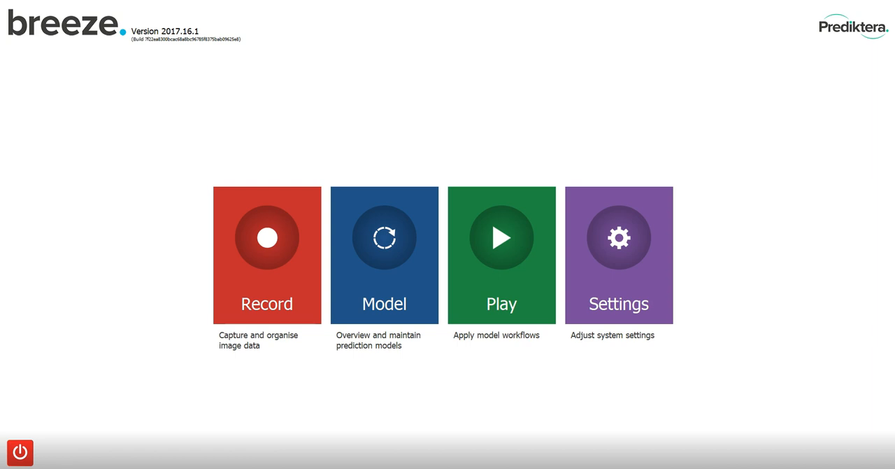
{"action": "mouse_move", "coordinate": [761, 380]}
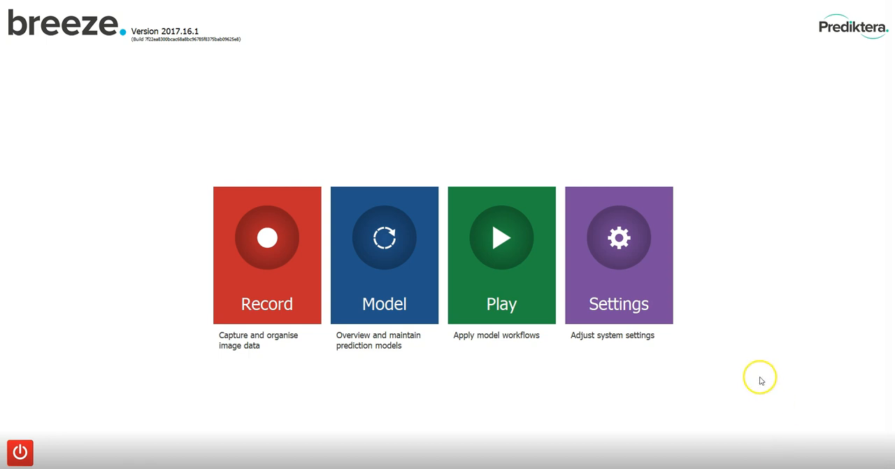
{"action": "mouse_move", "coordinate": [266, 304]}
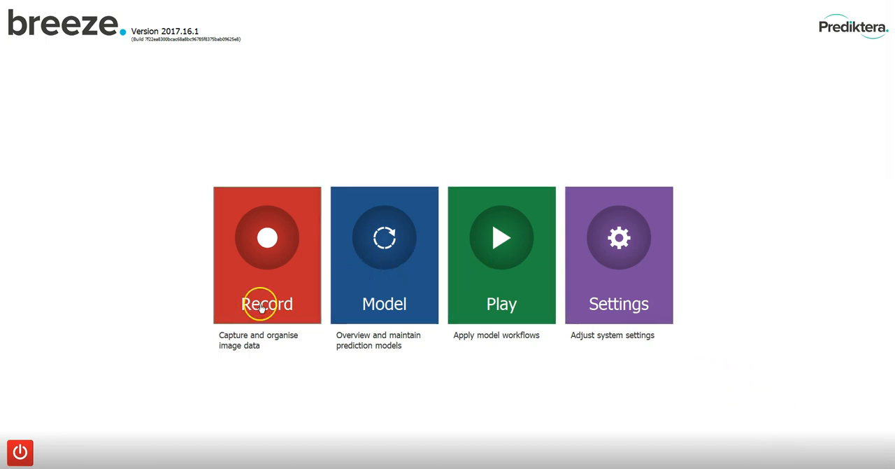
{"action": "mouse_move", "coordinate": [574, 291]}
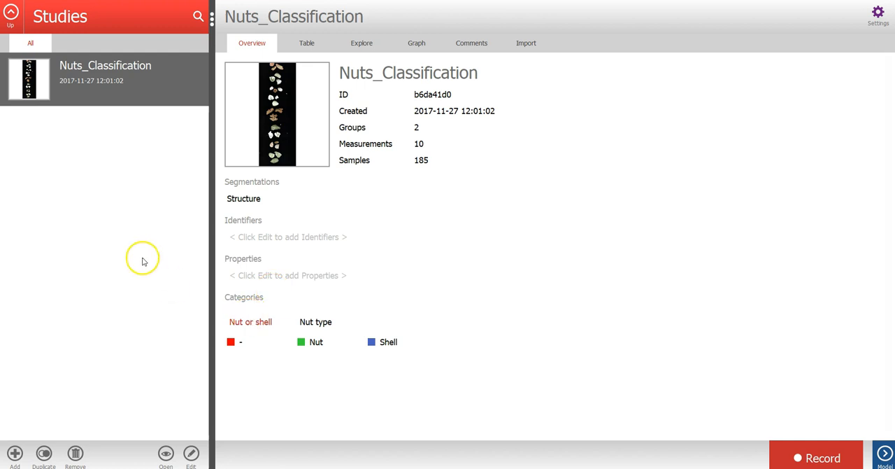
{"action": "mouse_move", "coordinate": [218, 168]}
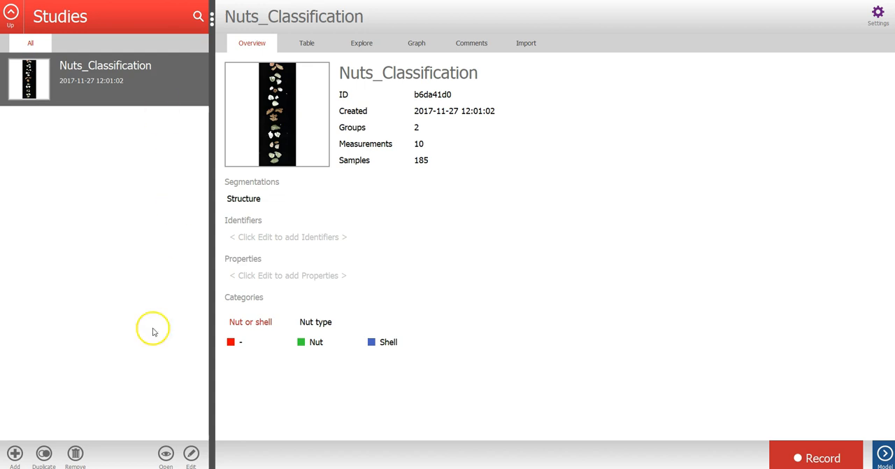
Add a new study built from the Powder Quantification tutorial data and confirm with OK
{"action": "left_click", "coordinate": [14, 453]}
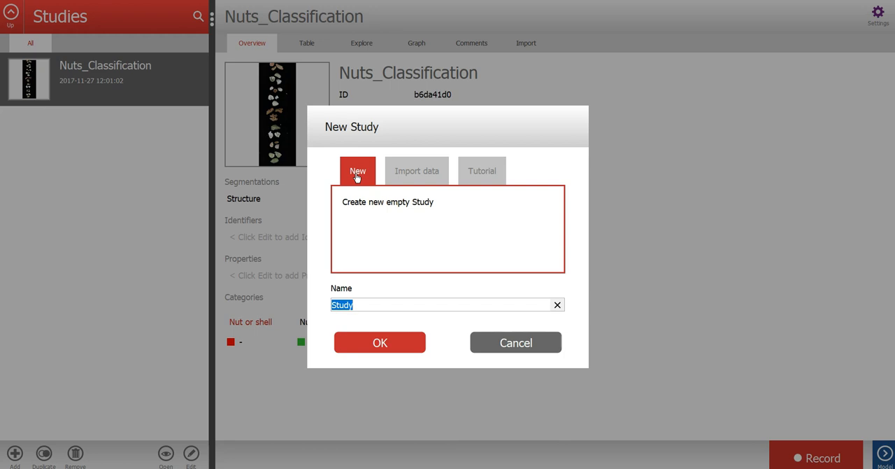
{"action": "left_click", "coordinate": [417, 171]}
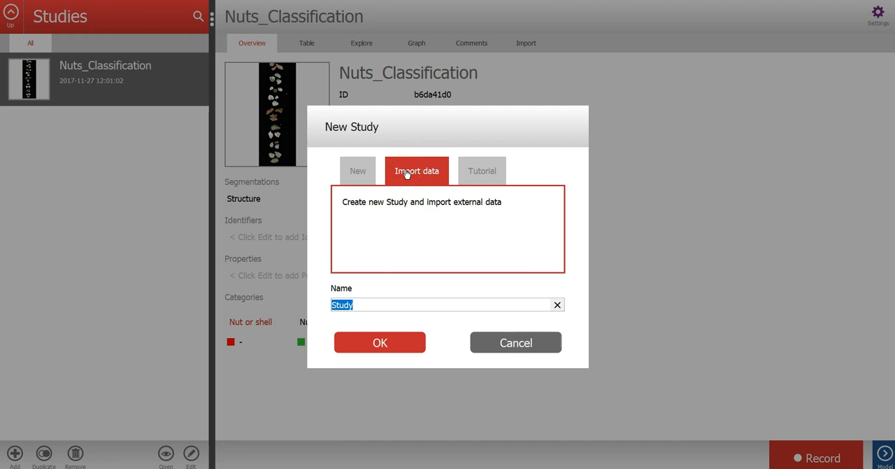
{"action": "mouse_move", "coordinate": [506, 171]}
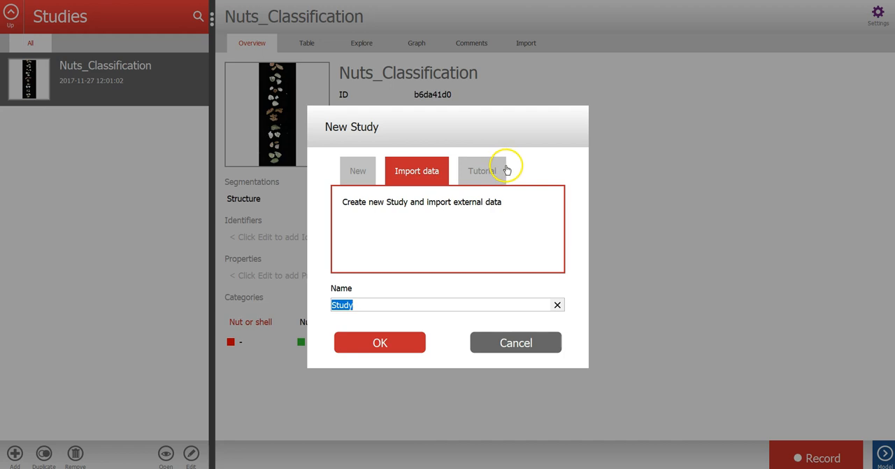
{"action": "left_click", "coordinate": [481, 170]}
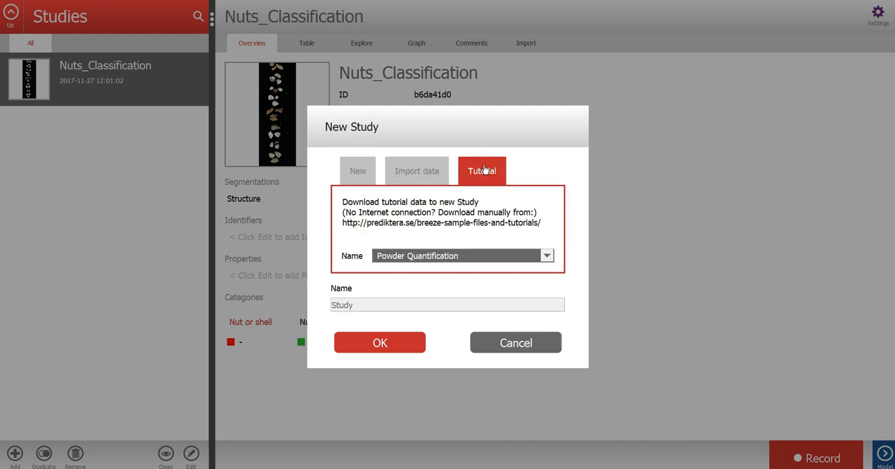
{"action": "left_click", "coordinate": [380, 341]}
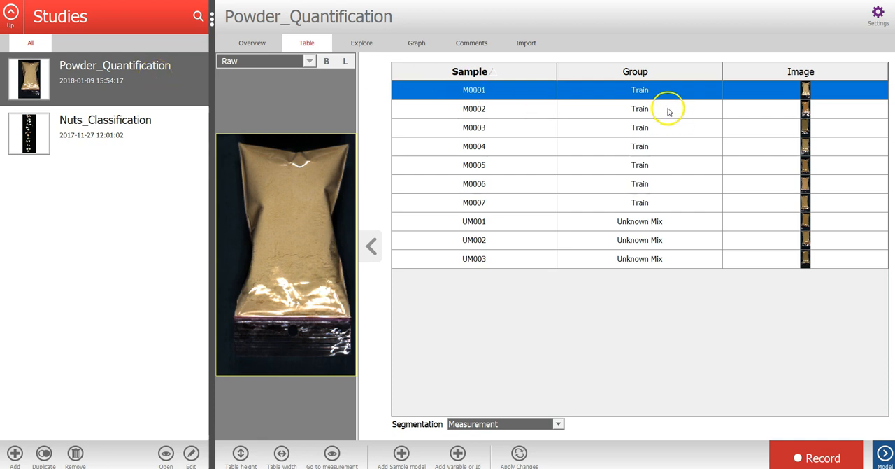
Preview the bag images of Train samples M0004, M0006 and M0007 in the sample table
{"action": "left_click", "coordinate": [474, 146]}
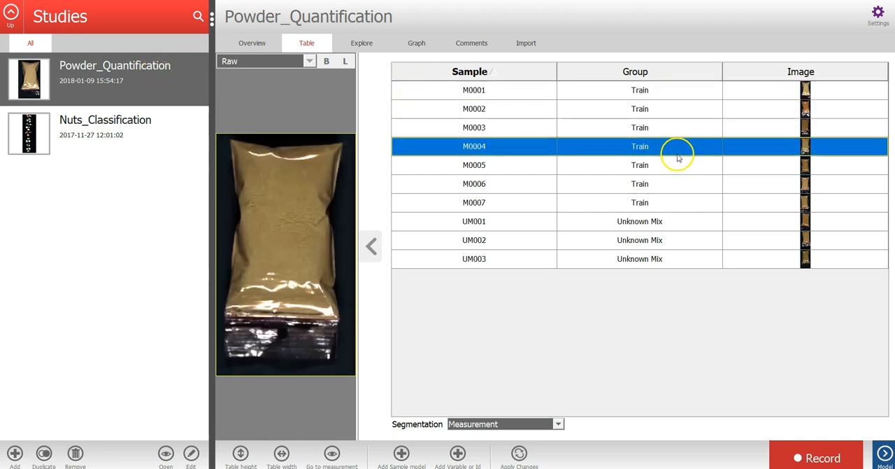
{"action": "left_click", "coordinate": [474, 183]}
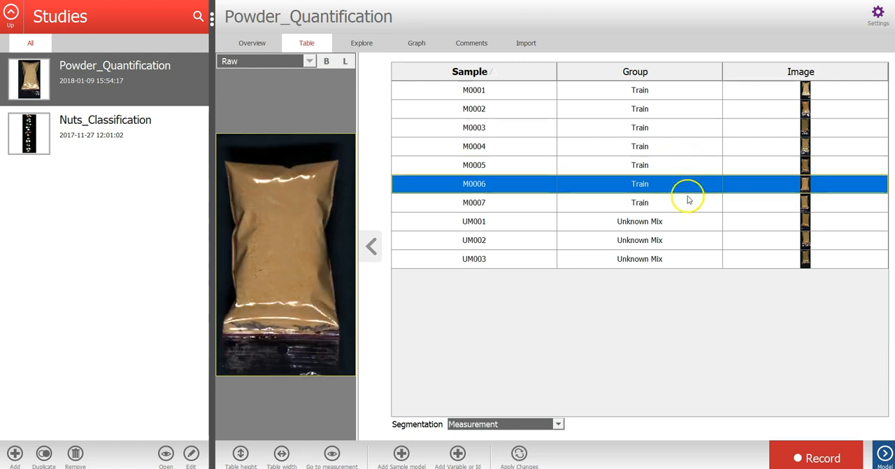
{"action": "left_click", "coordinate": [475, 202]}
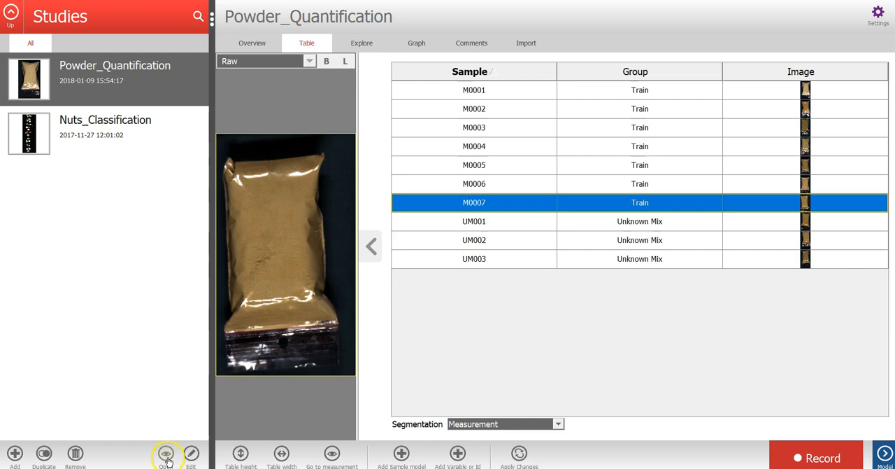
Open the study's groups, view the Unknown Mix group overview, then the Train group's measurements
{"action": "left_click", "coordinate": [162, 453]}
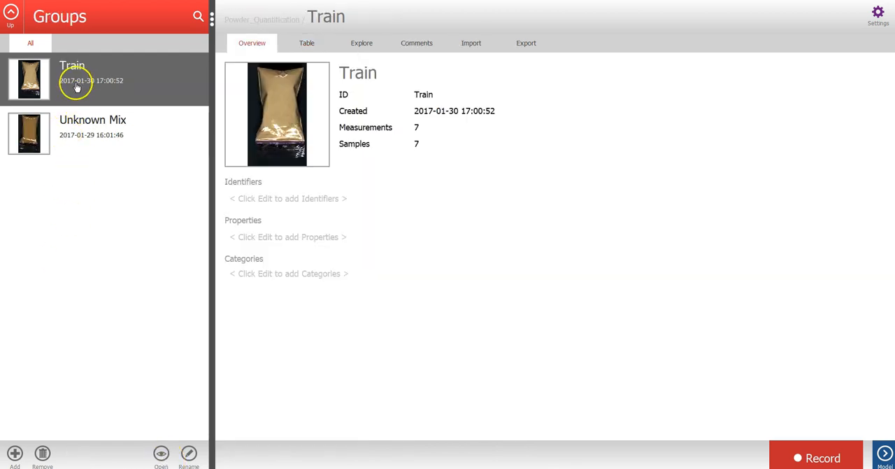
{"action": "mouse_move", "coordinate": [408, 124]}
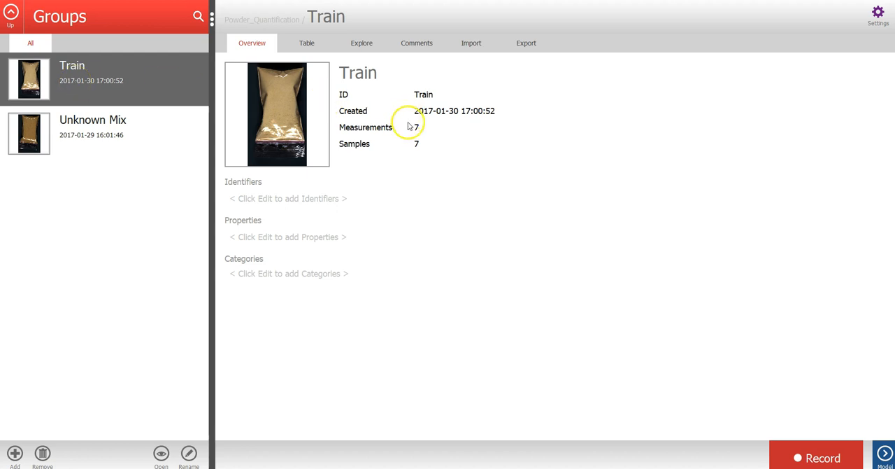
{"action": "mouse_move", "coordinate": [47, 141]}
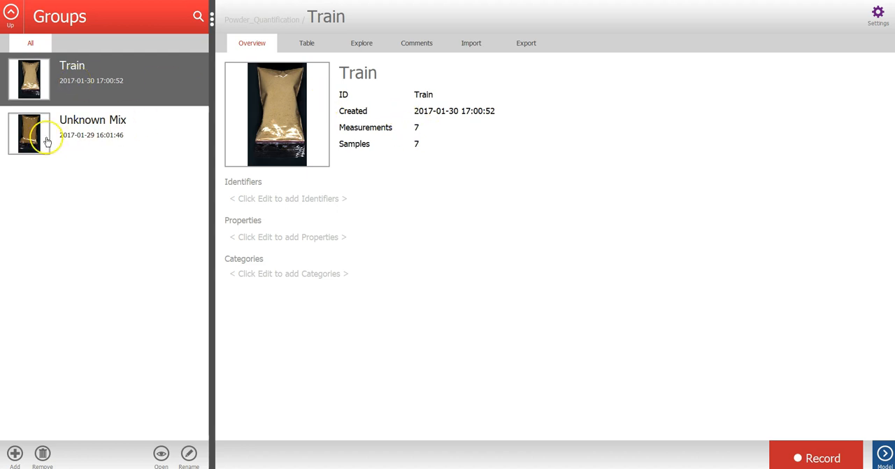
{"action": "left_click", "coordinate": [92, 133]}
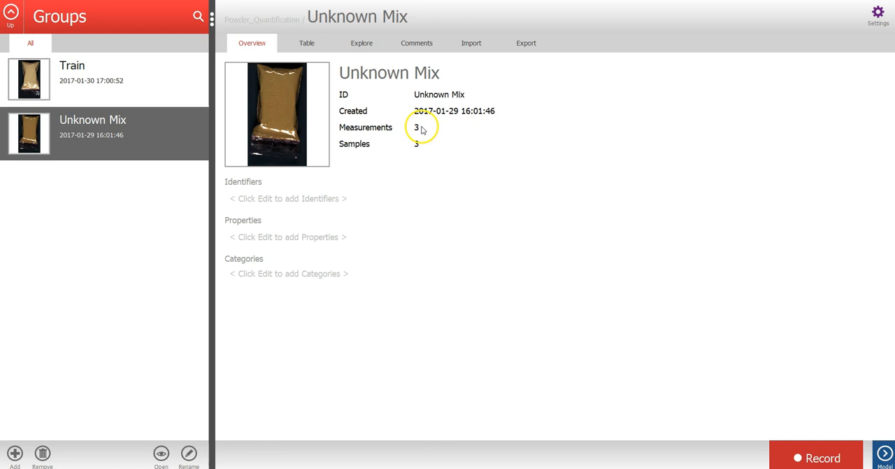
{"action": "mouse_move", "coordinate": [421, 156]}
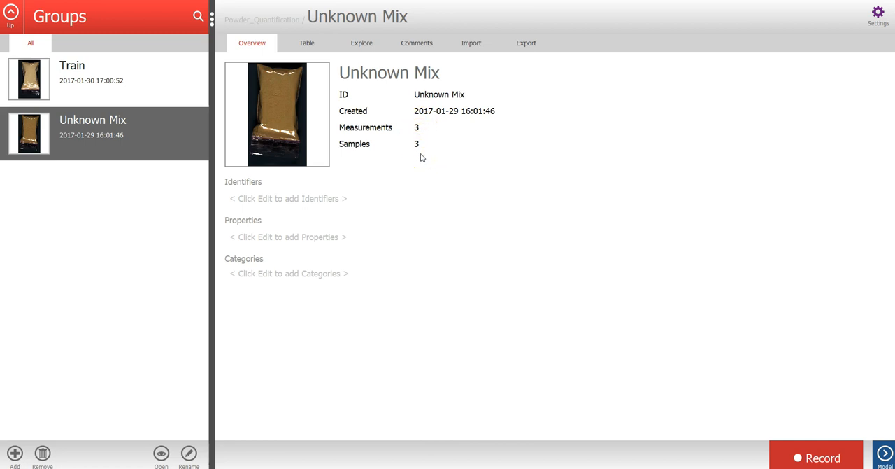
{"action": "left_click", "coordinate": [72, 64]}
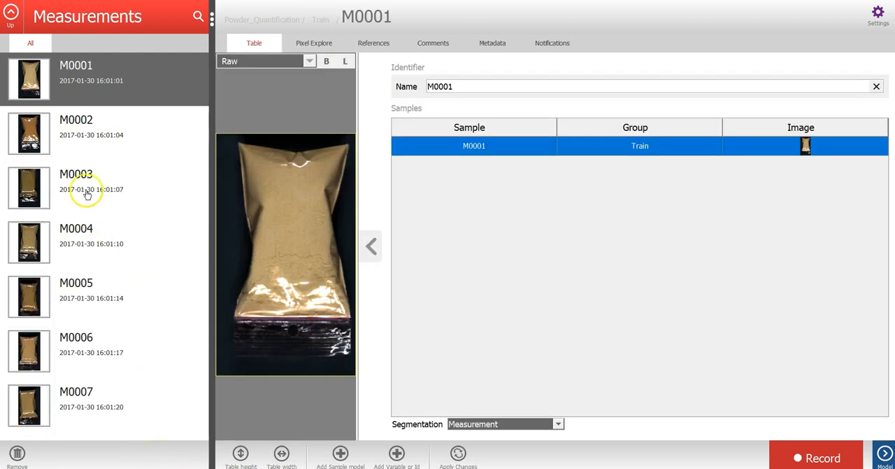
Step through Train measurements M0002, M0003, M0004, M0006 and M0007, returning to M0001
{"action": "left_click", "coordinate": [75, 133]}
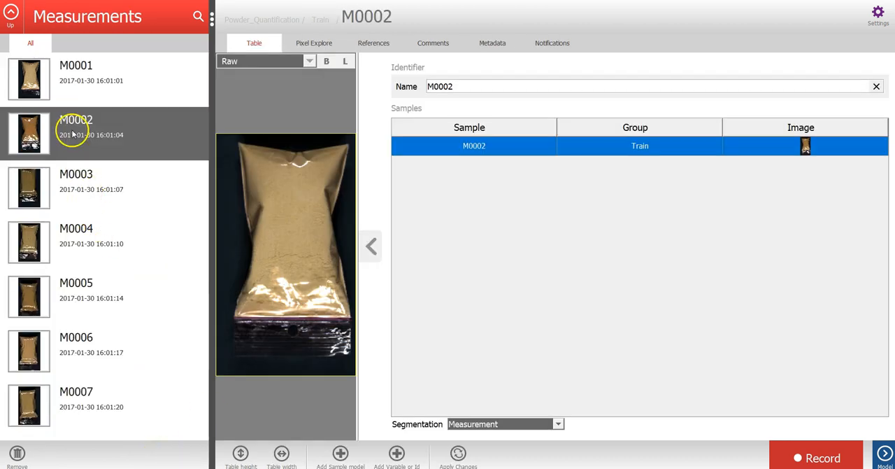
{"action": "left_click", "coordinate": [75, 187]}
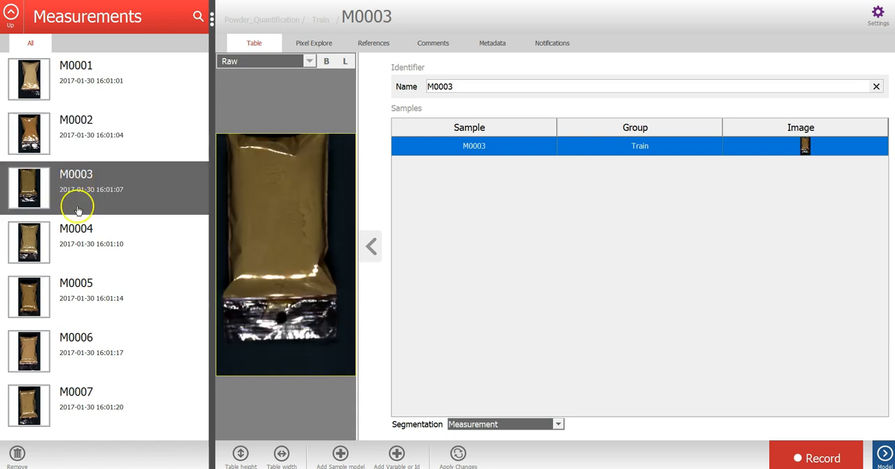
{"action": "left_click", "coordinate": [76, 242]}
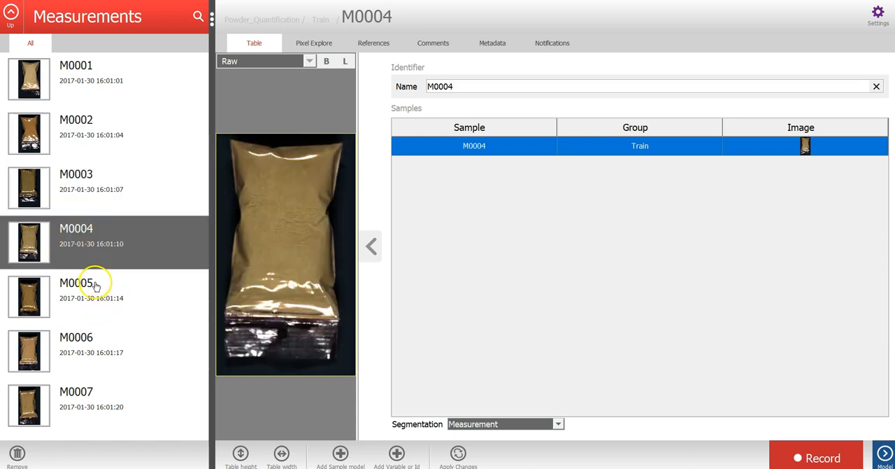
{"action": "left_click", "coordinate": [75, 343]}
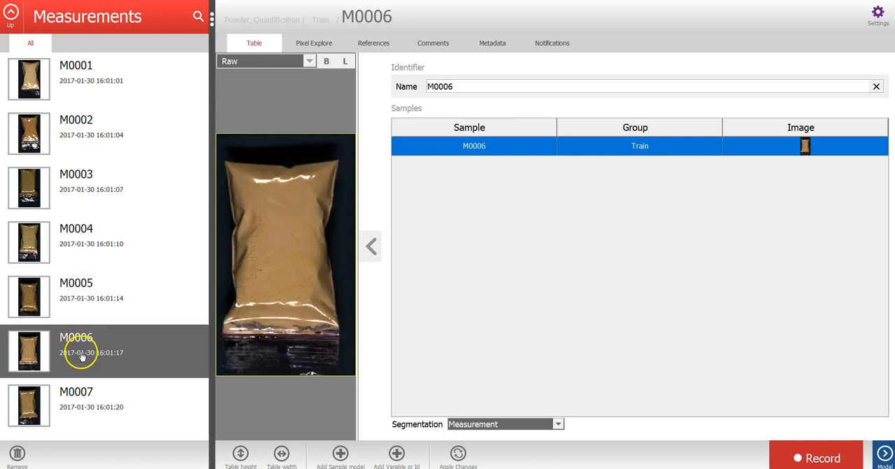
{"action": "left_click", "coordinate": [75, 399]}
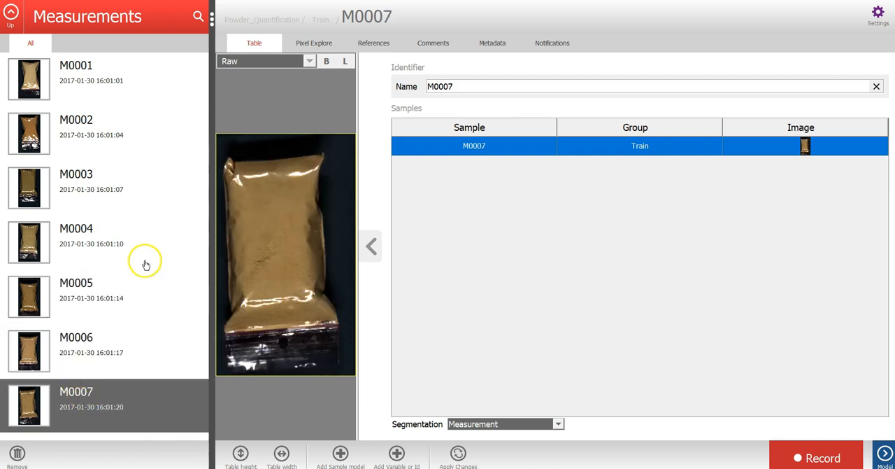
{"action": "left_click", "coordinate": [76, 75]}
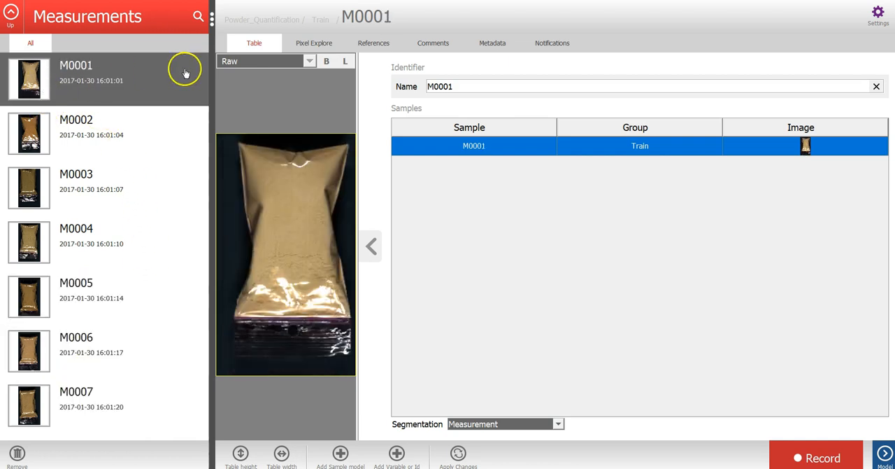
In Pixel Explore for M0001, compare spectra of right-edge and interior scatter points with bag image pixels
{"action": "left_click", "coordinate": [313, 42]}
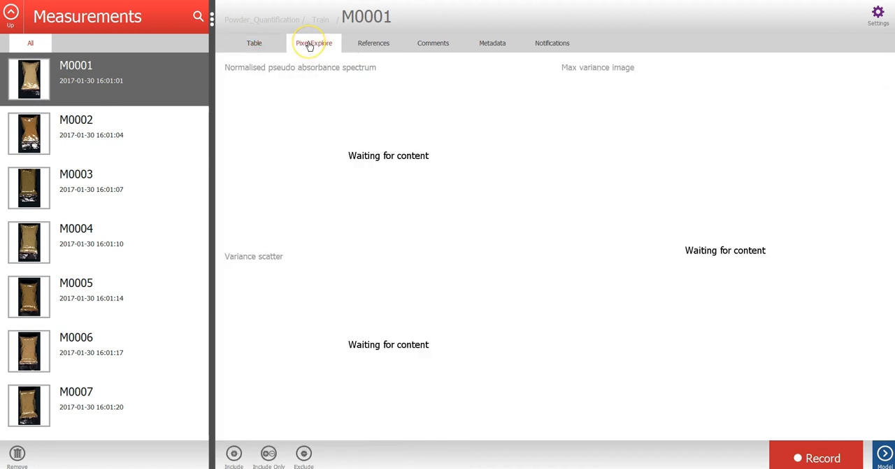
{"action": "left_click", "coordinate": [314, 42]}
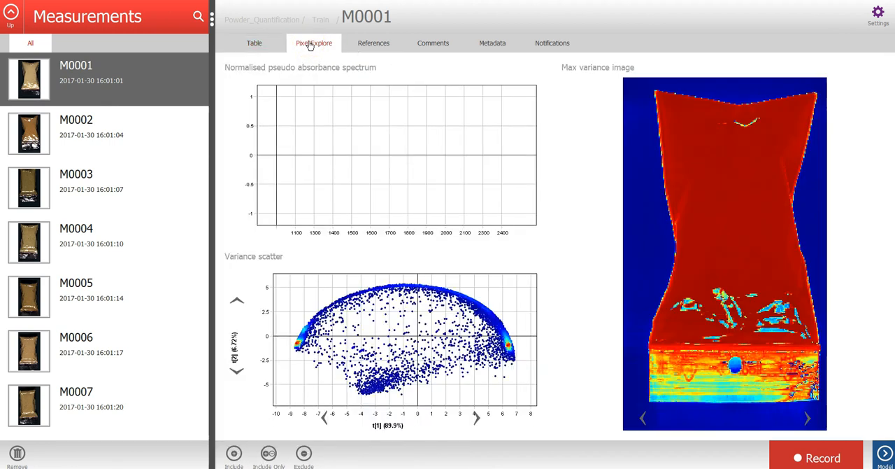
{"action": "left_click", "coordinate": [744, 232]}
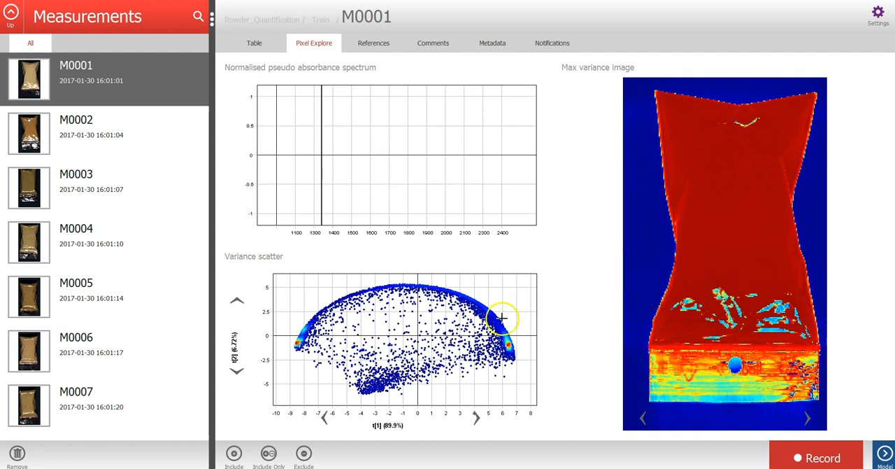
{"action": "left_click", "coordinate": [518, 348]}
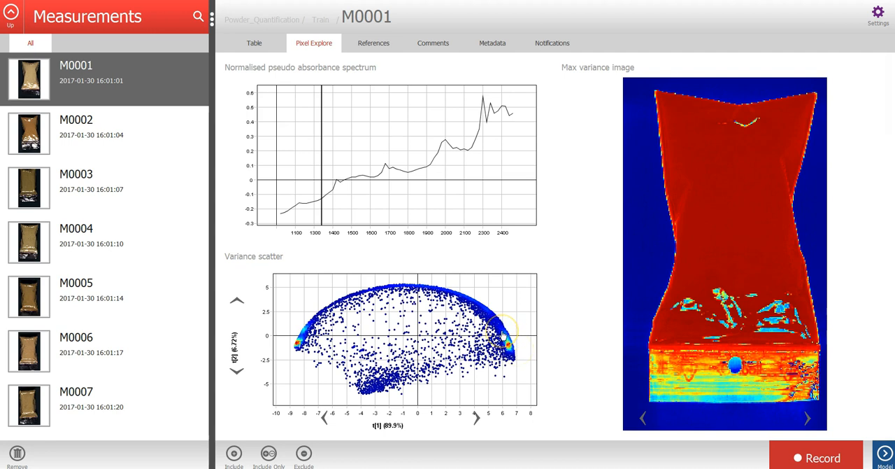
{"action": "left_click", "coordinate": [503, 343]}
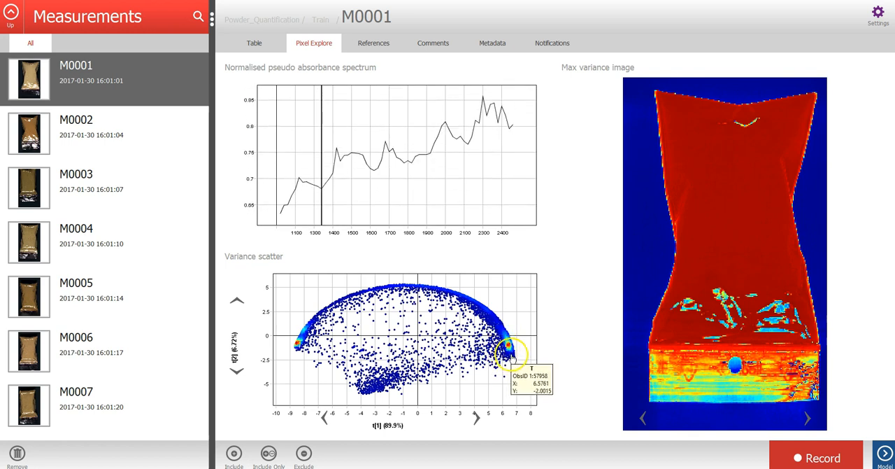
{"action": "left_click", "coordinate": [511, 357]}
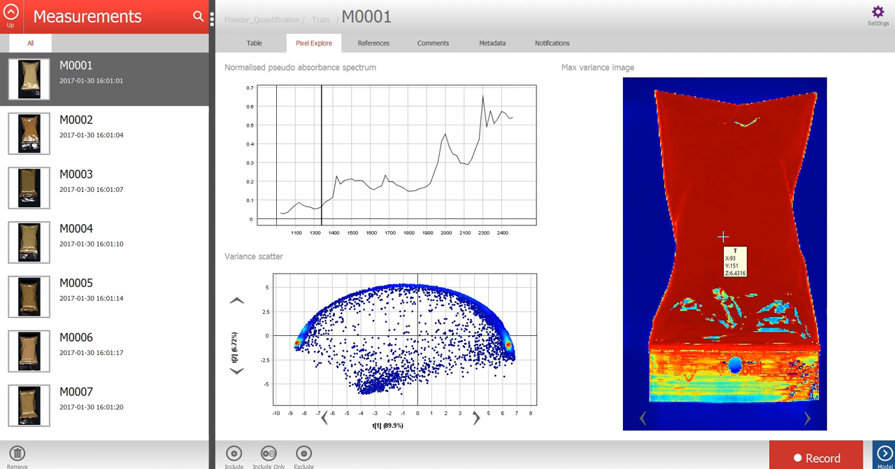
{"action": "left_click", "coordinate": [498, 342]}
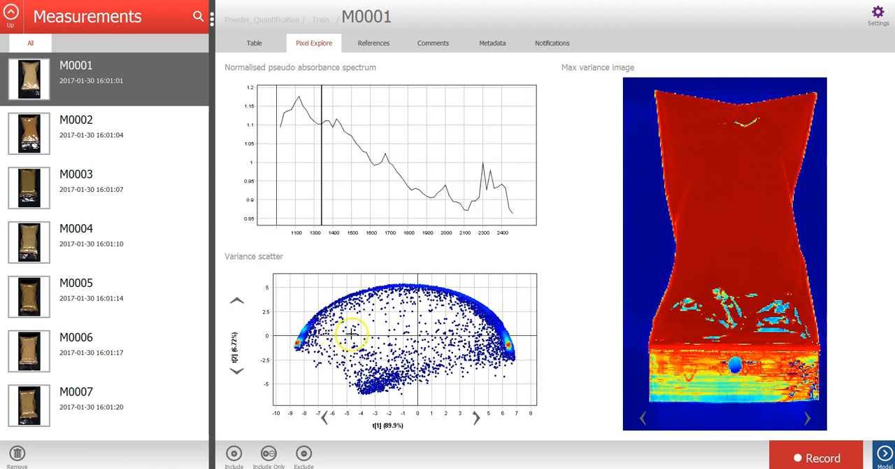
{"action": "left_click", "coordinate": [500, 343]}
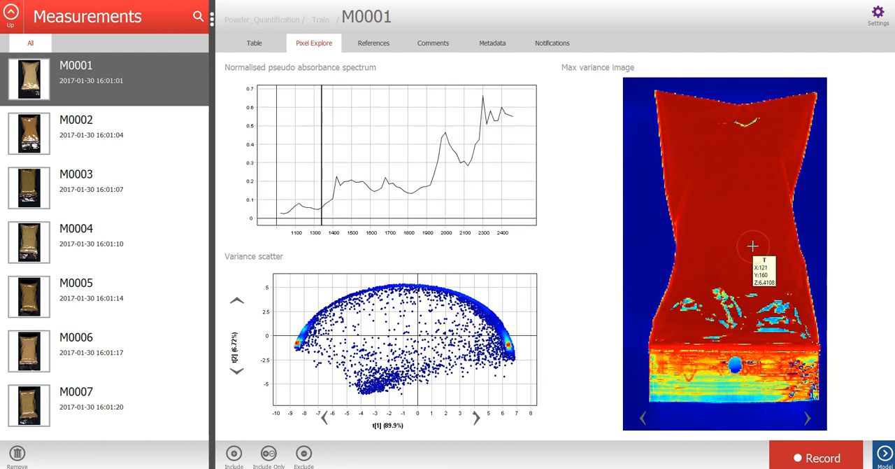
{"action": "mouse_move", "coordinate": [744, 247]}
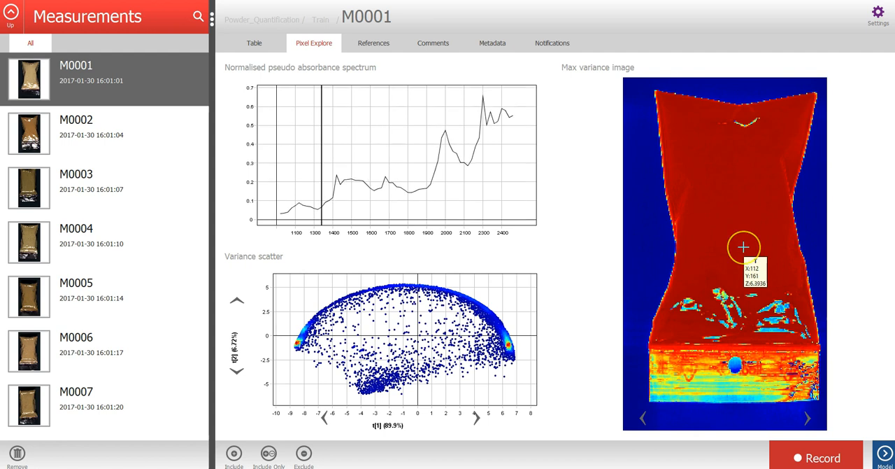
{"action": "mouse_move", "coordinate": [744, 246]}
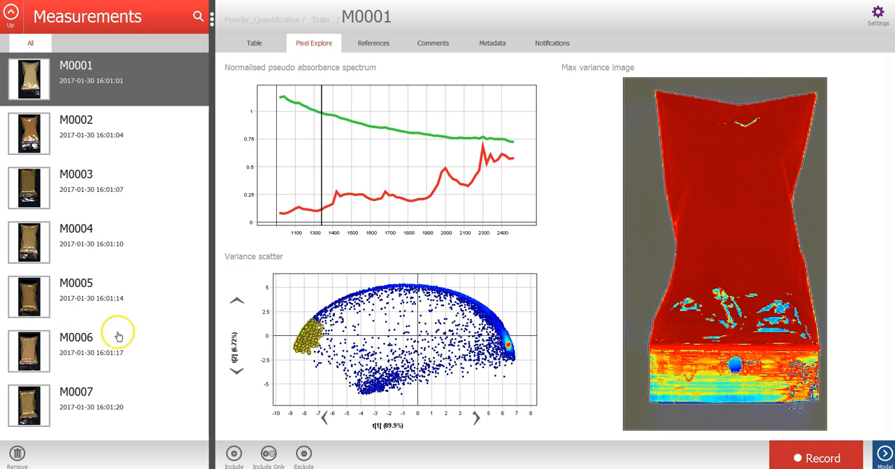
{"action": "left_click", "coordinate": [11, 12]}
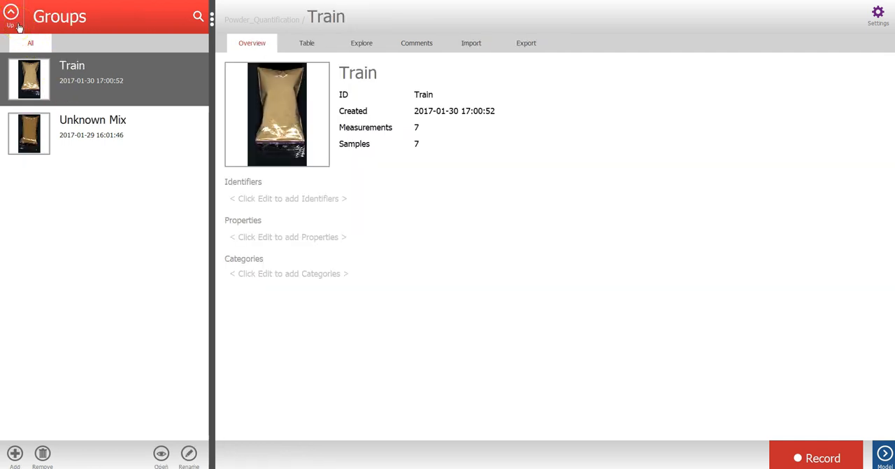
Go up to the Powder_Quantification study level and show its import options
{"action": "left_click", "coordinate": [11, 12]}
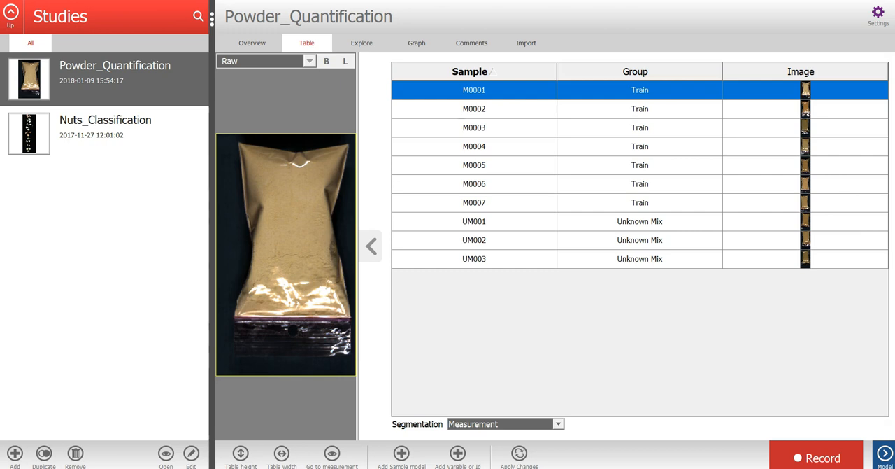
{"action": "mouse_move", "coordinate": [607, 44]}
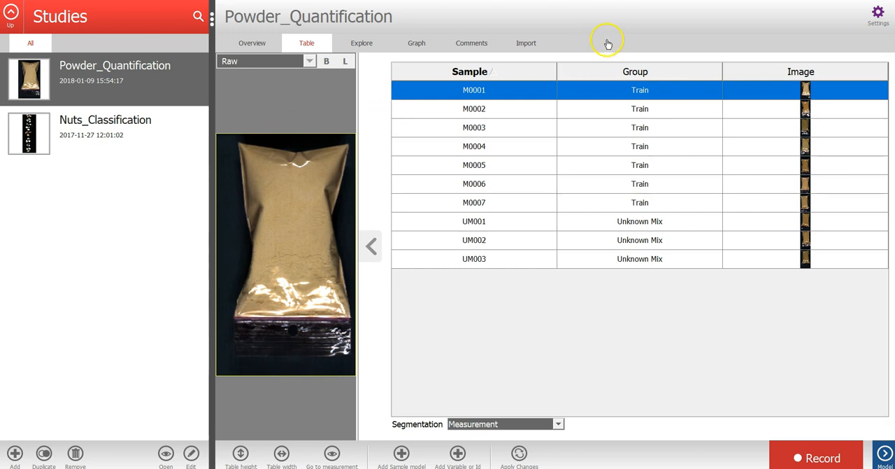
{"action": "left_click", "coordinate": [526, 42]}
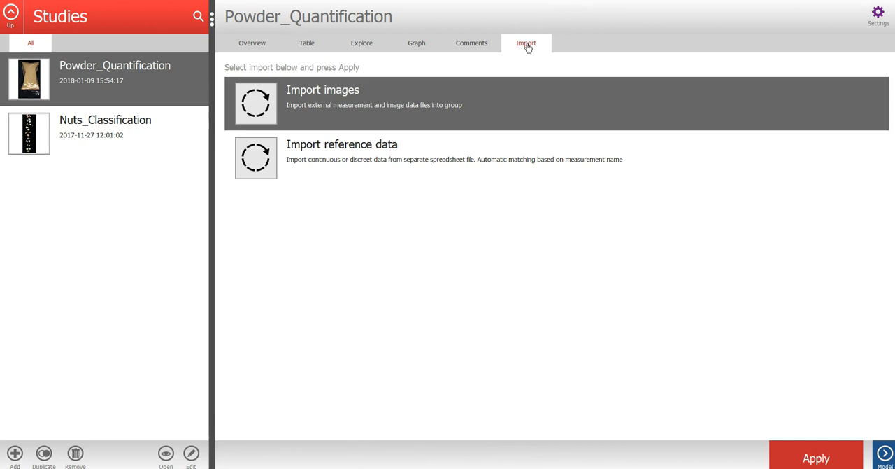
Import reference data from Powder_Quantification_Train.csv and advance to the import settings
{"action": "left_click", "coordinate": [363, 151]}
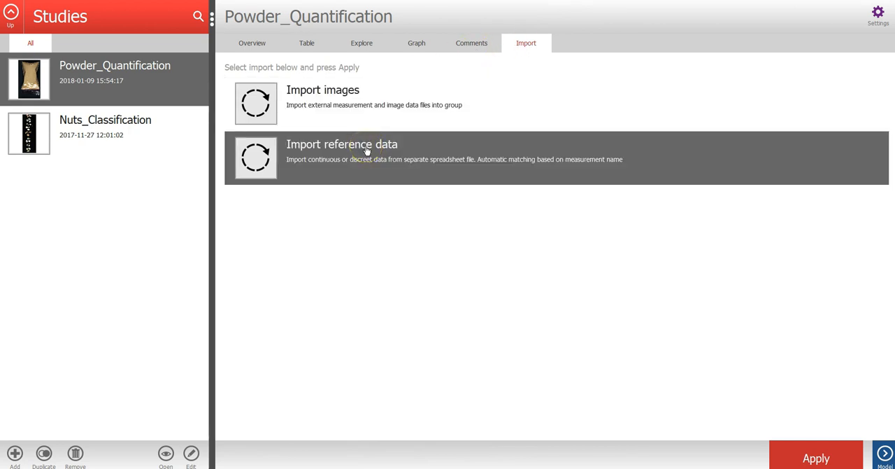
{"action": "left_click", "coordinate": [815, 457]}
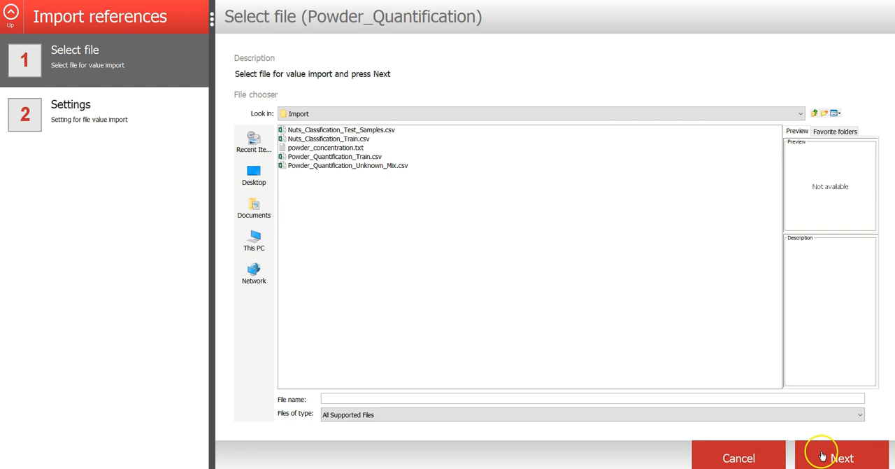
{"action": "mouse_move", "coordinate": [314, 156]}
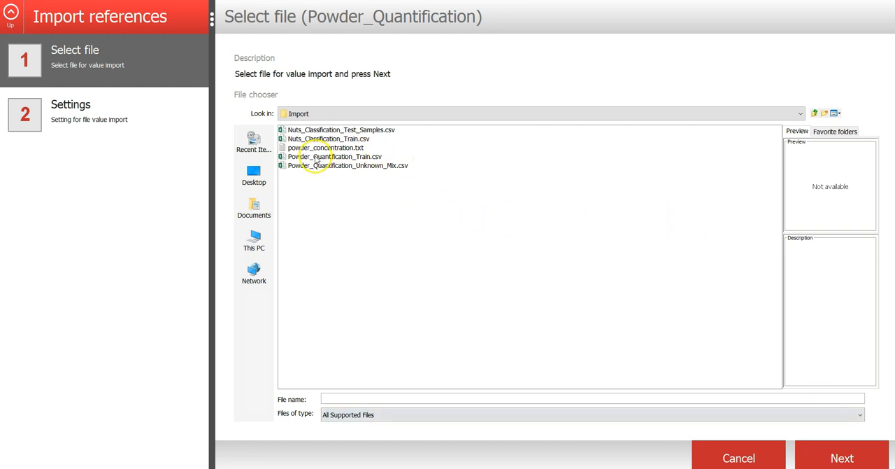
{"action": "left_click", "coordinate": [335, 157]}
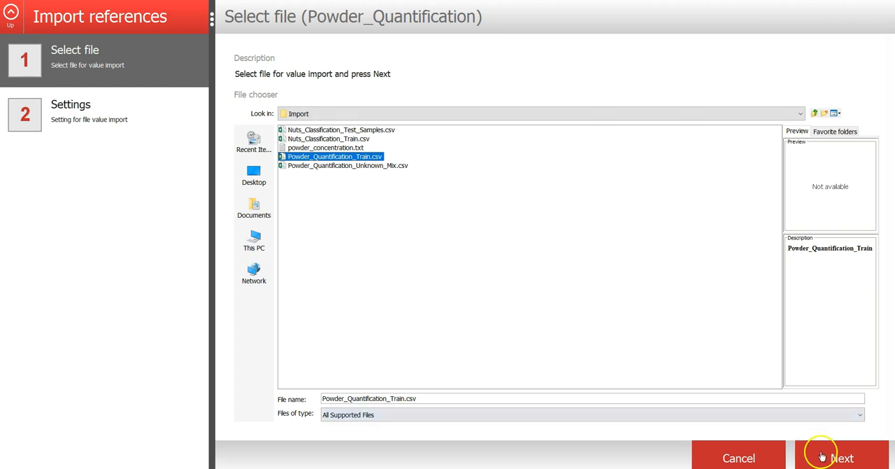
{"action": "left_click", "coordinate": [842, 457]}
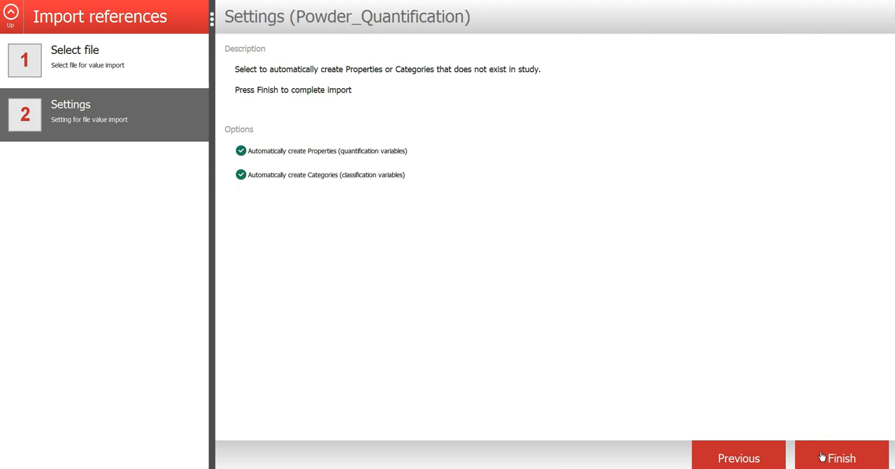
Finish the import so Train samples gain Baking soda, Vanilla and Potato starch values
{"action": "left_click", "coordinate": [842, 457]}
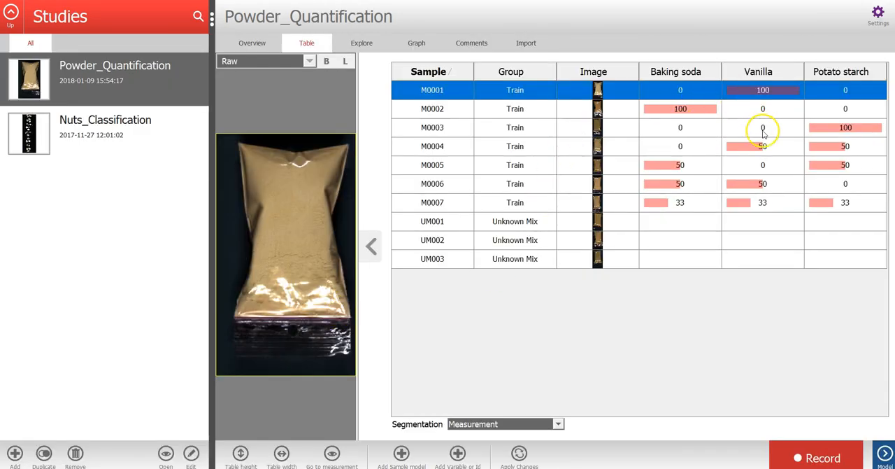
{"action": "mouse_move", "coordinate": [789, 111]}
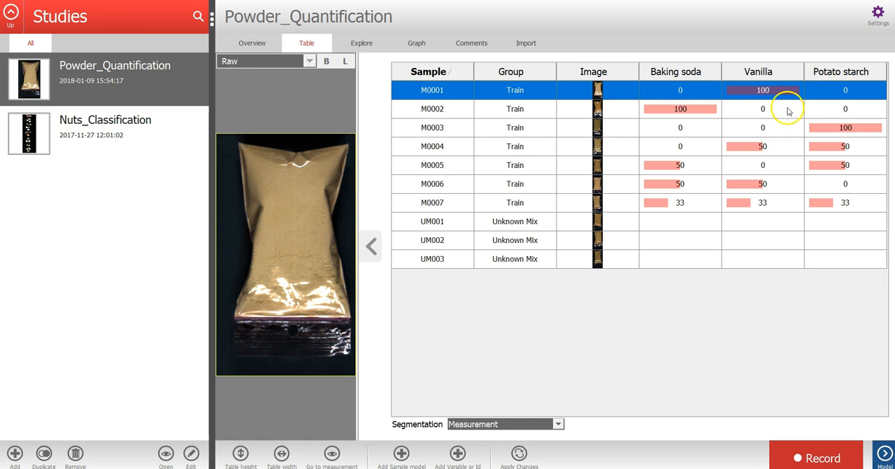
{"action": "mouse_move", "coordinate": [739, 106]}
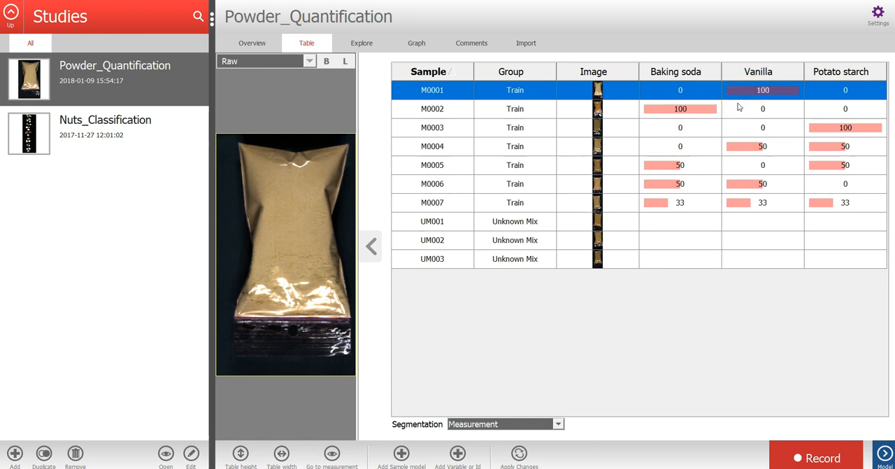
{"action": "mouse_move", "coordinate": [736, 101]}
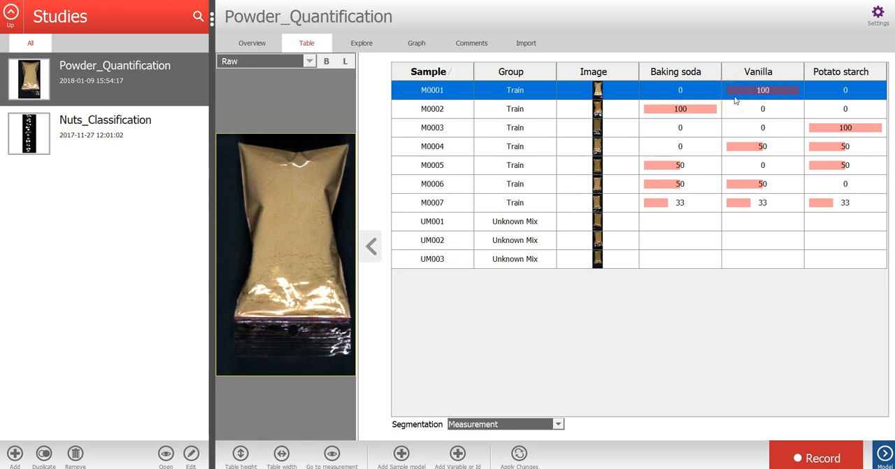
{"action": "mouse_move", "coordinate": [699, 77]}
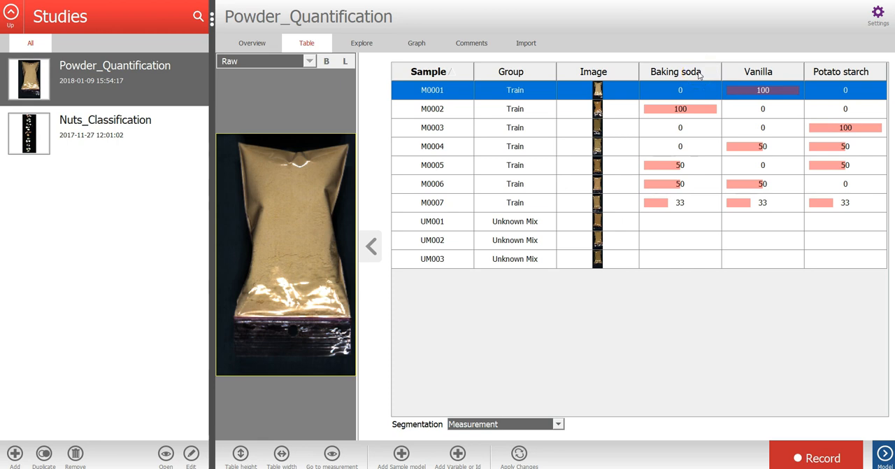
{"action": "mouse_move", "coordinate": [870, 78]}
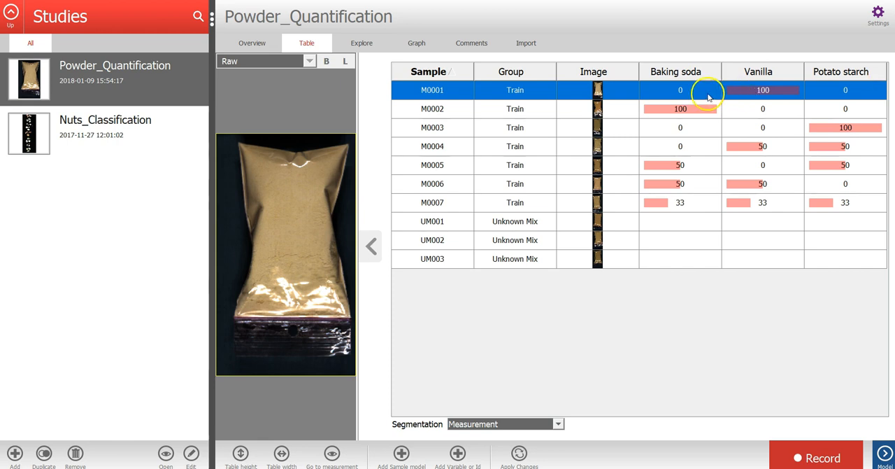
{"action": "mouse_move", "coordinate": [708, 96]}
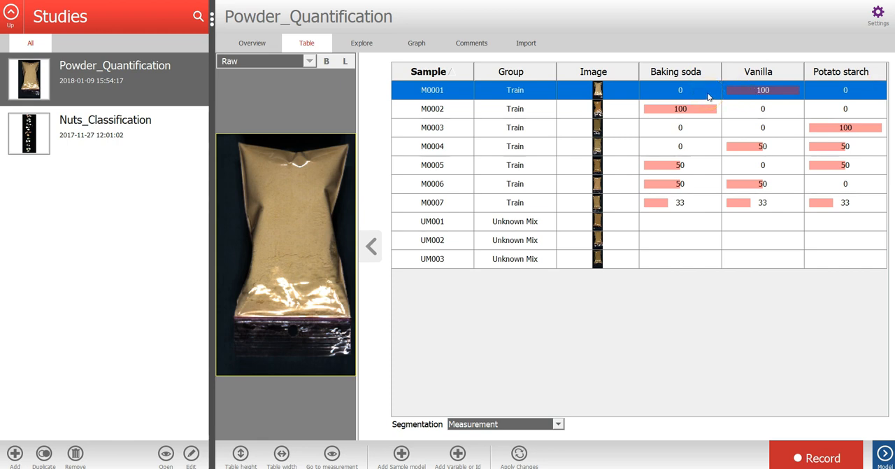
{"action": "mouse_move", "coordinate": [703, 128]}
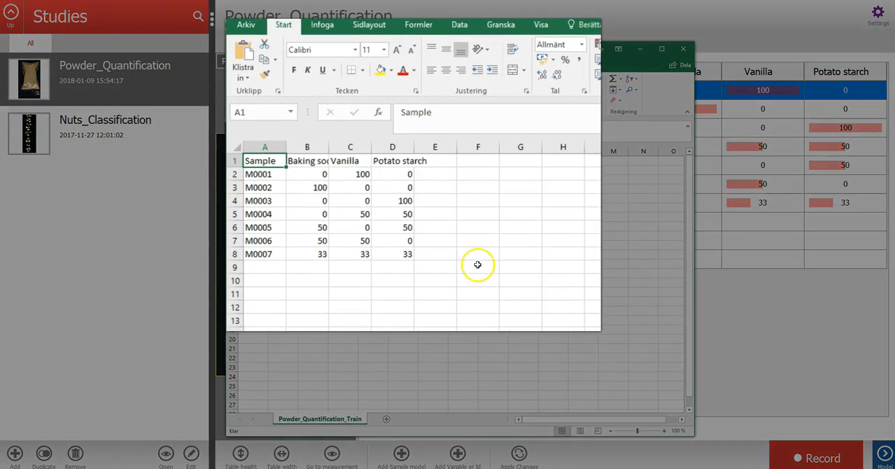
{"action": "left_click", "coordinate": [264, 279]}
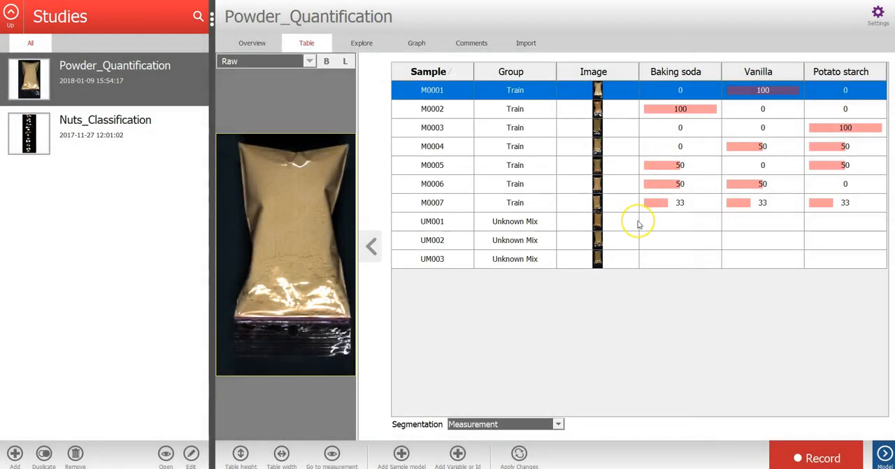
{"action": "mouse_move", "coordinate": [460, 204]}
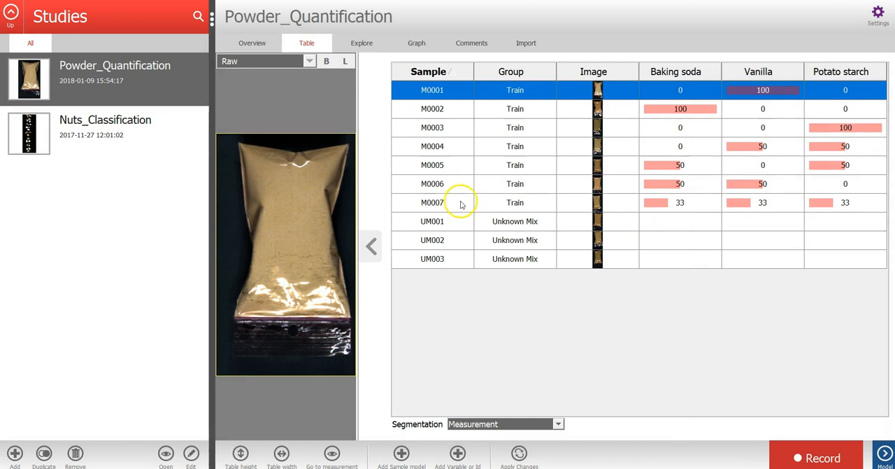
{"action": "mouse_move", "coordinate": [299, 235]}
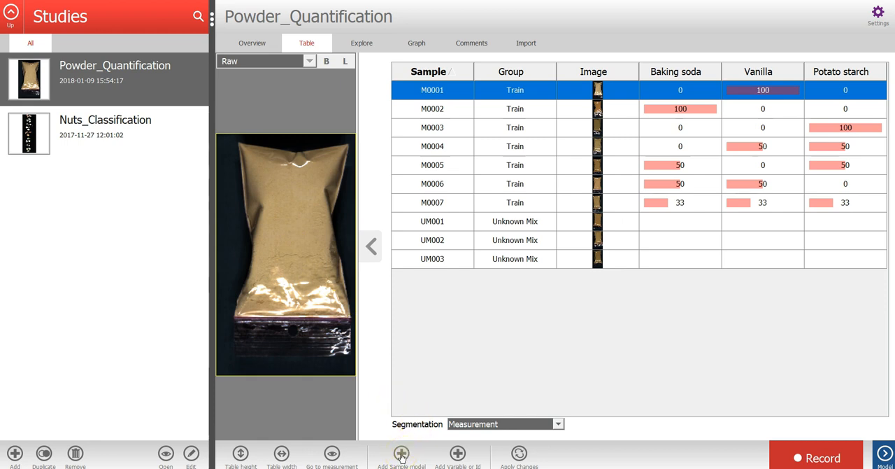
Create the Sample - Powder_Quantification model with the default name and 9 of 10 measurements included
{"action": "left_click", "coordinate": [402, 453]}
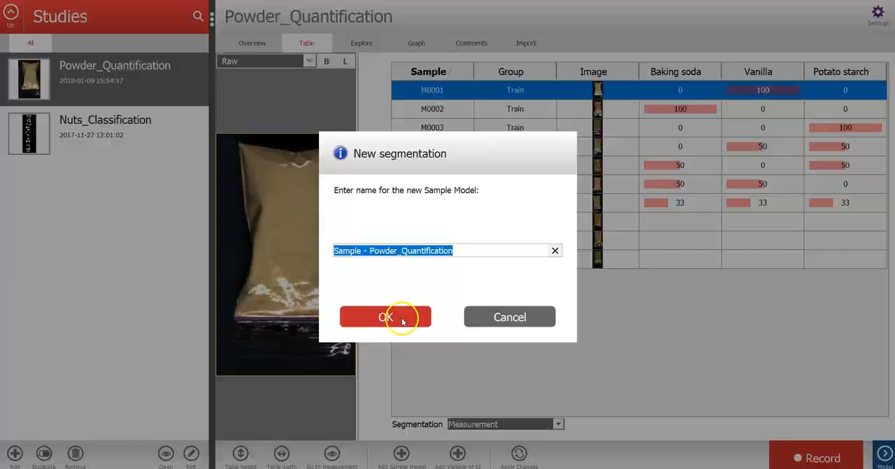
{"action": "left_click", "coordinate": [386, 317]}
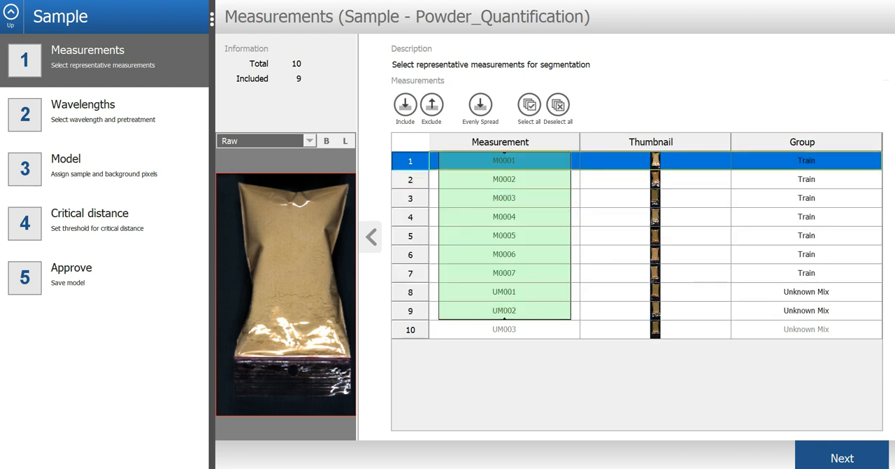
{"action": "left_click", "coordinate": [842, 457]}
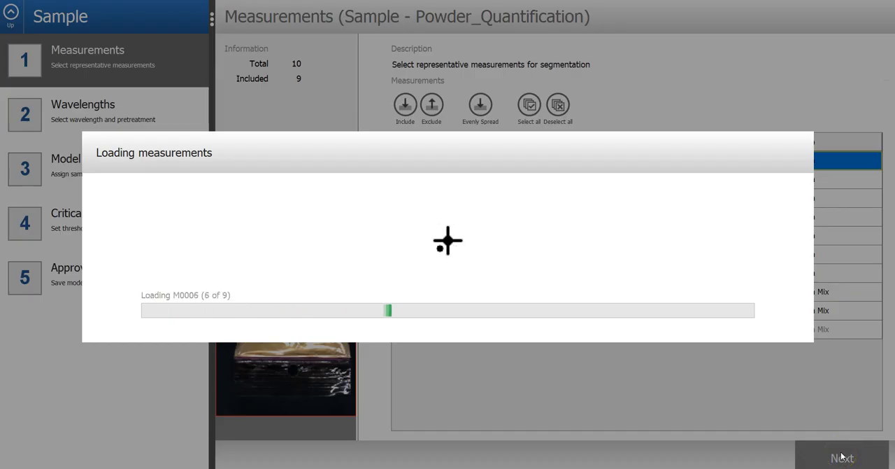
Reach the Wavelengths step with SNV pretreatment and inspect the excluded 1083.8 wavelength
{"action": "left_click", "coordinate": [842, 457]}
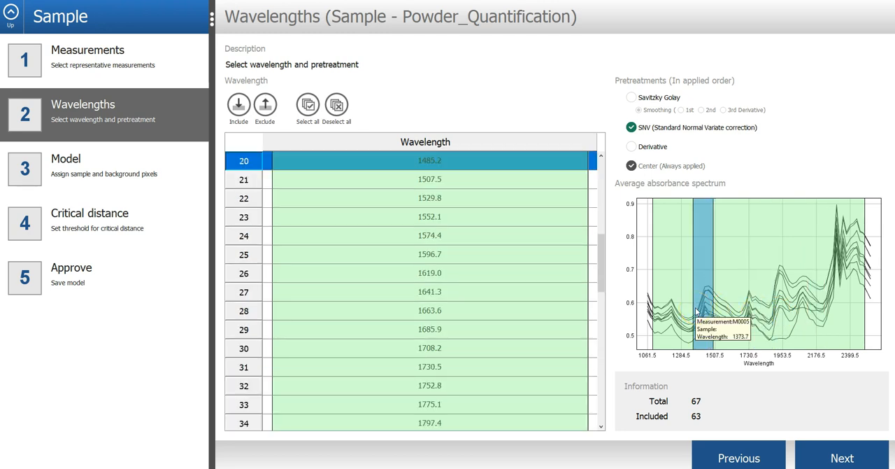
{"action": "left_click", "coordinate": [429, 311]}
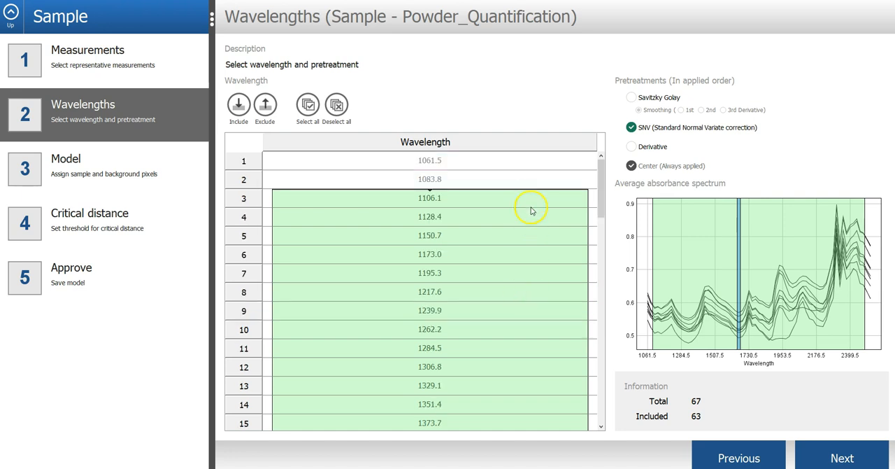
{"action": "left_click", "coordinate": [429, 179]}
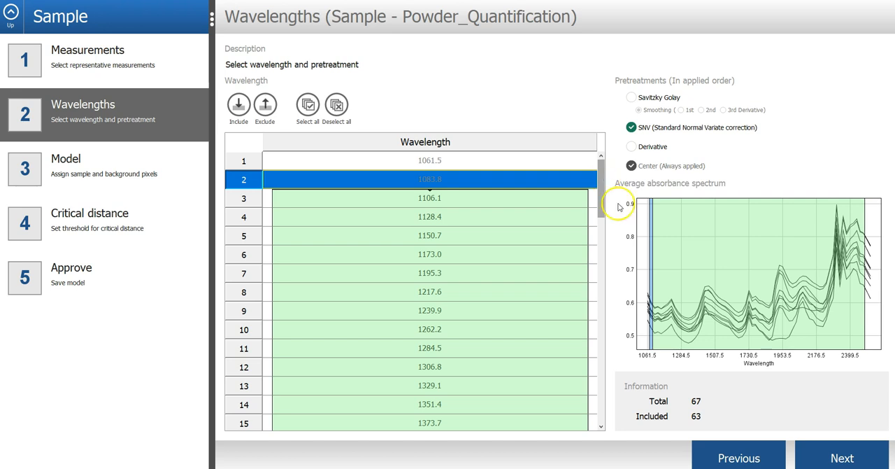
Inspect bag pixel spectra and keep only the marked bag cluster as sample pixels
{"action": "left_click", "coordinate": [842, 458]}
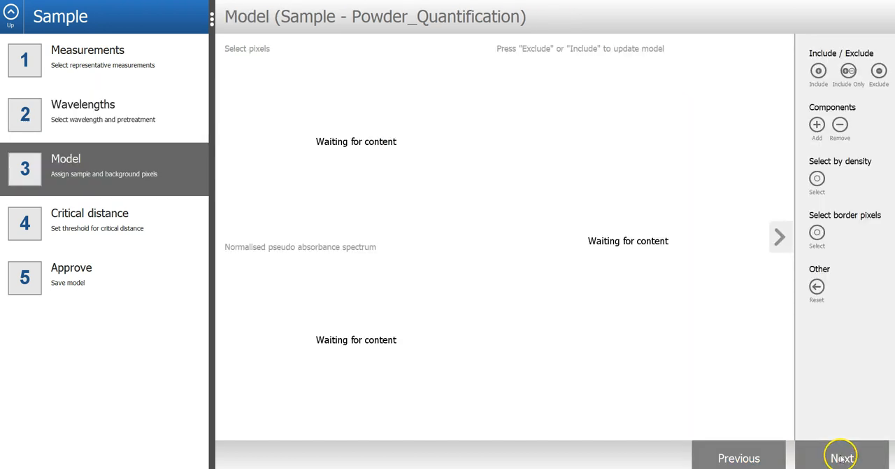
{"action": "left_click", "coordinate": [842, 459]}
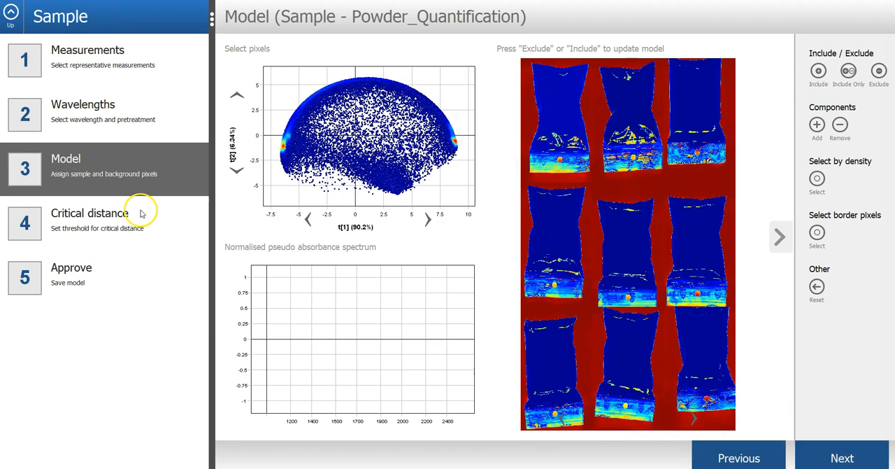
{"action": "mouse_move", "coordinate": [386, 226]}
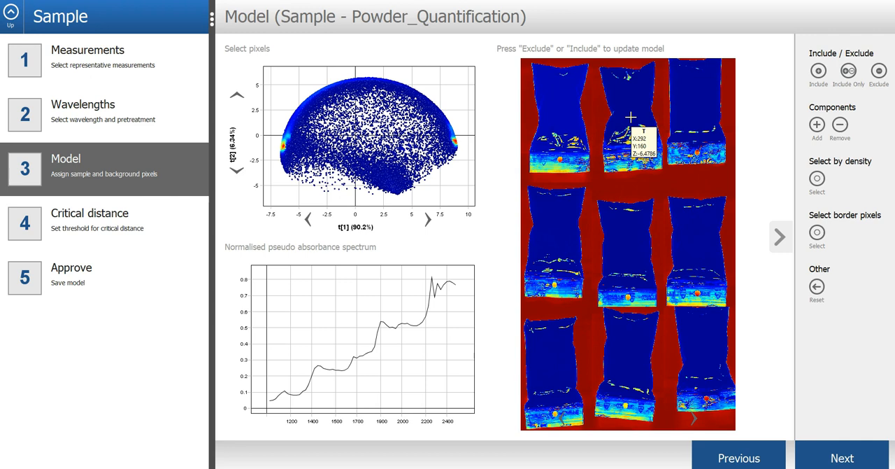
{"action": "left_click", "coordinate": [278, 142]}
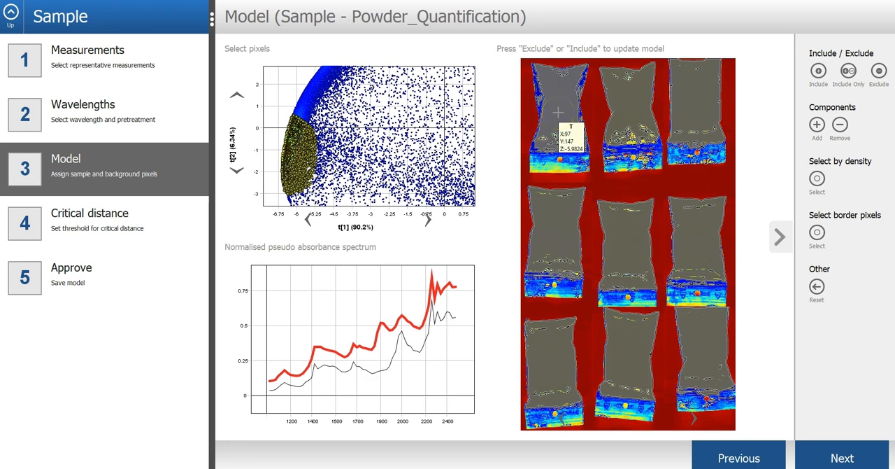
{"action": "left_click", "coordinate": [848, 73]}
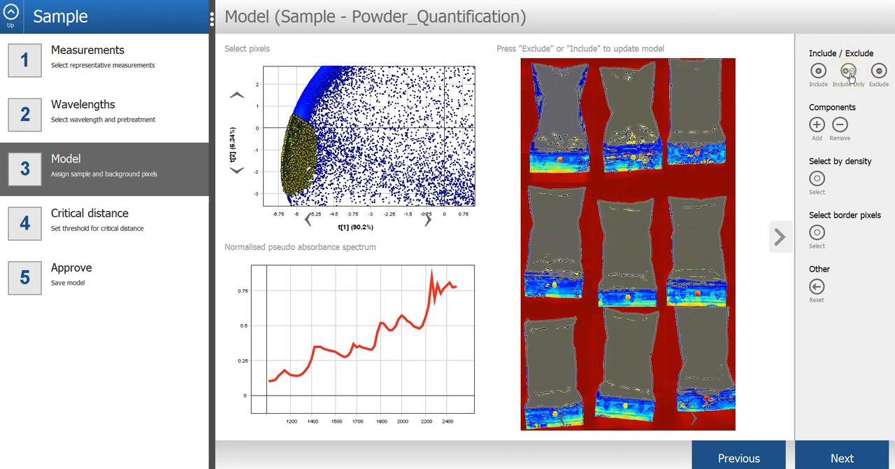
{"action": "left_click", "coordinate": [848, 69]}
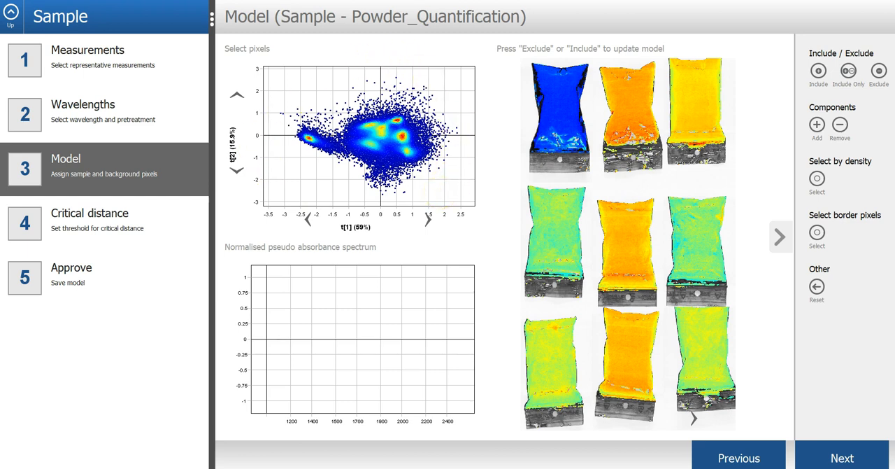
{"action": "mouse_move", "coordinate": [601, 179]}
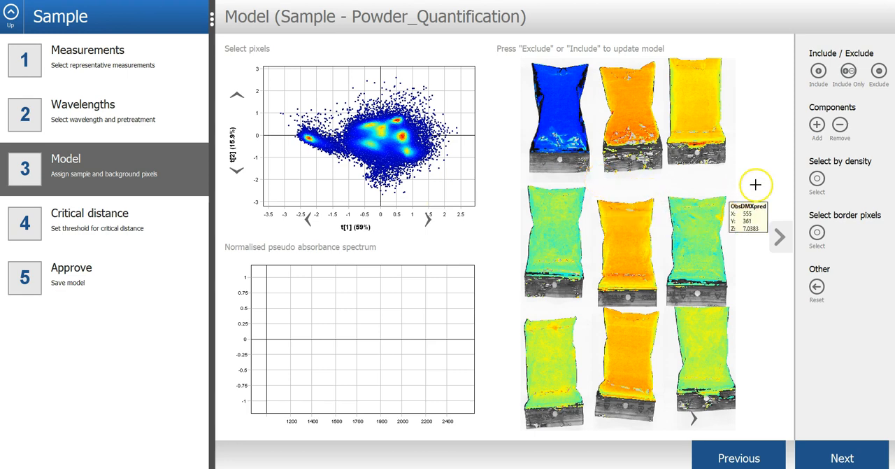
Exclude a 1-pixel border around each bag and continue to the critical distance step
{"action": "left_click", "coordinate": [817, 232]}
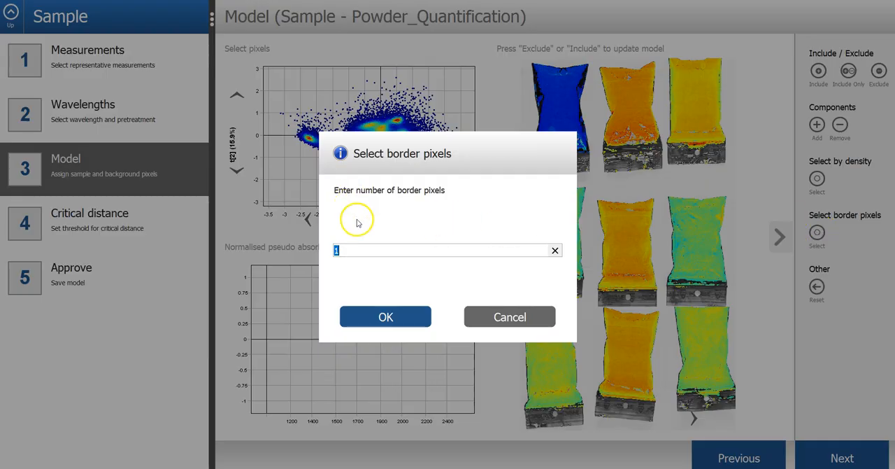
{"action": "left_click", "coordinate": [386, 316]}
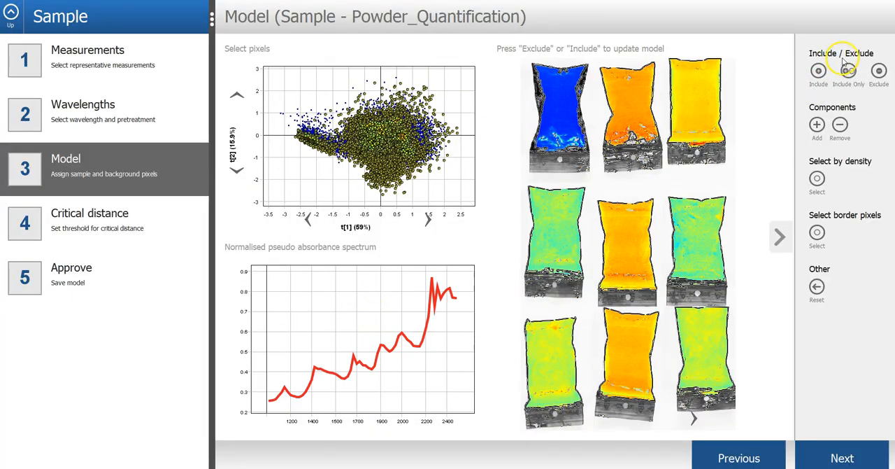
{"action": "left_click", "coordinate": [878, 73]}
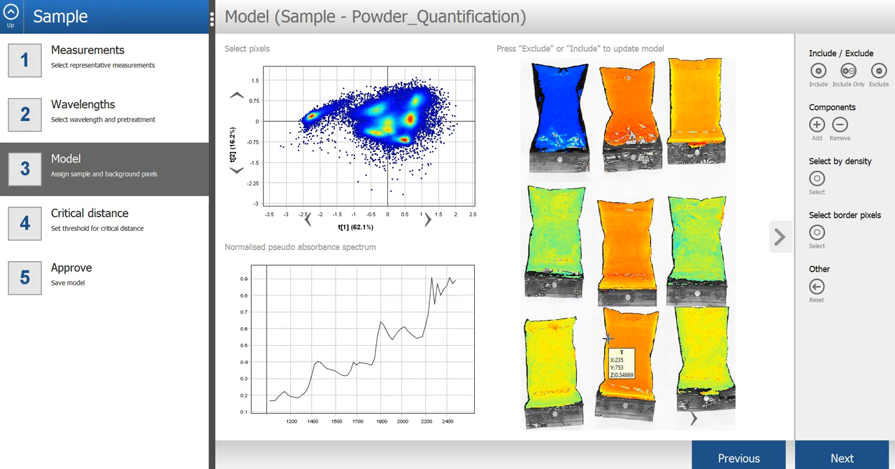
{"action": "left_click", "coordinate": [842, 457]}
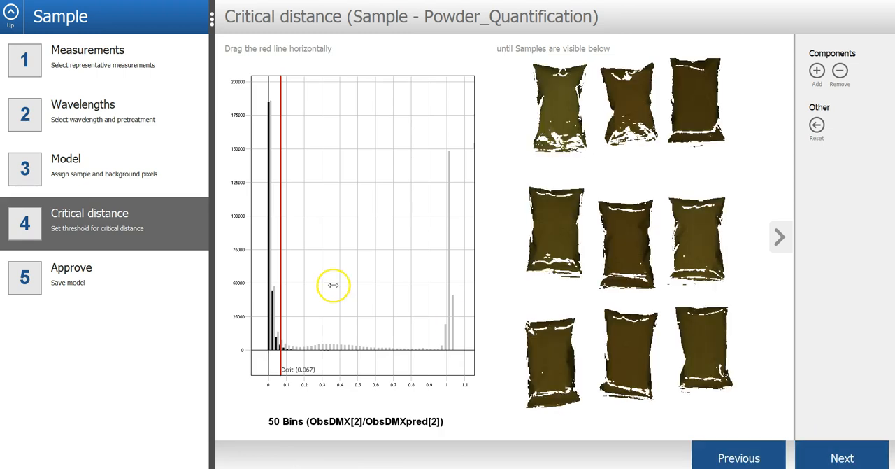
{"action": "mouse_move", "coordinate": [329, 260]}
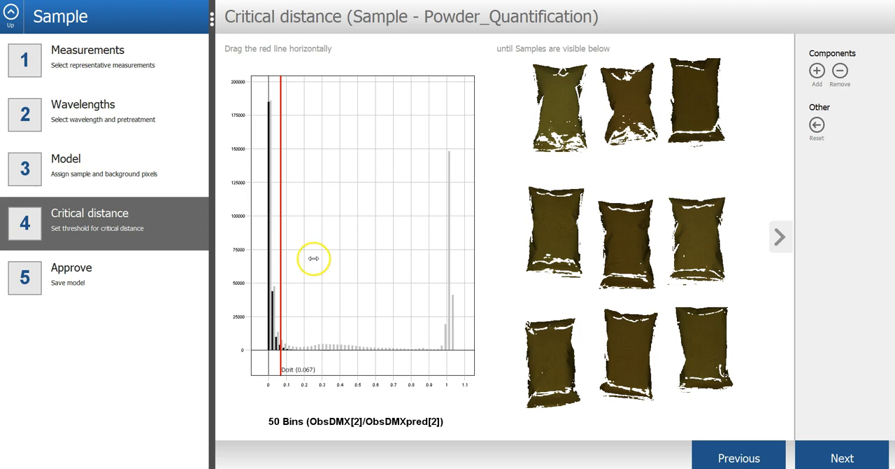
Sweep the Dcrit line across the histogram and settle it just under 0.08
{"action": "left_click_drag", "start_coordinate": [313, 259], "coordinate": [287, 267]}
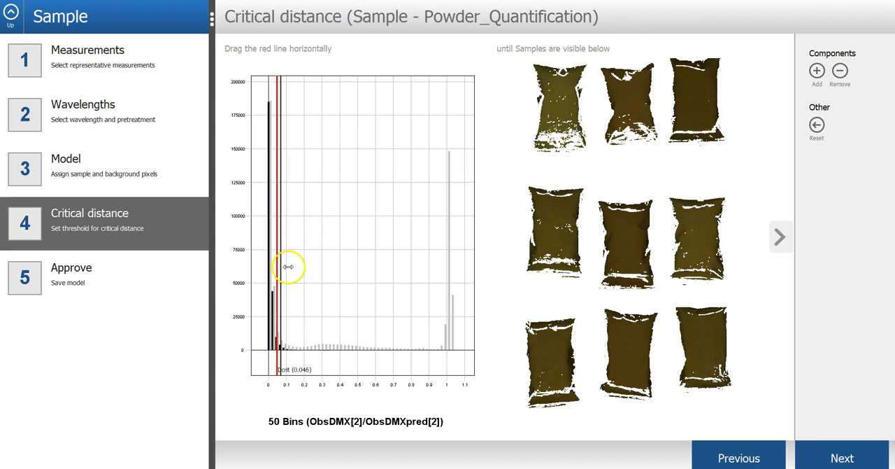
{"action": "left_click_drag", "start_coordinate": [287, 267], "coordinate": [361, 268]}
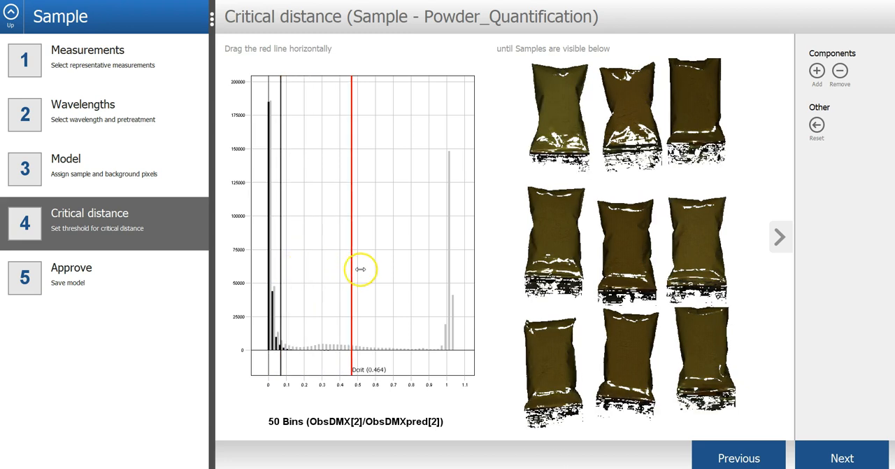
{"action": "left_click_drag", "start_coordinate": [355, 269], "coordinate": [414, 269]}
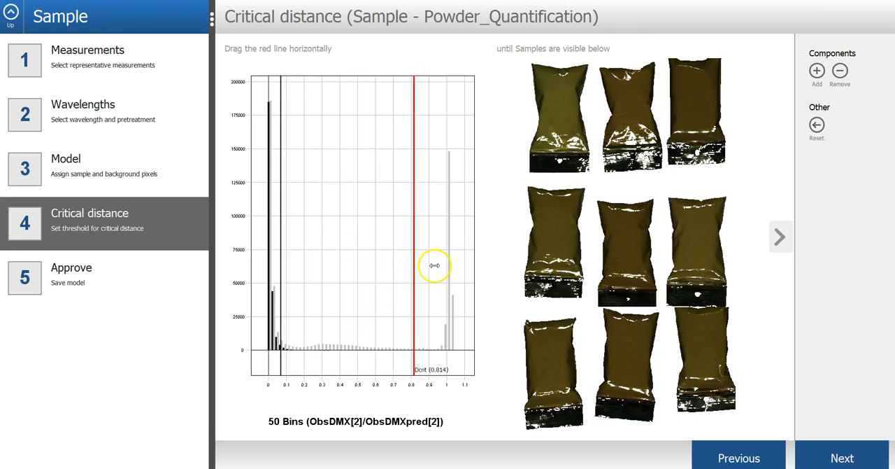
{"action": "left_click_drag", "start_coordinate": [412, 265], "coordinate": [456, 273]}
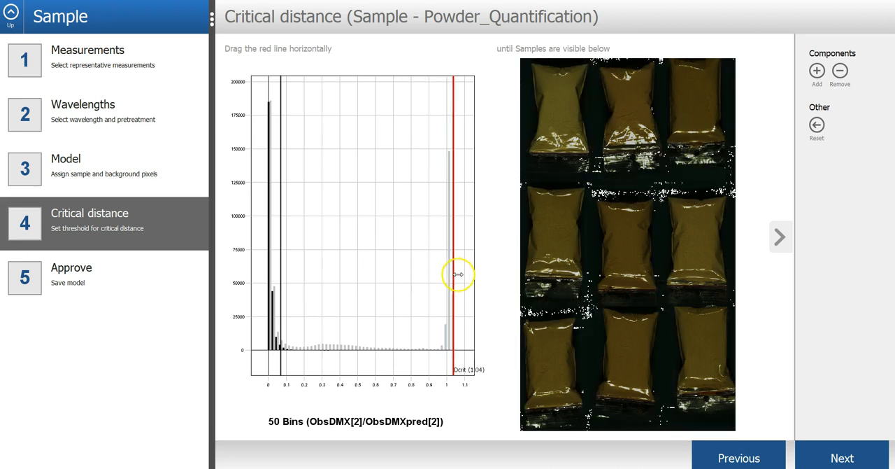
{"action": "left_click_drag", "start_coordinate": [458, 273], "coordinate": [343, 289]}
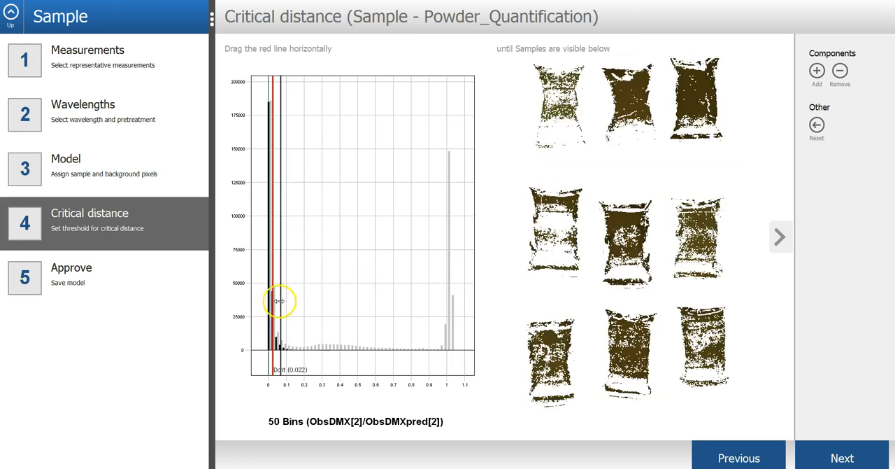
{"action": "left_click_drag", "start_coordinate": [264, 302], "coordinate": [280, 302]}
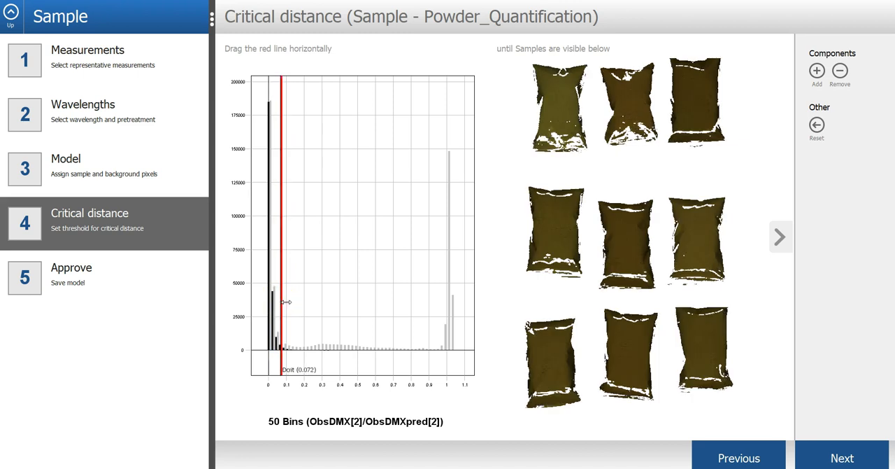
{"action": "left_click_drag", "start_coordinate": [279, 302], "coordinate": [297, 302]}
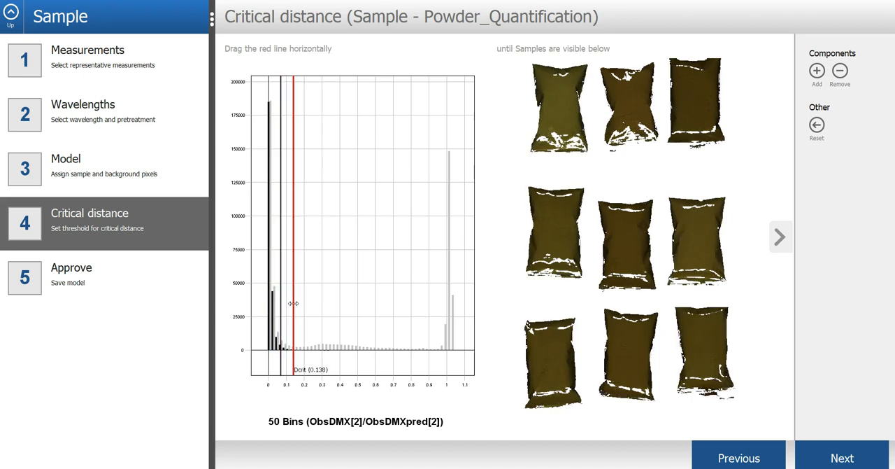
{"action": "left_click_drag", "start_coordinate": [297, 305], "coordinate": [285, 305]}
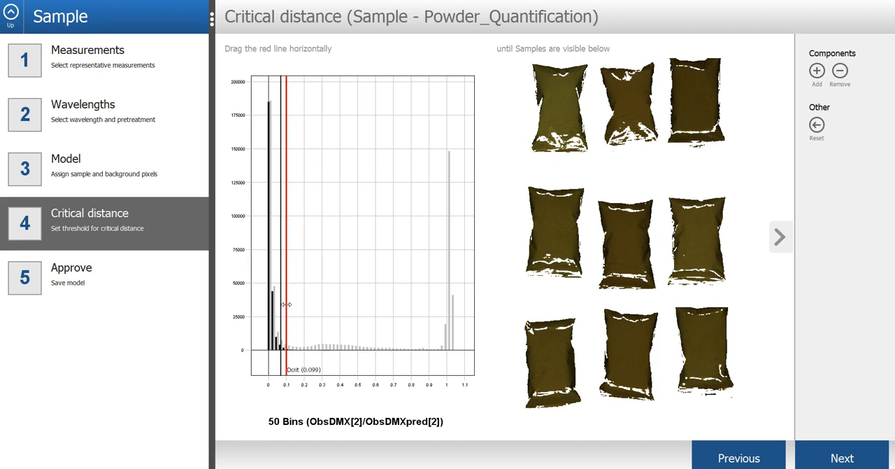
{"action": "left_click_drag", "start_coordinate": [285, 304], "coordinate": [278, 305]}
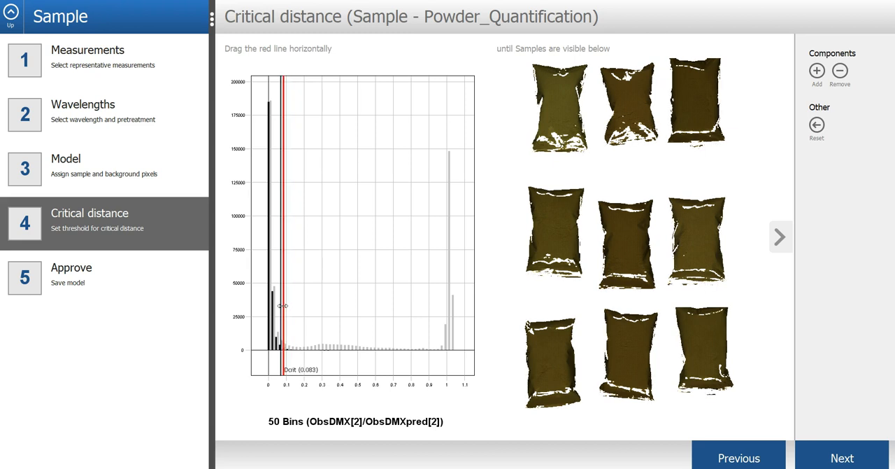
{"action": "left_click_drag", "start_coordinate": [279, 307], "coordinate": [274, 307]}
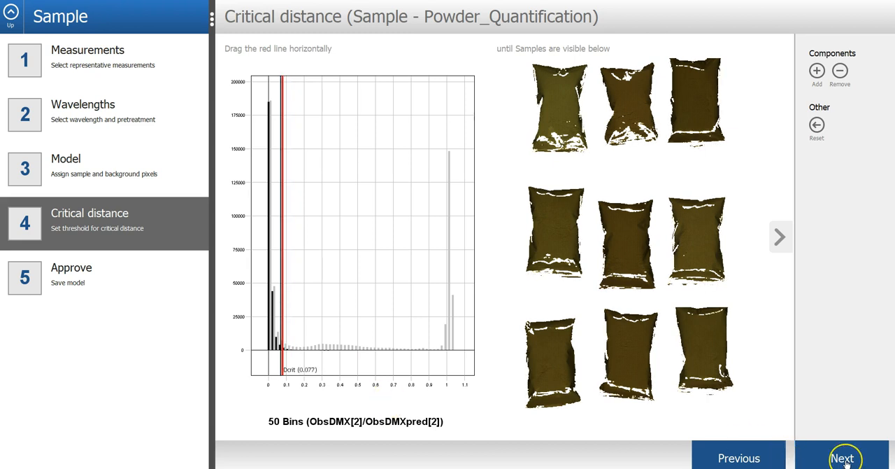
Approve the sample model with Finish, applying it to all ten measurements
{"action": "left_click", "coordinate": [843, 457]}
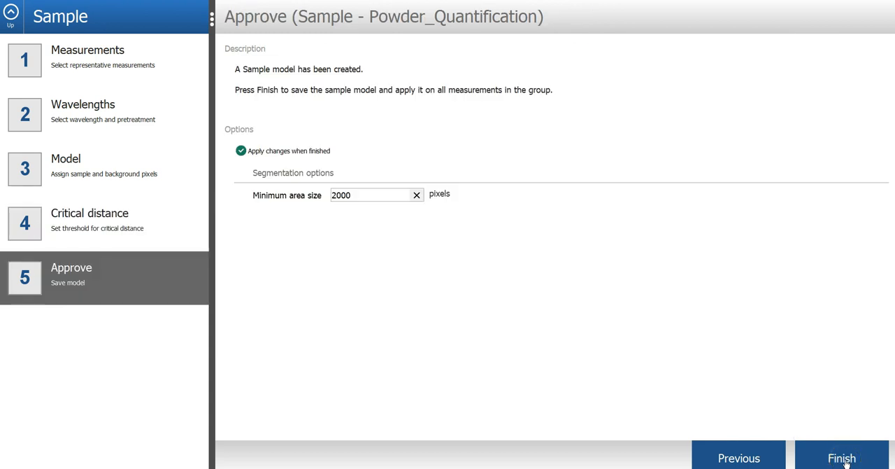
{"action": "mouse_move", "coordinate": [301, 213]}
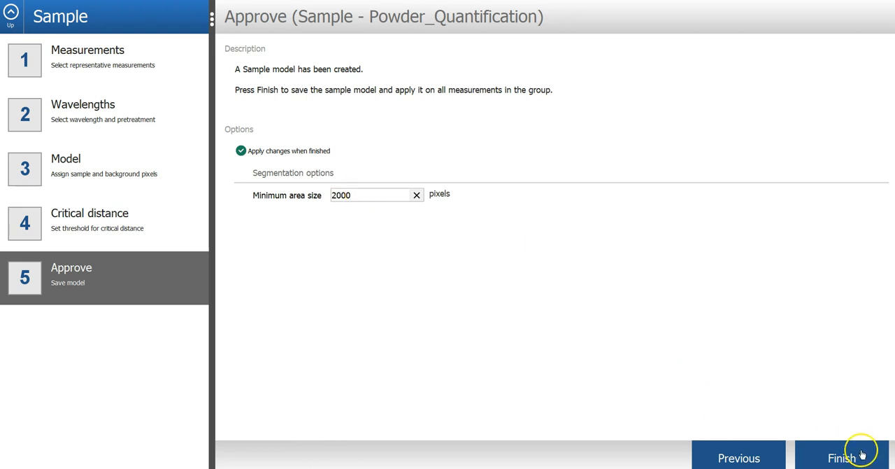
{"action": "left_click", "coordinate": [842, 458]}
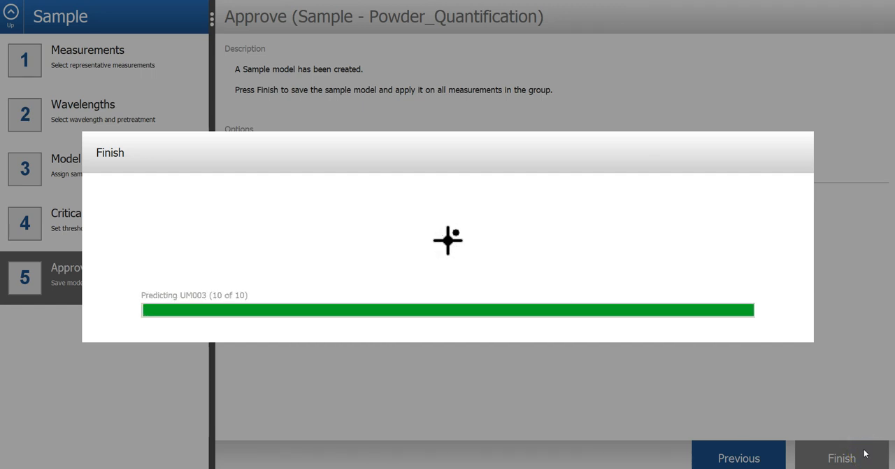
Return to the measurement table and check a Train bag's segmented image
{"action": "left_click", "coordinate": [842, 457]}
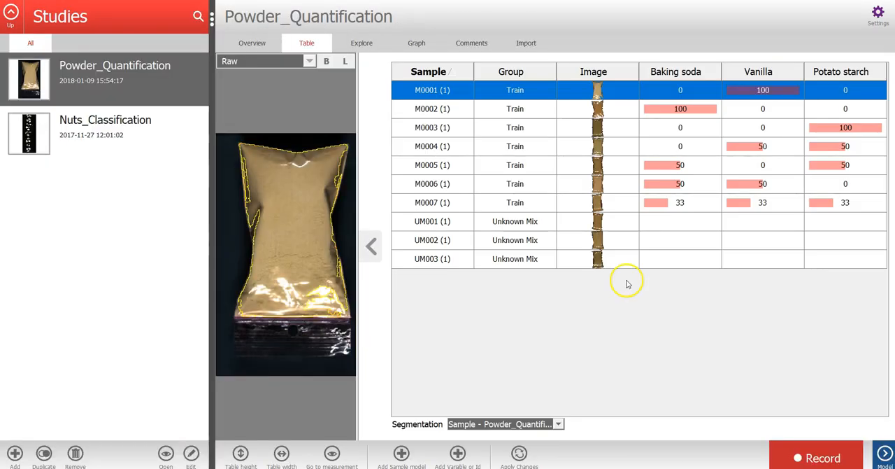
{"action": "mouse_move", "coordinate": [635, 274]}
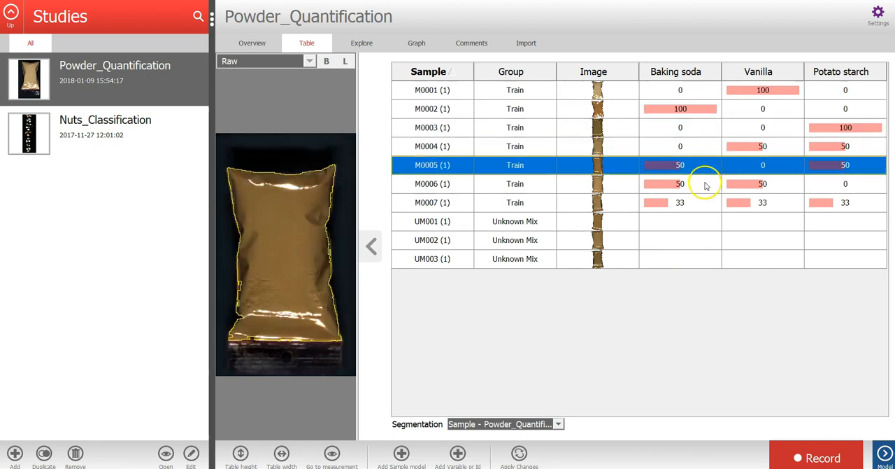
{"action": "left_click", "coordinate": [431, 202]}
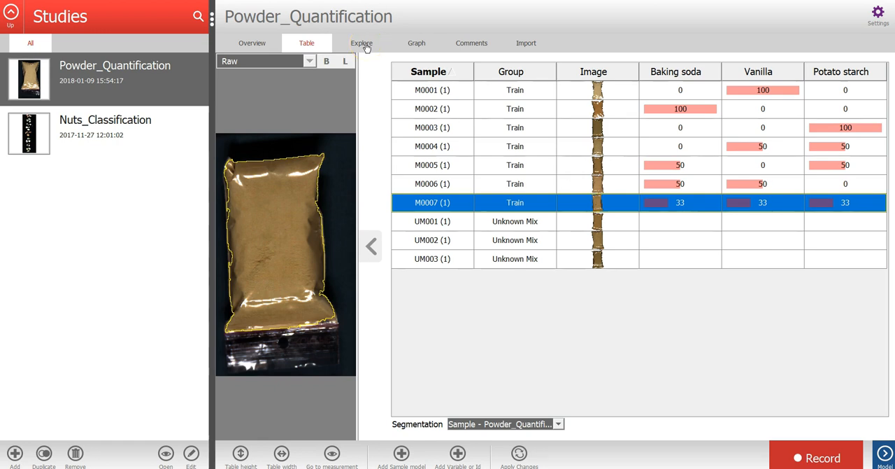
{"action": "left_click", "coordinate": [361, 42]}
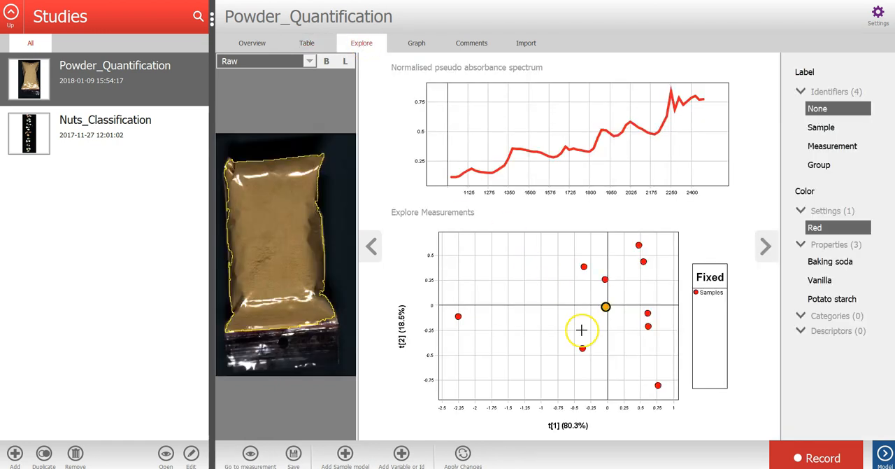
{"action": "mouse_move", "coordinate": [537, 318]}
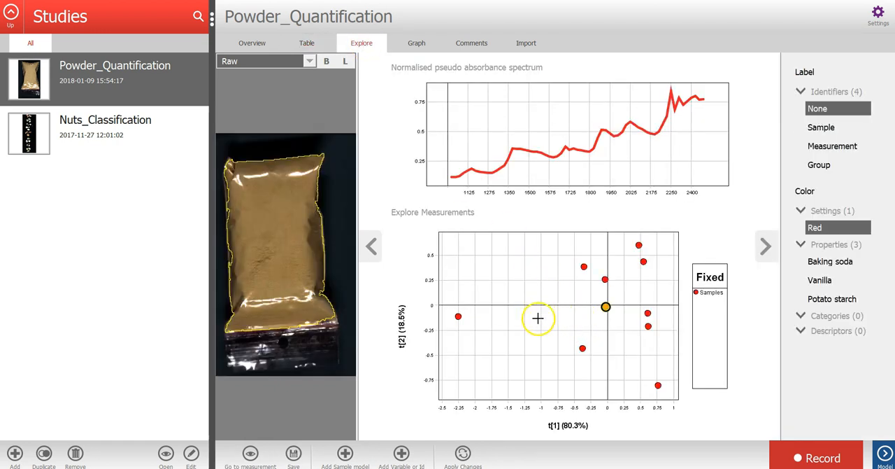
{"action": "left_click", "coordinate": [448, 315]}
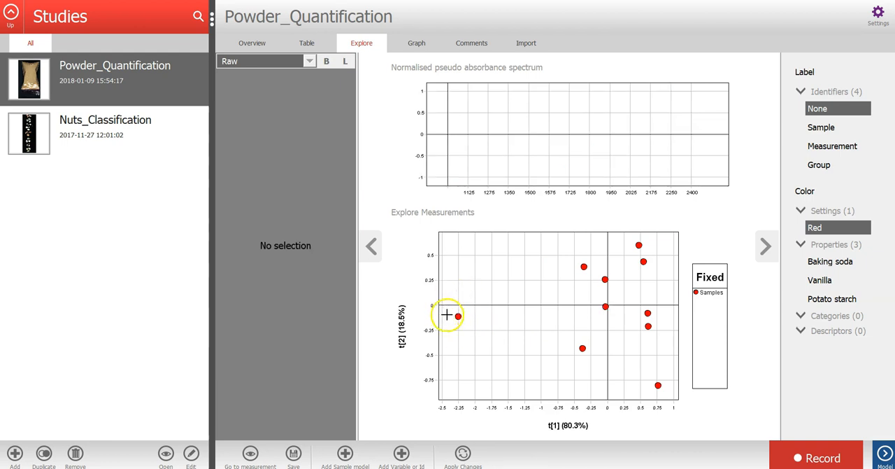
{"action": "left_click", "coordinate": [582, 348]}
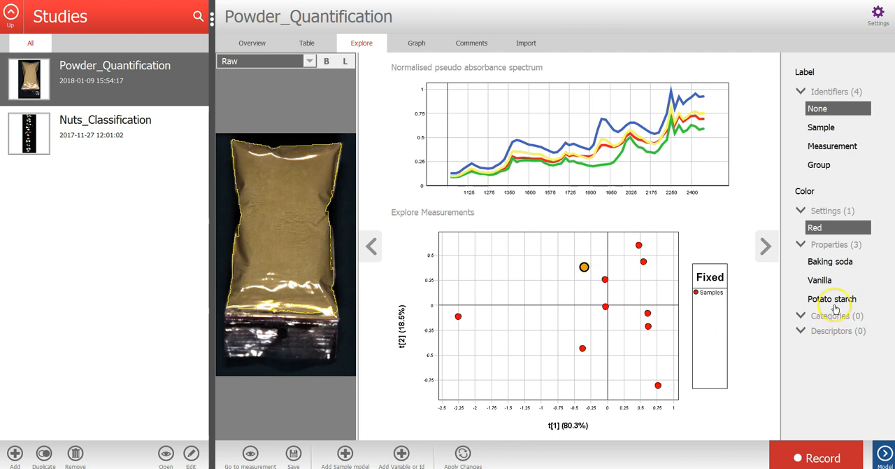
{"action": "left_click", "coordinate": [829, 261]}
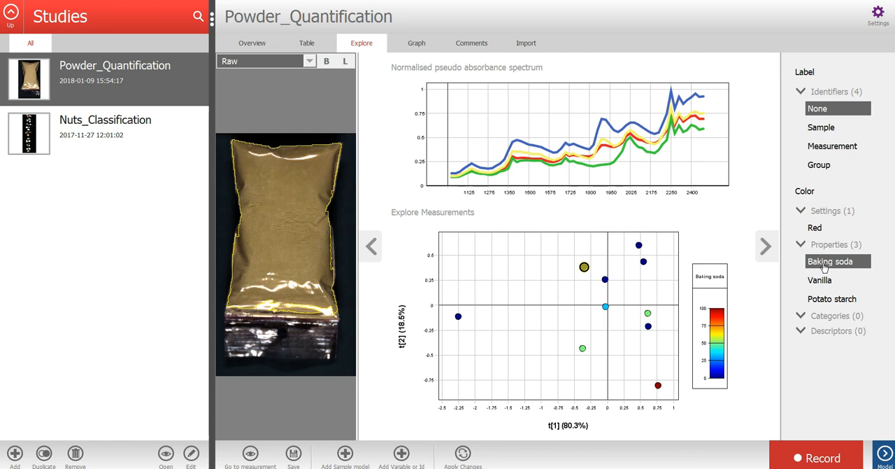
{"action": "left_click", "coordinate": [821, 126]}
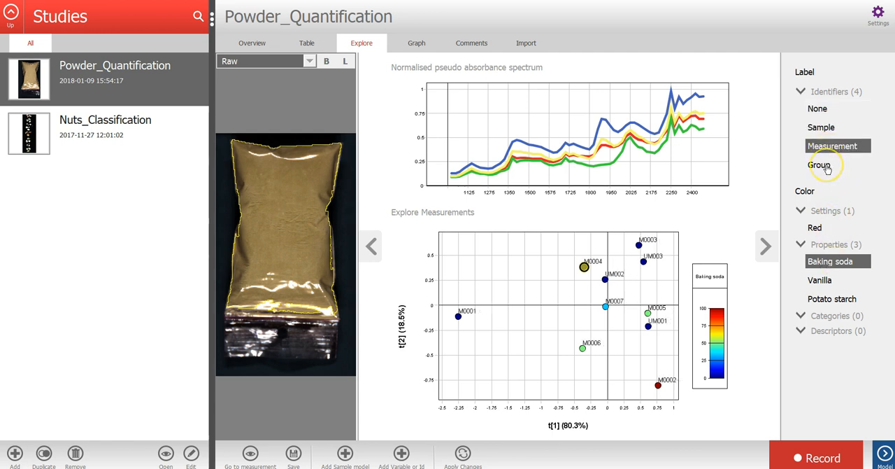
{"action": "left_click", "coordinate": [819, 165]}
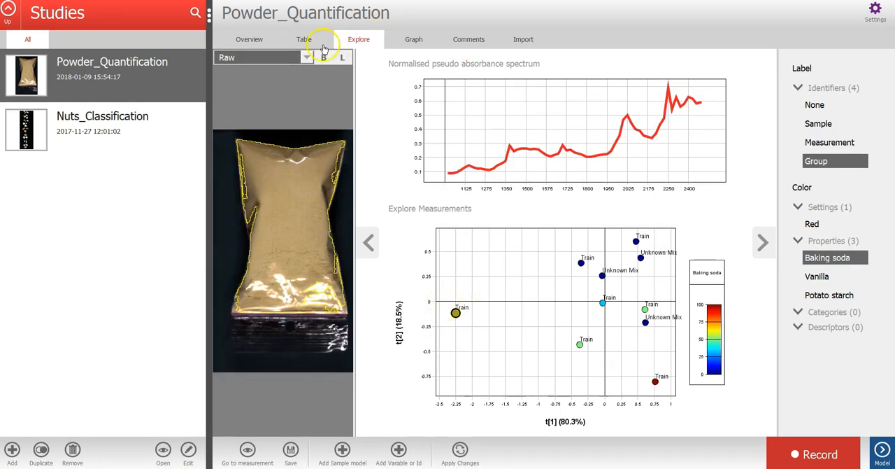
{"action": "left_click", "coordinate": [304, 39]}
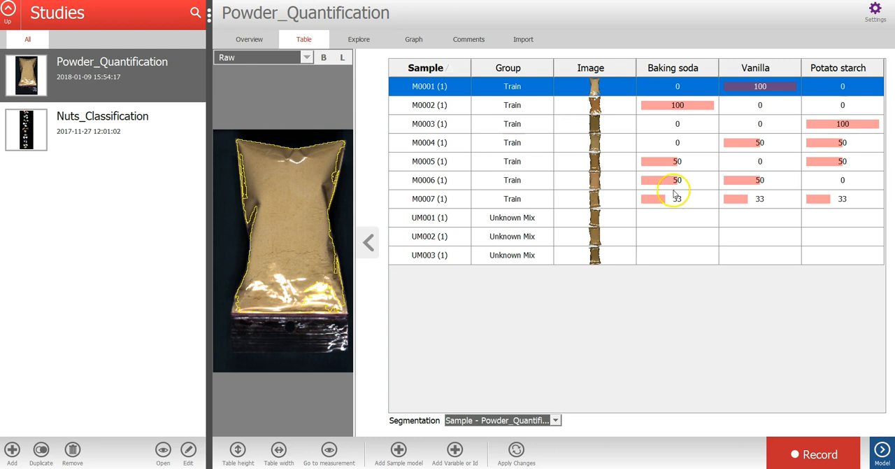
{"action": "mouse_move", "coordinate": [870, 430]}
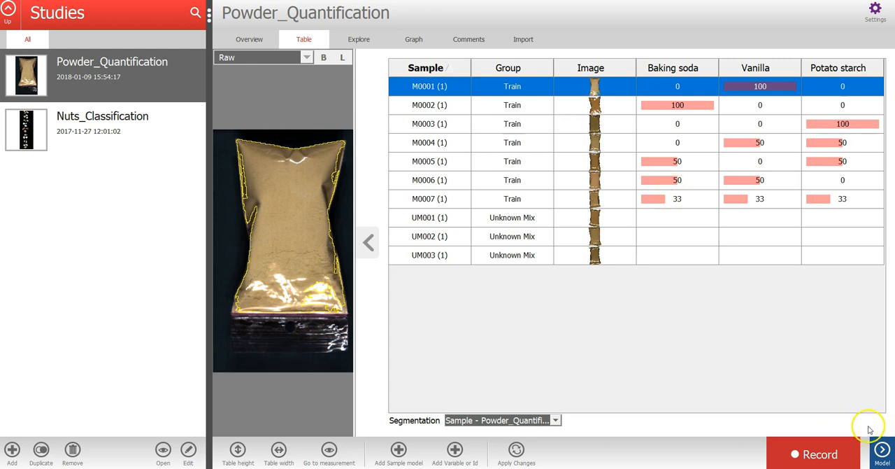
Add a Quantification model named Quantification - Powder_Quantification to the study
{"action": "left_click", "coordinate": [881, 453]}
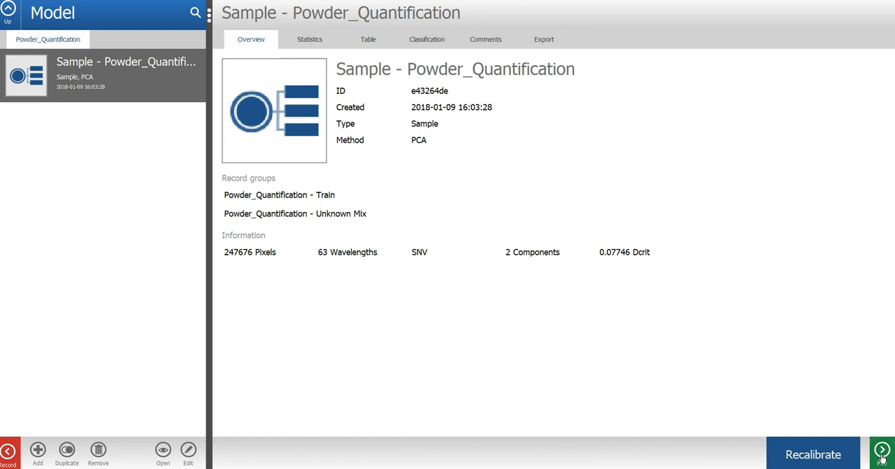
{"action": "mouse_move", "coordinate": [128, 86]}
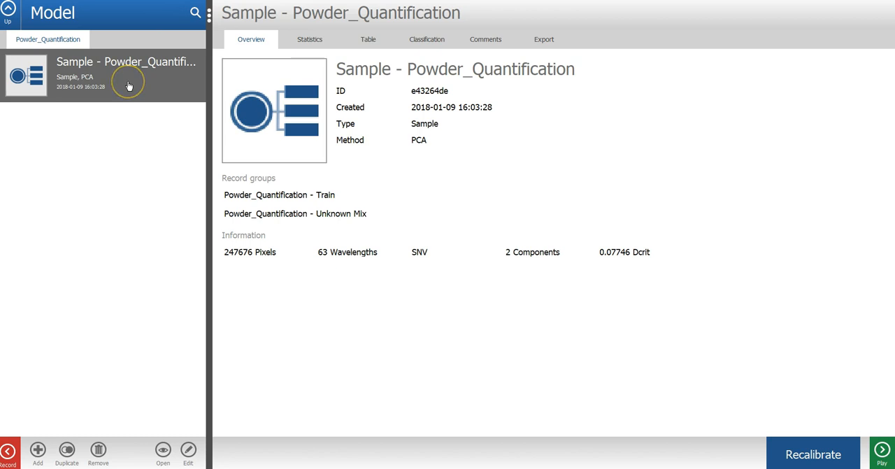
{"action": "mouse_move", "coordinate": [157, 88]}
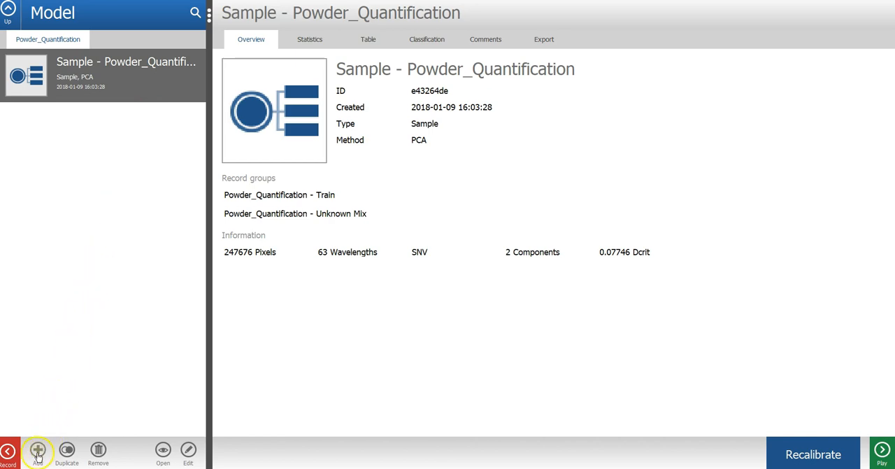
{"action": "left_click", "coordinate": [38, 450]}
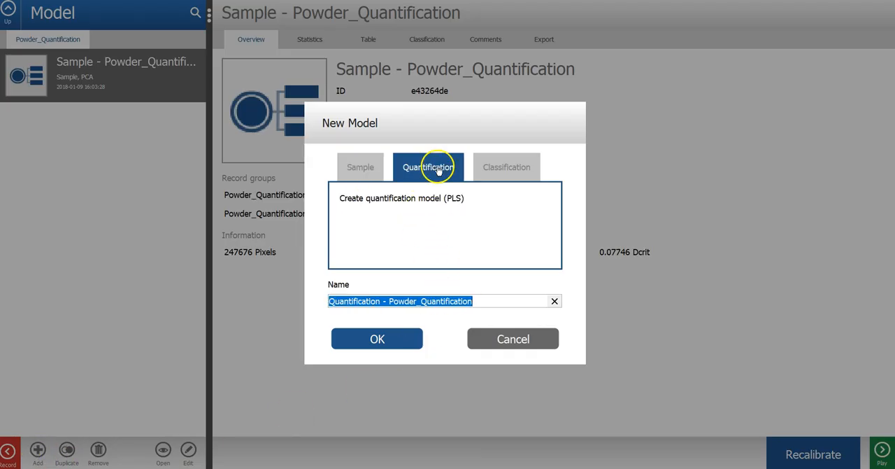
{"action": "mouse_move", "coordinate": [462, 173]}
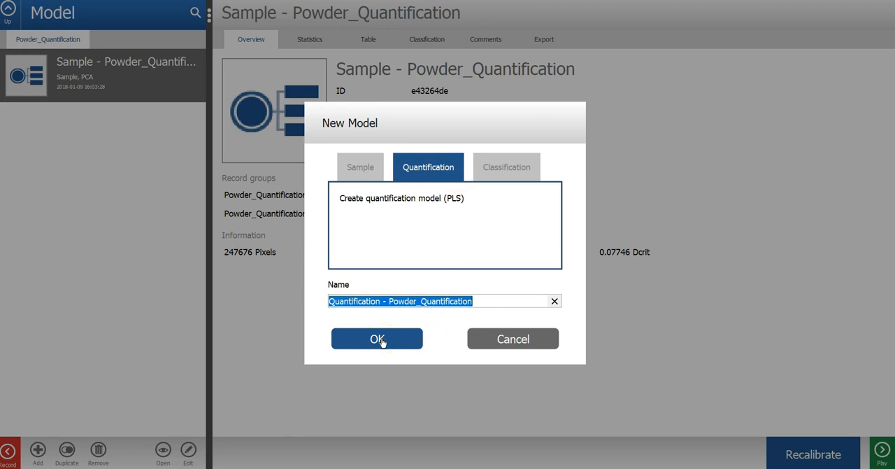
{"action": "left_click", "coordinate": [378, 338]}
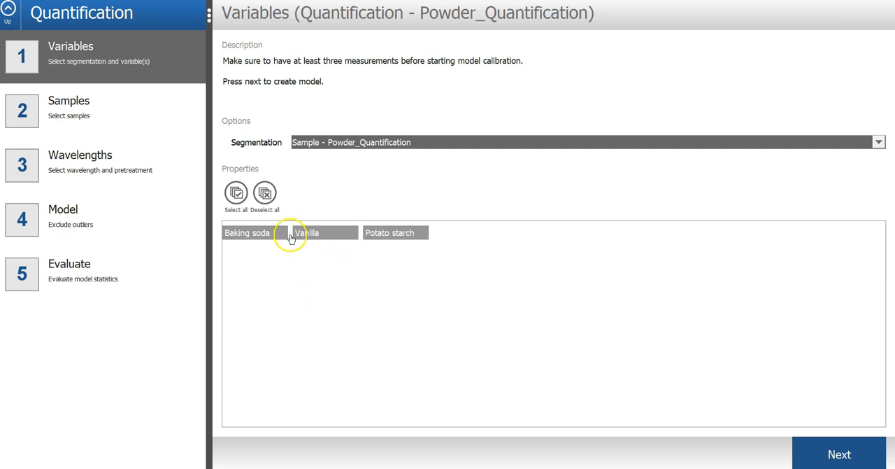
Proceed from variables through samples to wavelengths, keeping 63 of 67 with SNV
{"action": "left_click", "coordinate": [839, 453]}
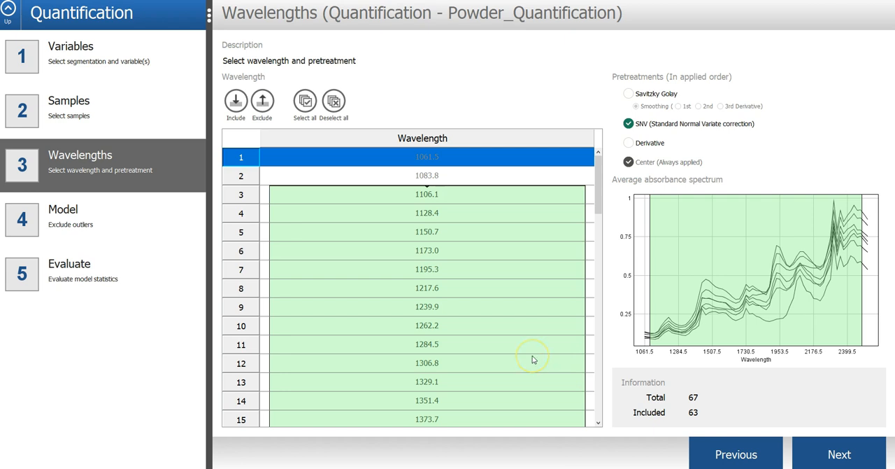
{"action": "mouse_move", "coordinate": [674, 221]}
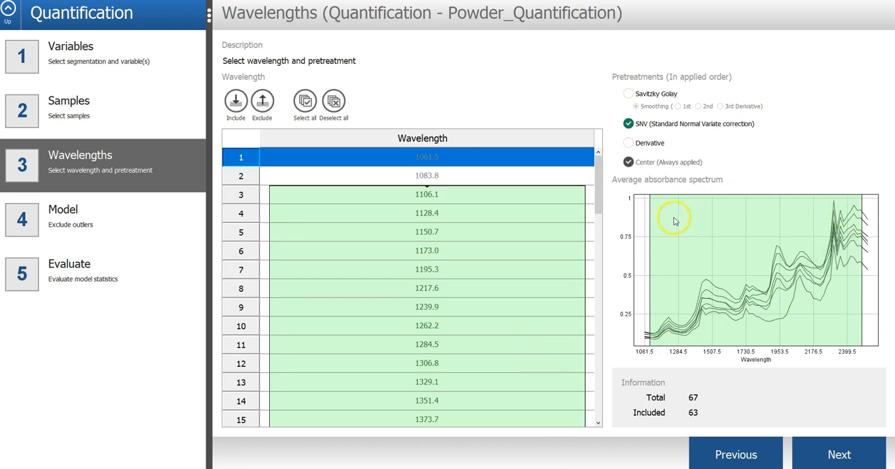
{"action": "mouse_move", "coordinate": [855, 247]}
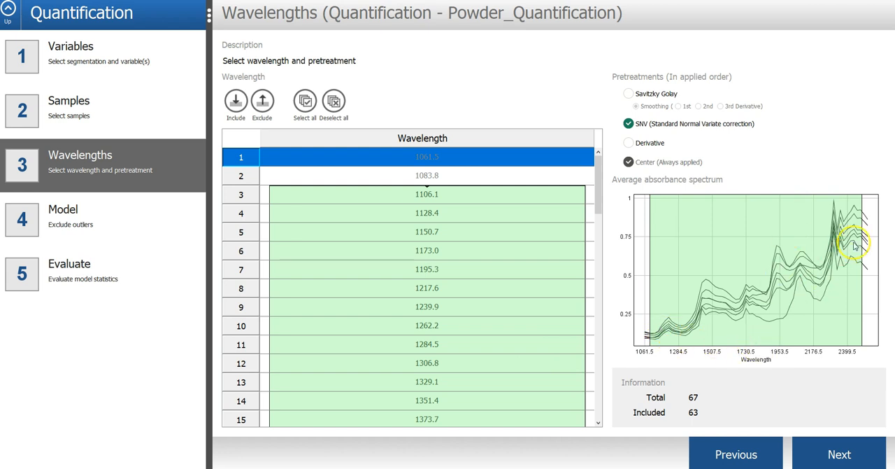
{"action": "mouse_move", "coordinate": [809, 301]}
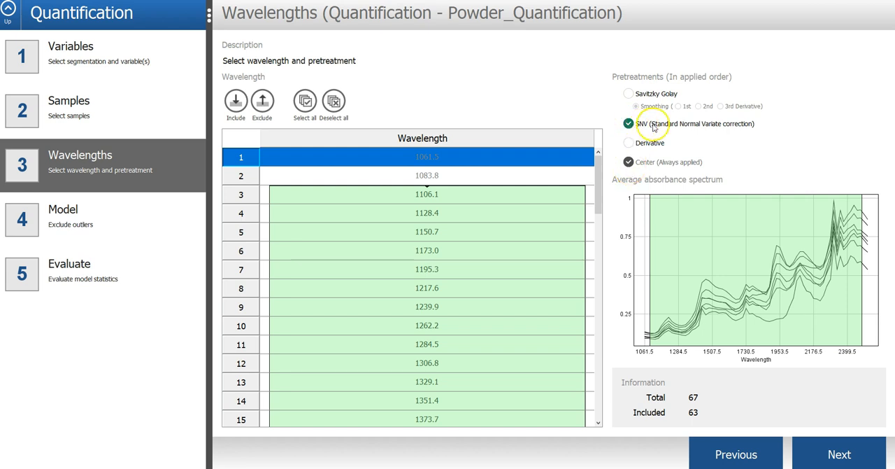
{"action": "mouse_move", "coordinate": [686, 126]}
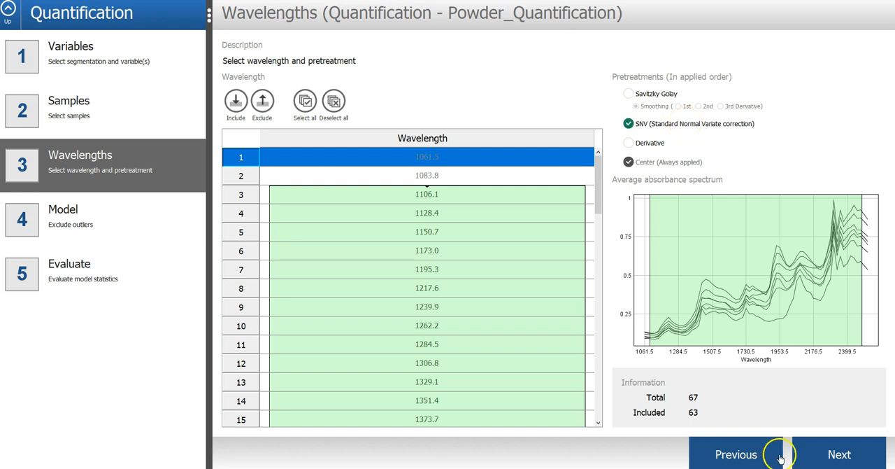
{"action": "left_click", "coordinate": [839, 453]}
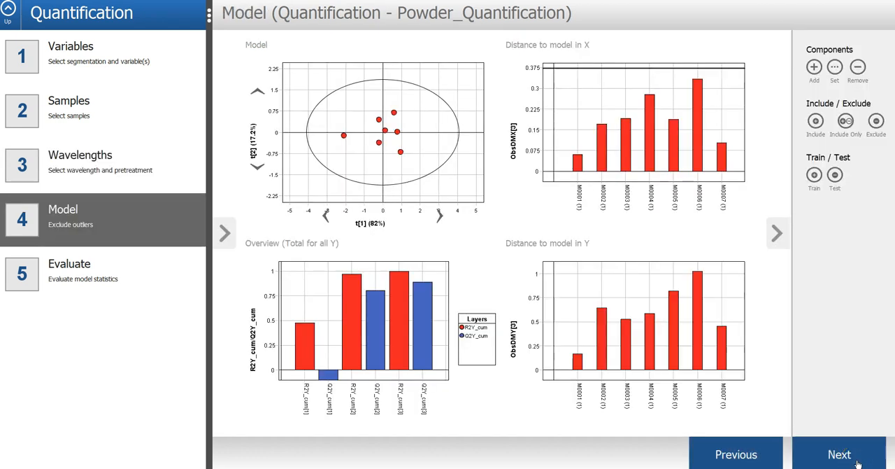
{"action": "mouse_move", "coordinate": [467, 259]}
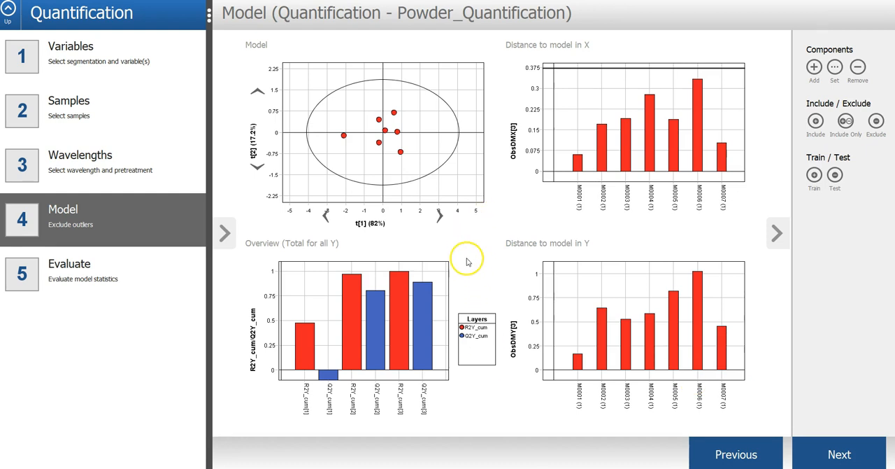
{"action": "mouse_move", "coordinate": [474, 244]}
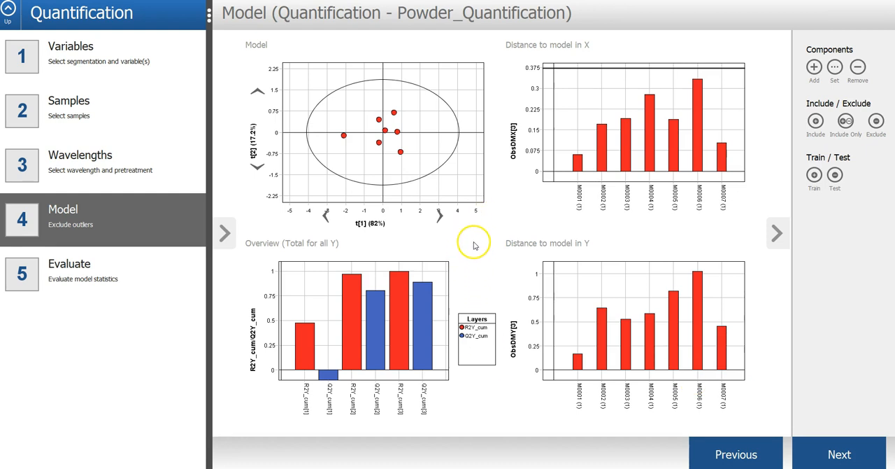
{"action": "mouse_move", "coordinate": [383, 300]}
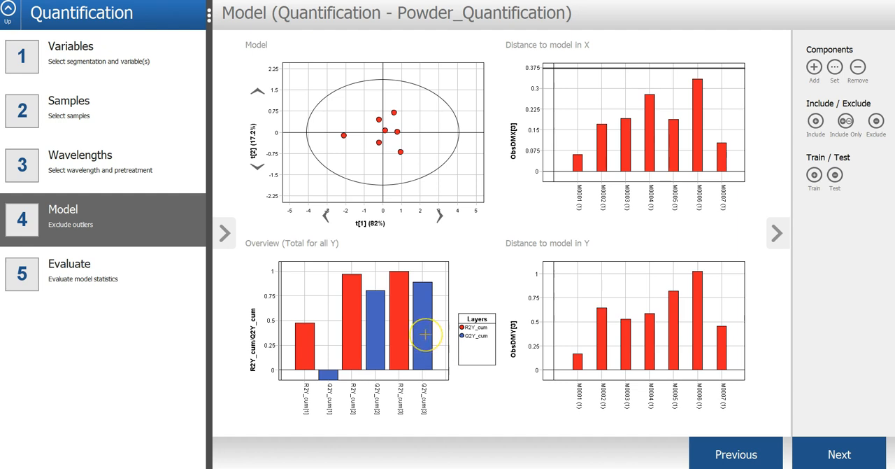
{"action": "mouse_move", "coordinate": [400, 302]}
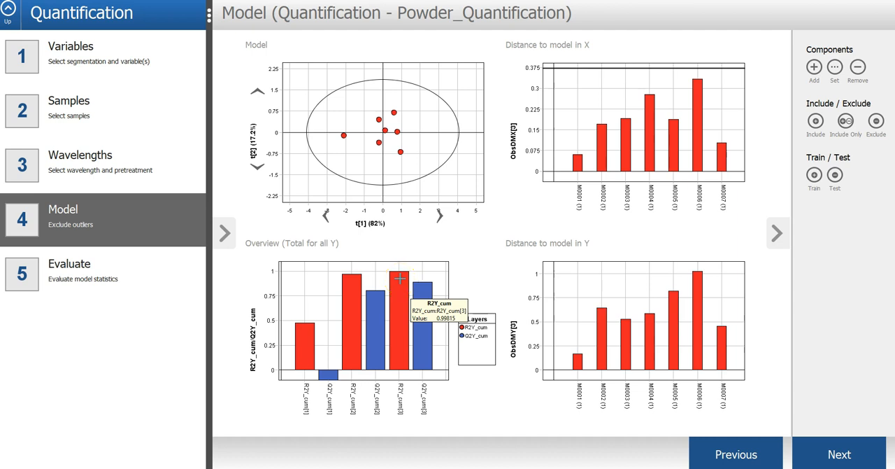
{"action": "mouse_move", "coordinate": [425, 285]}
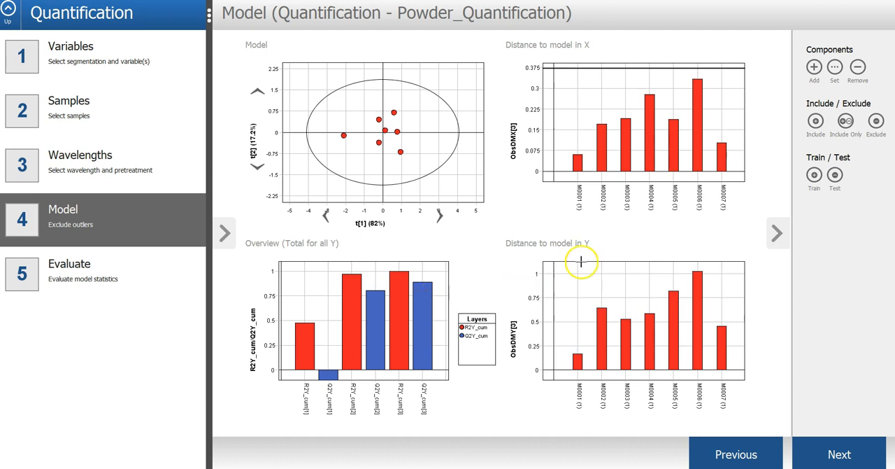
{"action": "mouse_move", "coordinate": [708, 335]}
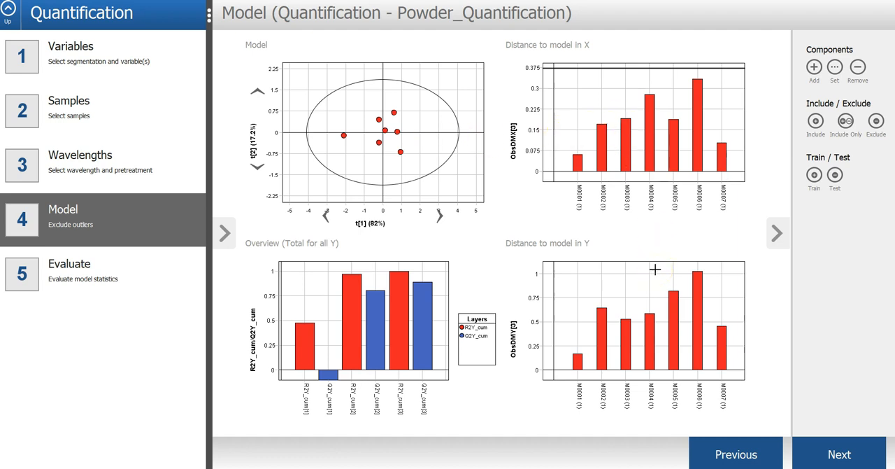
{"action": "mouse_move", "coordinate": [540, 202]}
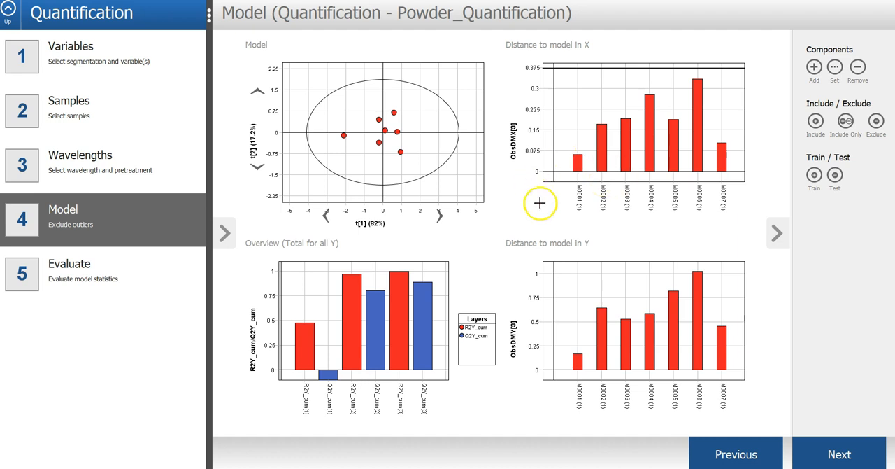
{"action": "mouse_move", "coordinate": [840, 453]}
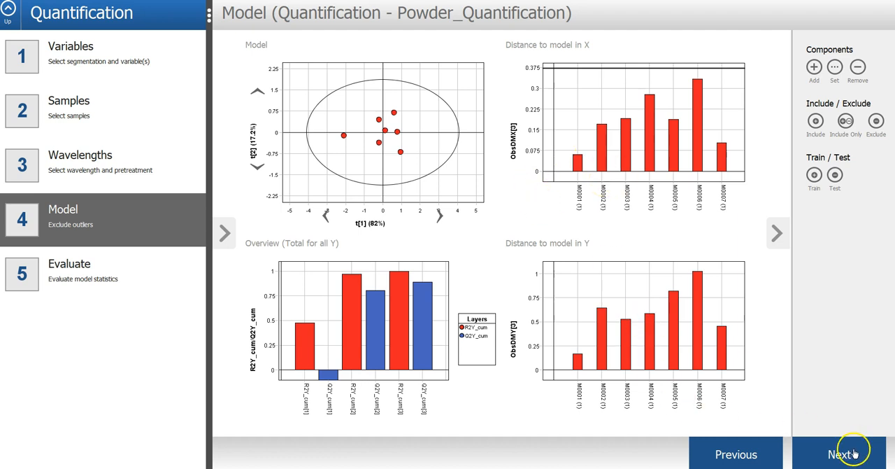
Review predicted-vs-reference plots for Vanilla, Potato starch and Baking soda on Evaluate
{"action": "left_click", "coordinate": [839, 453]}
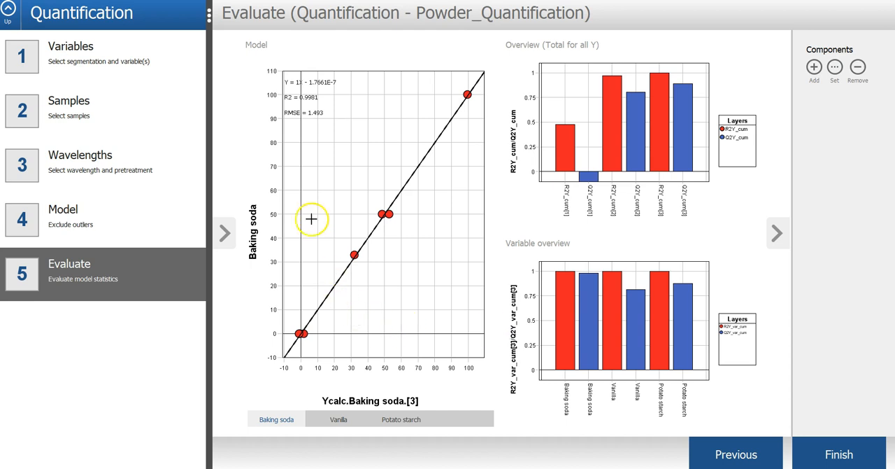
{"action": "mouse_move", "coordinate": [333, 348]}
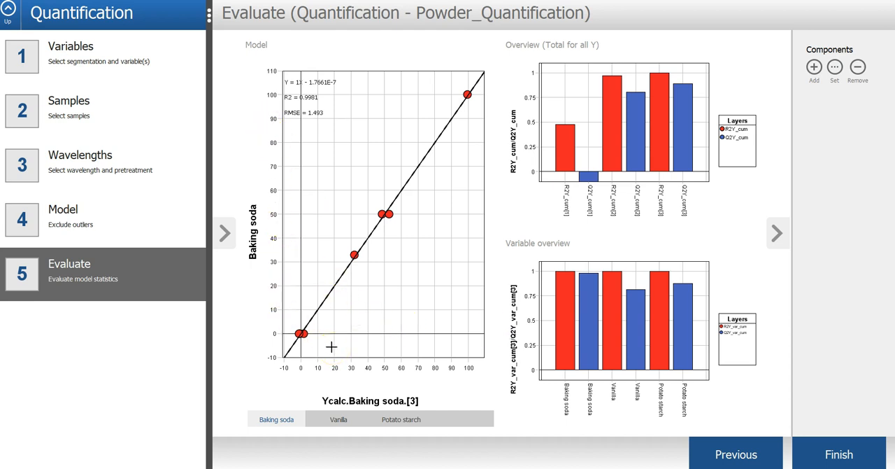
{"action": "left_click", "coordinate": [339, 420]}
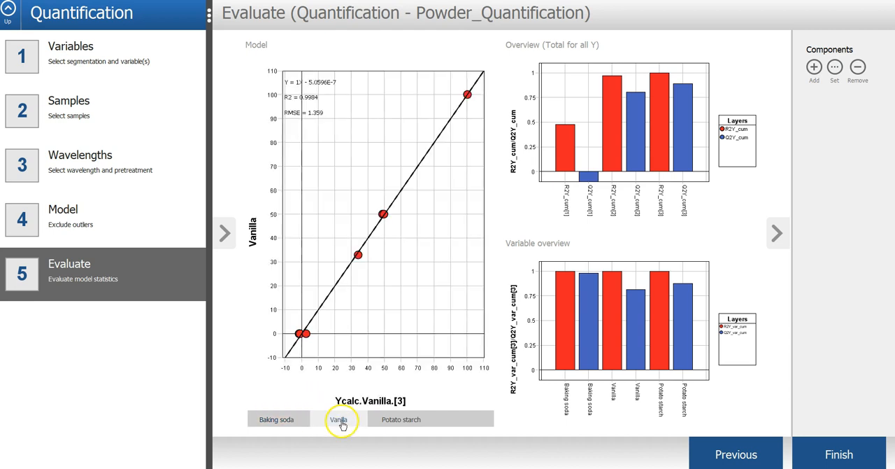
{"action": "left_click", "coordinate": [400, 419]}
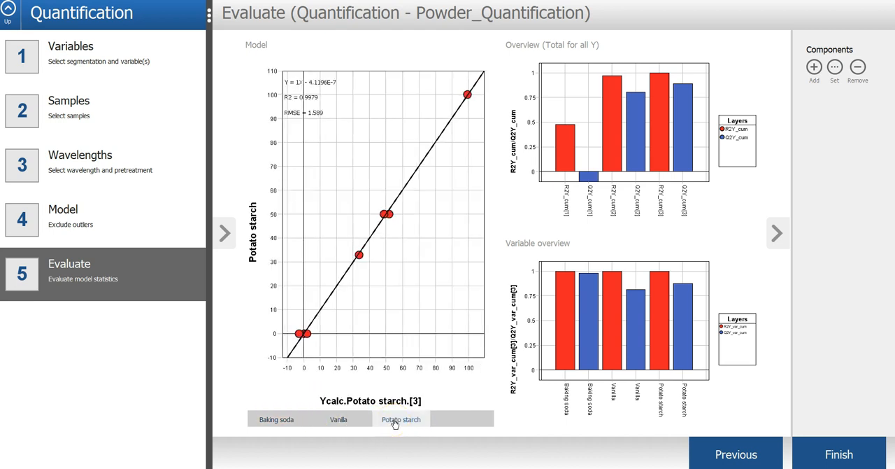
{"action": "left_click", "coordinate": [276, 418]}
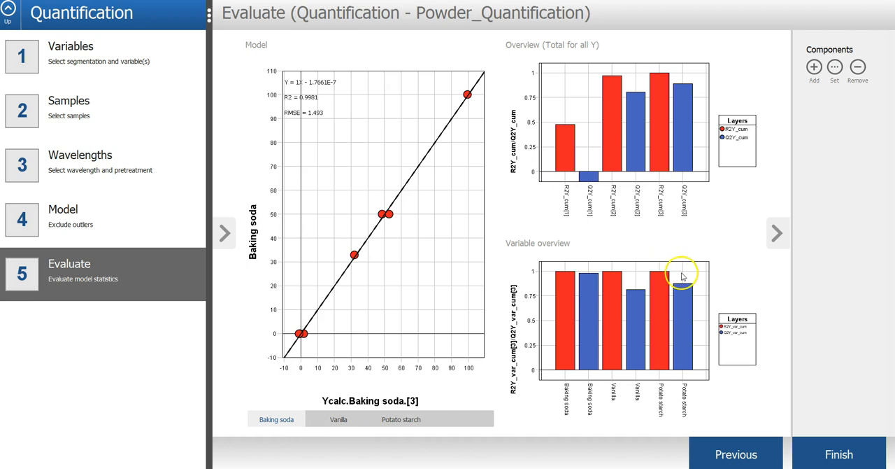
{"action": "mouse_move", "coordinate": [713, 350]}
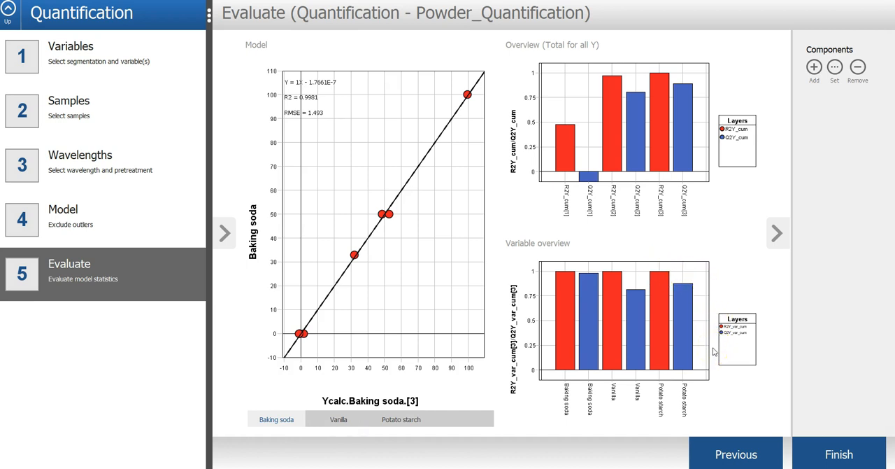
{"action": "mouse_move", "coordinate": [641, 364]}
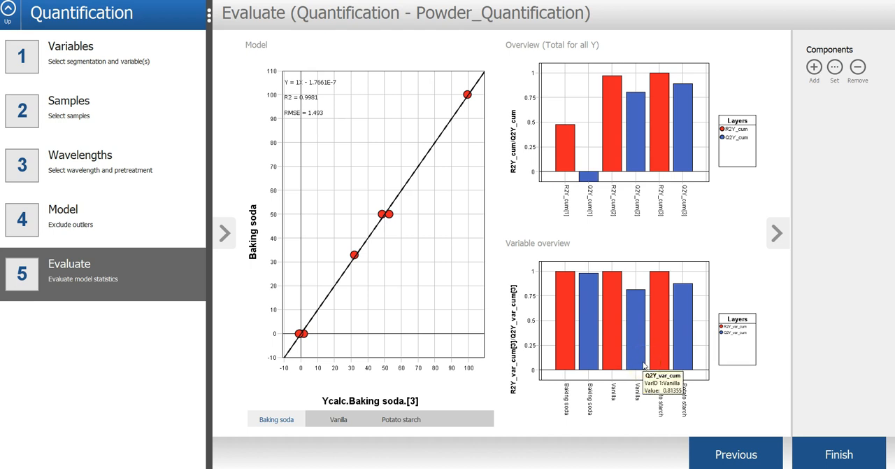
{"action": "mouse_move", "coordinate": [769, 327]}
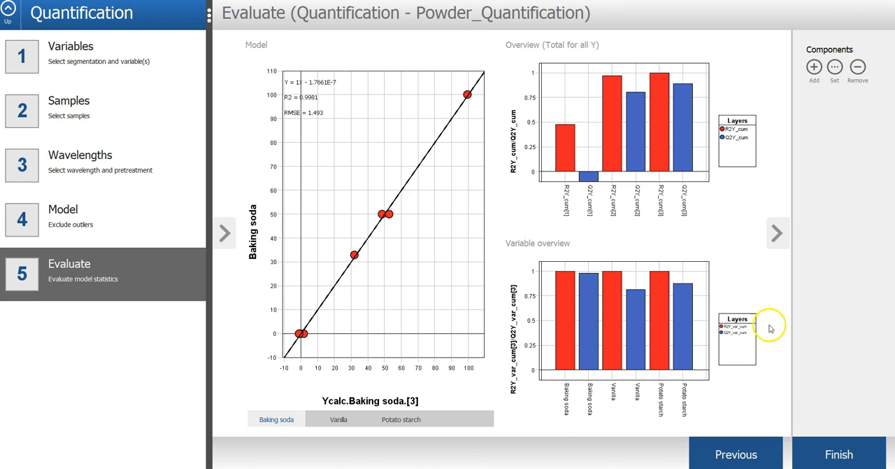
{"action": "mouse_move", "coordinate": [832, 454]}
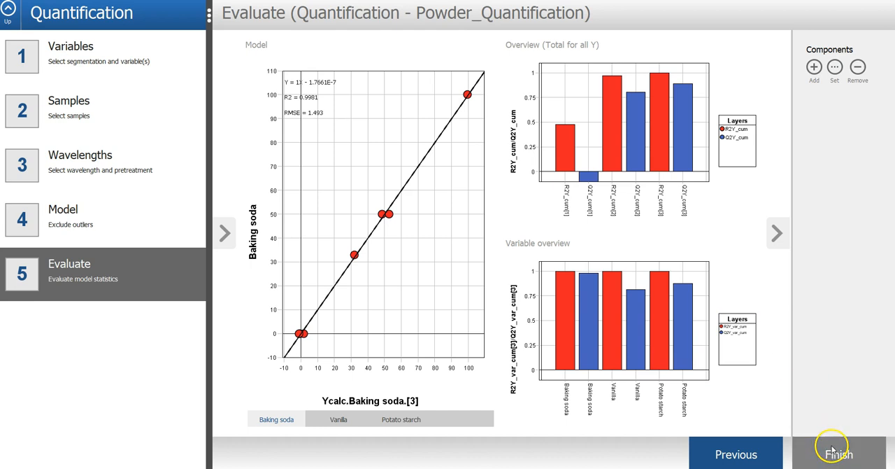
Finish the PLS model with 7 samples, 63 wavelengths and 3 components
{"action": "left_click", "coordinate": [837, 453]}
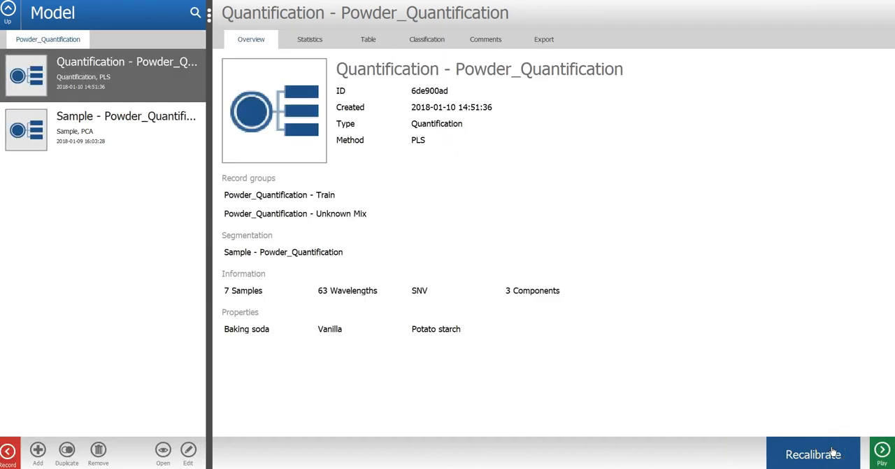
{"action": "mouse_move", "coordinate": [627, 458]}
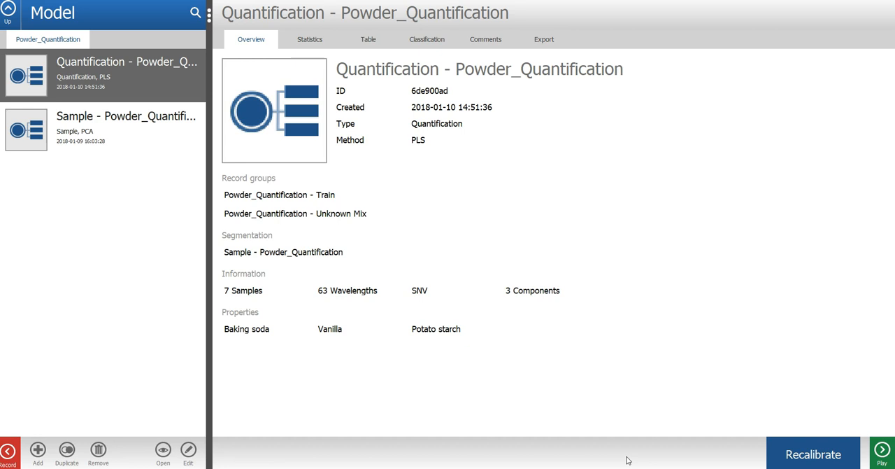
{"action": "mouse_move", "coordinate": [828, 416]}
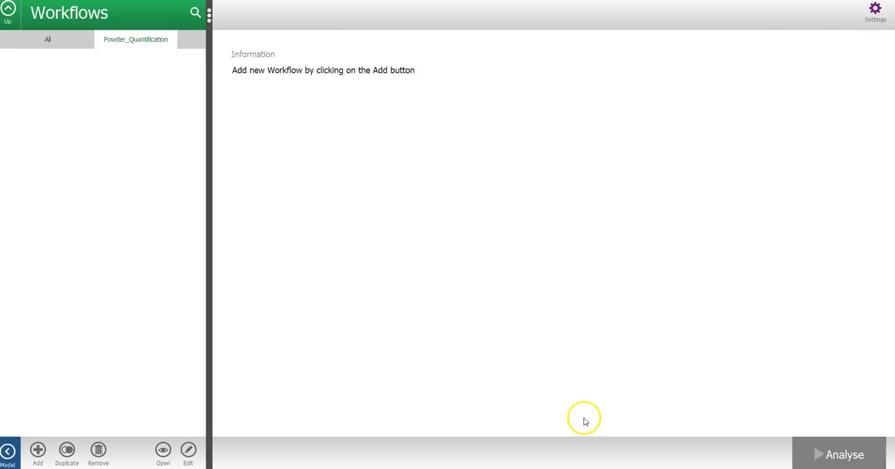
{"action": "mouse_move", "coordinate": [114, 310]}
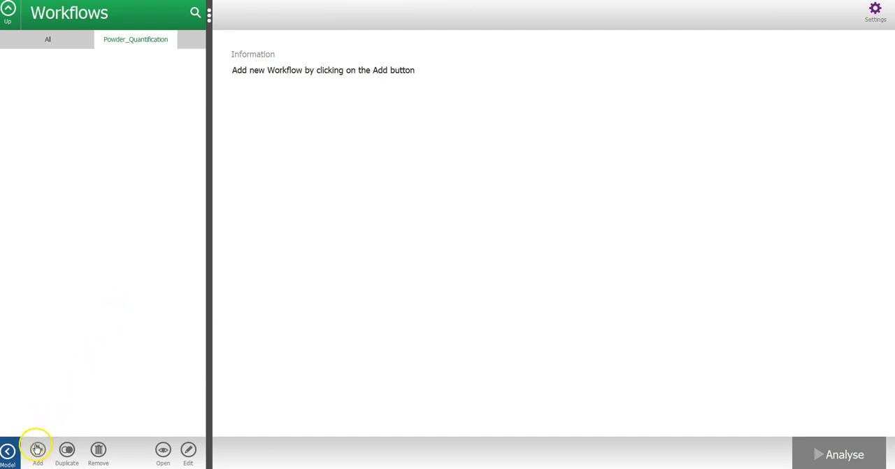
Add workflow Powder_Quantification (3) from Record data group Unknown Mix
{"action": "left_click", "coordinate": [38, 450]}
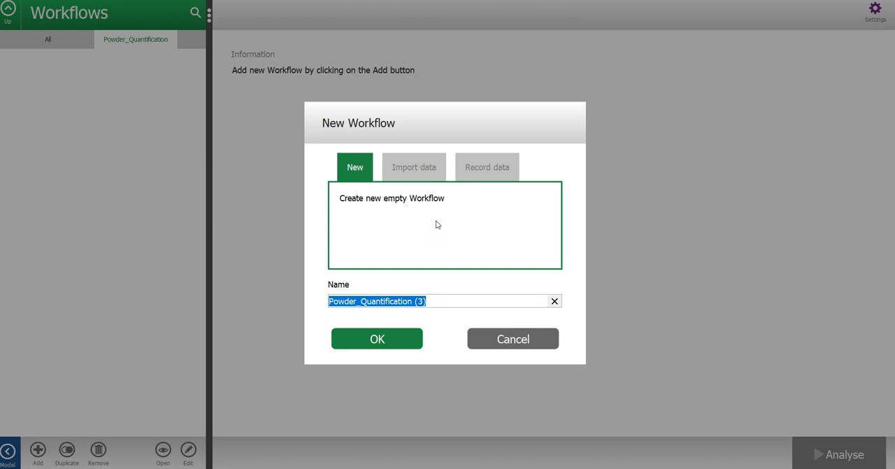
{"action": "mouse_move", "coordinate": [502, 165]}
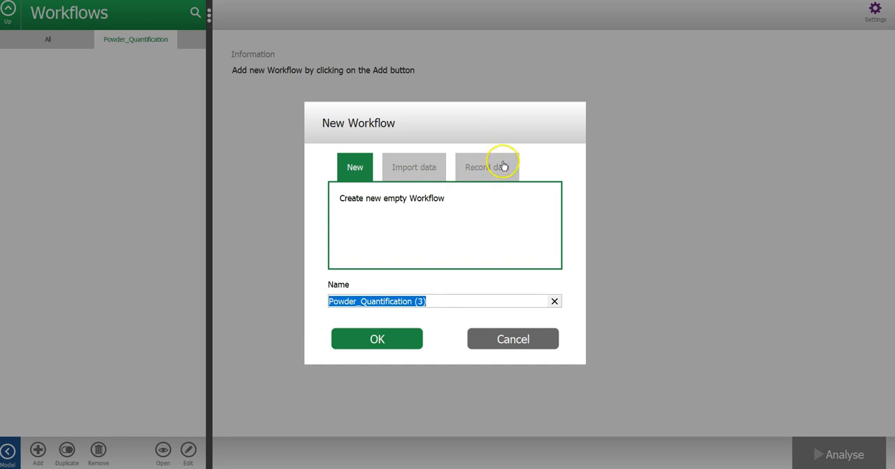
{"action": "left_click", "coordinate": [487, 166]}
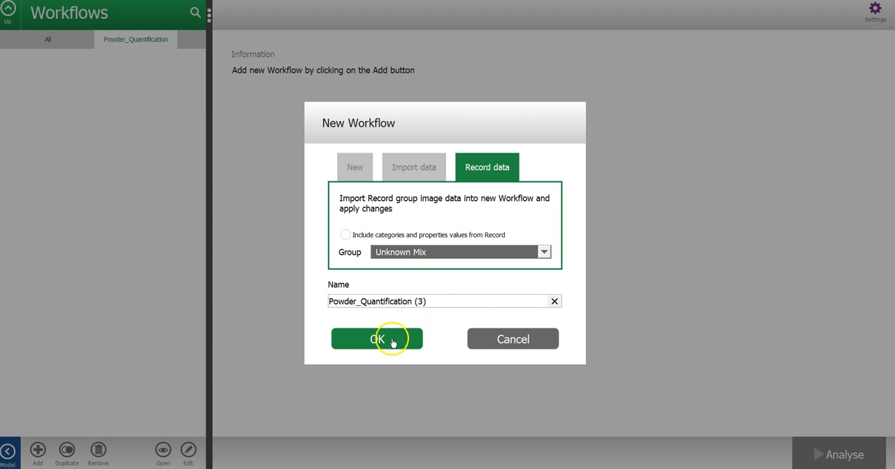
{"action": "left_click", "coordinate": [376, 338]}
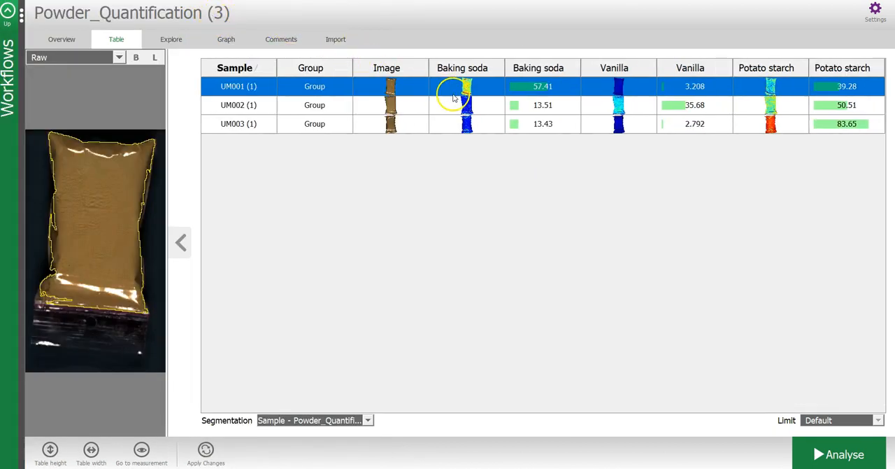
{"action": "mouse_move", "coordinate": [828, 86]}
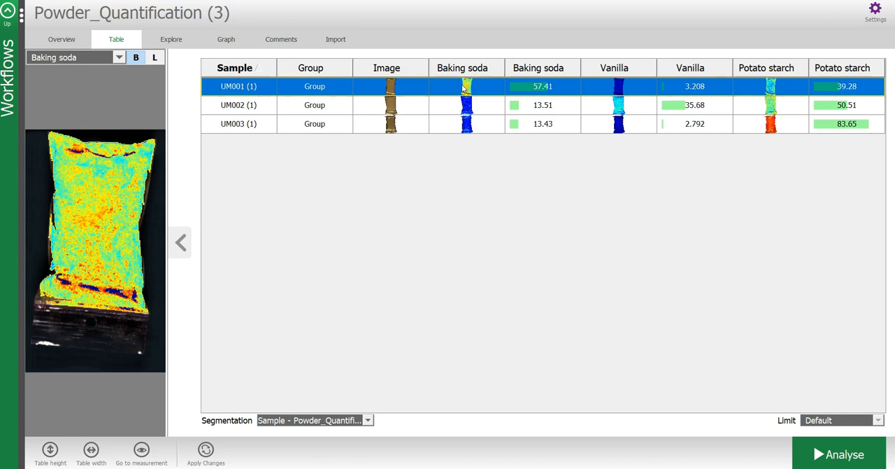
Show the colour-scale legend and view the Potato starch map, then the Baking soda map for sample UM003
{"action": "left_click", "coordinate": [154, 56]}
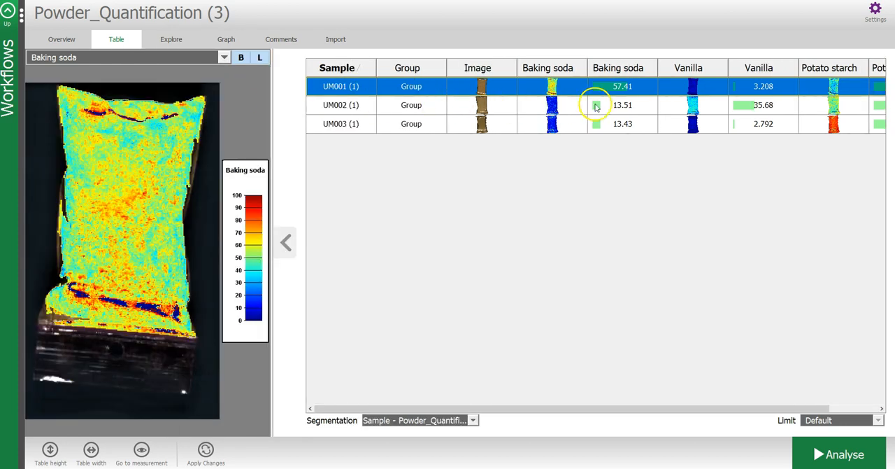
{"action": "left_click", "coordinate": [689, 87]}
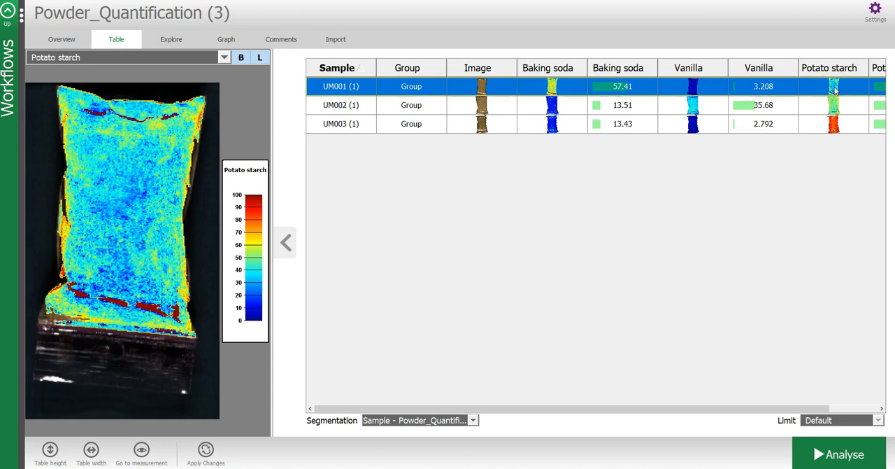
{"action": "left_click", "coordinate": [528, 123]}
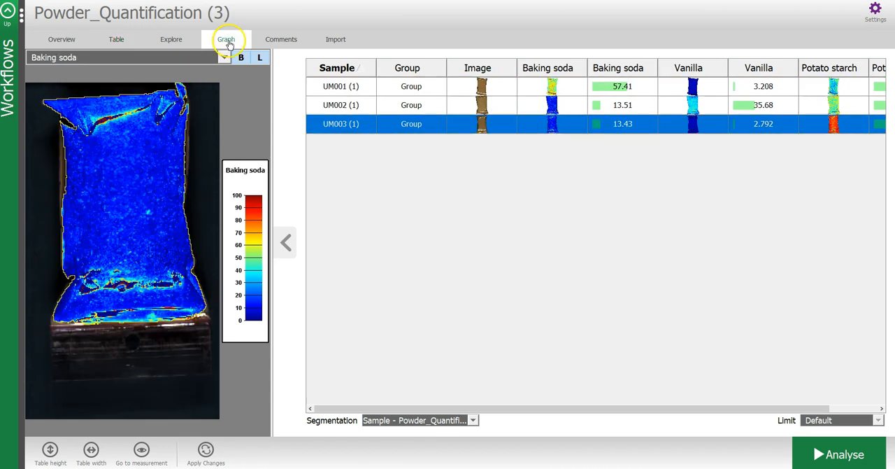
Review the workflow's analysis tree graph and start a new Analyse run with the powder model
{"action": "left_click", "coordinate": [227, 40]}
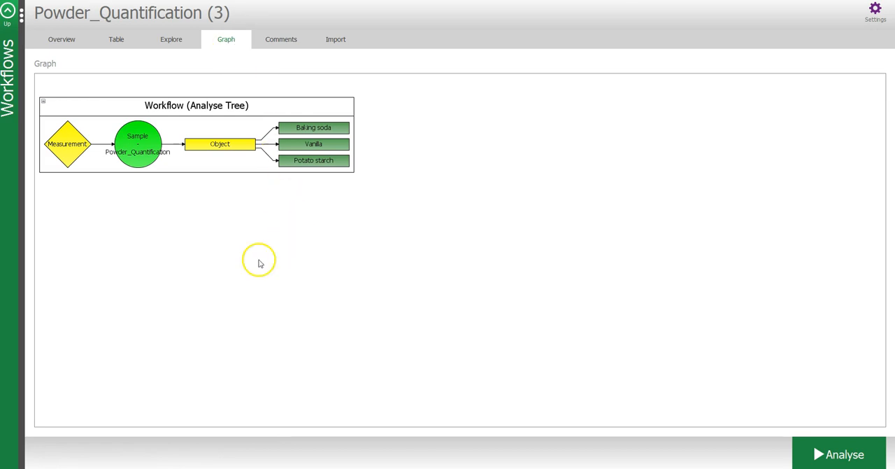
{"action": "mouse_move", "coordinate": [101, 168]}
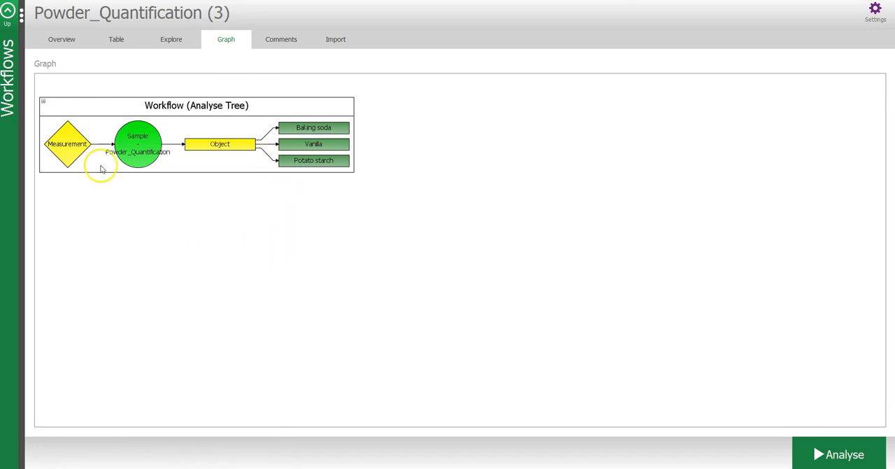
{"action": "mouse_move", "coordinate": [78, 171]}
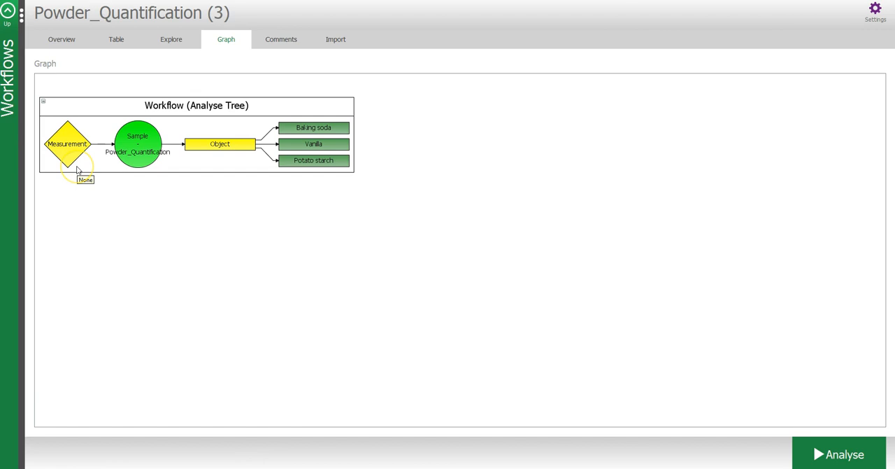
{"action": "mouse_move", "coordinate": [137, 128]}
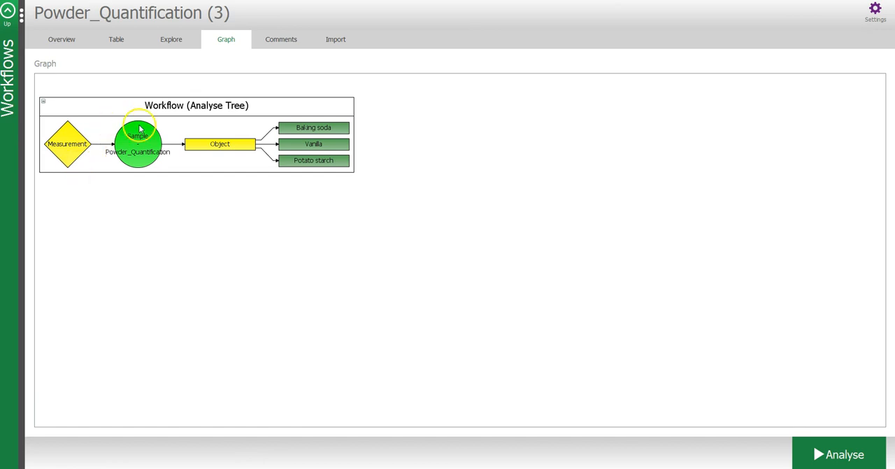
{"action": "mouse_move", "coordinate": [137, 142]}
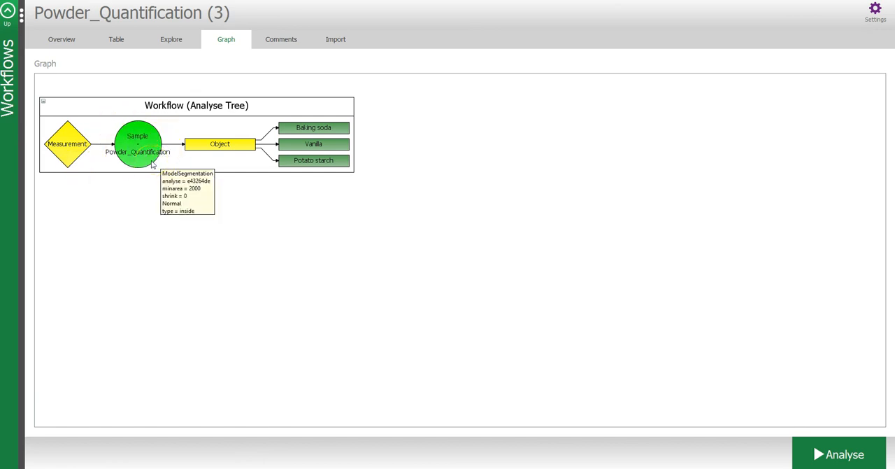
{"action": "mouse_move", "coordinate": [235, 152]}
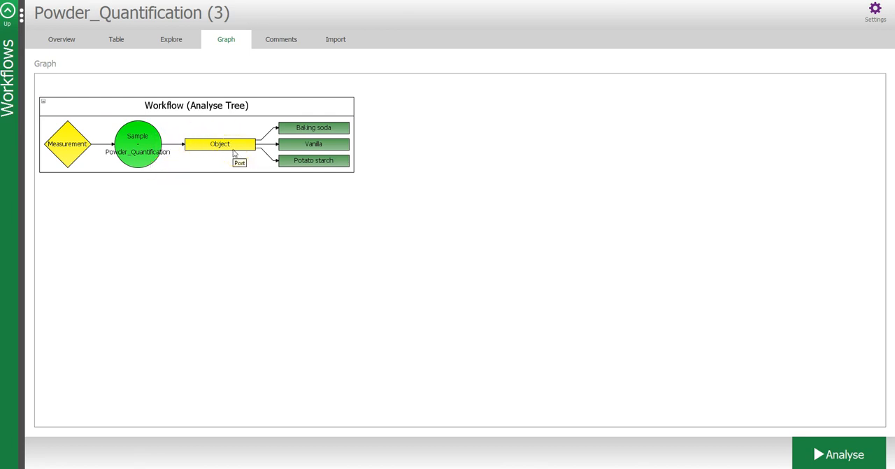
{"action": "mouse_move", "coordinate": [313, 128]}
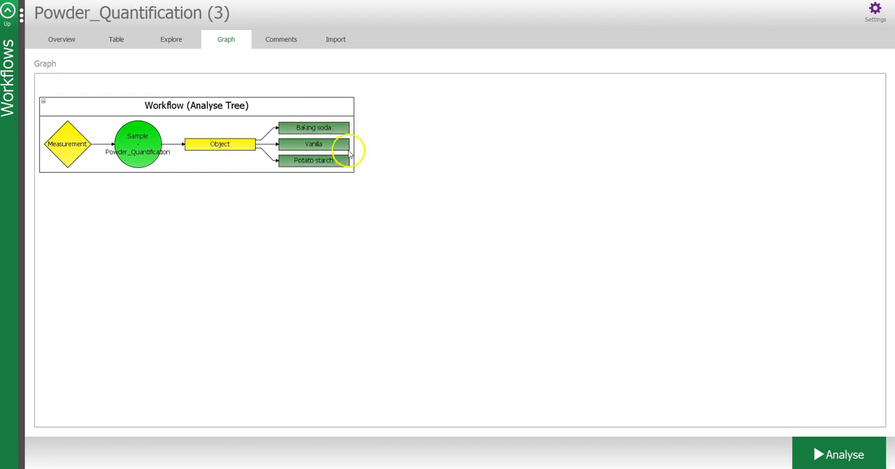
{"action": "mouse_move", "coordinate": [342, 162]}
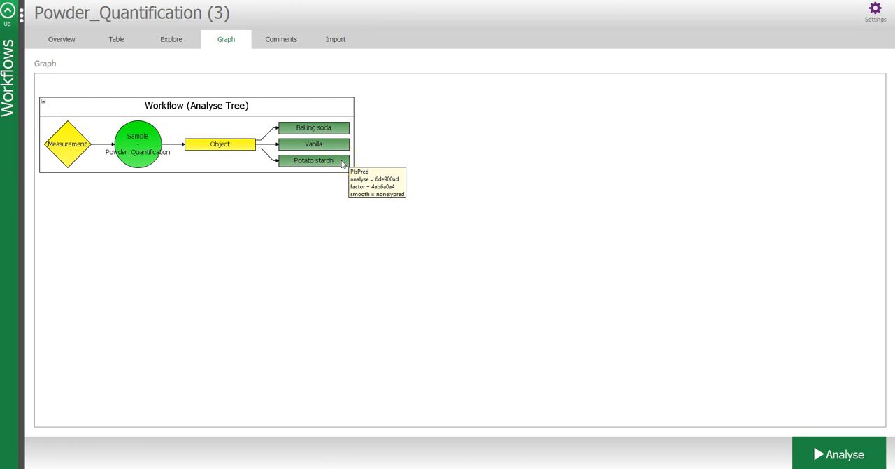
{"action": "mouse_move", "coordinate": [398, 259]}
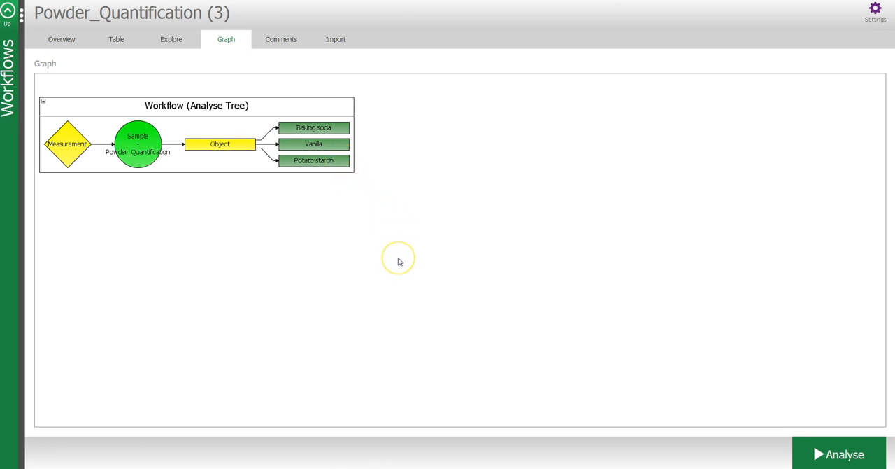
{"action": "mouse_move", "coordinate": [391, 225]}
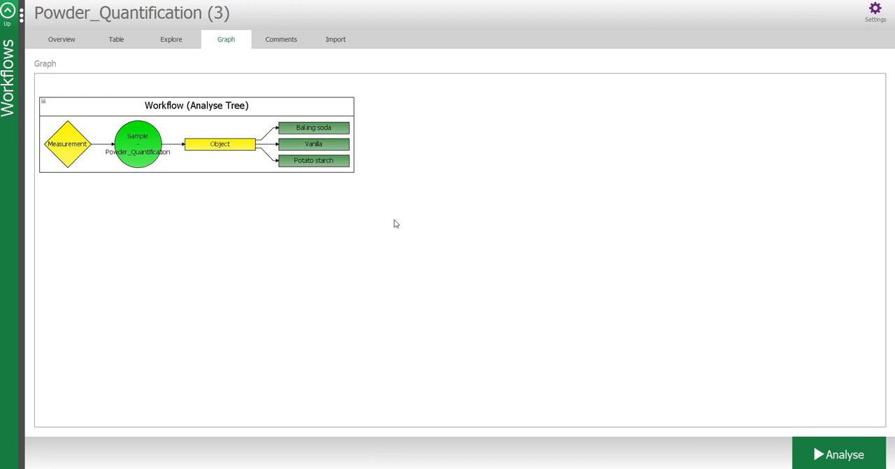
{"action": "left_click", "coordinate": [839, 453]}
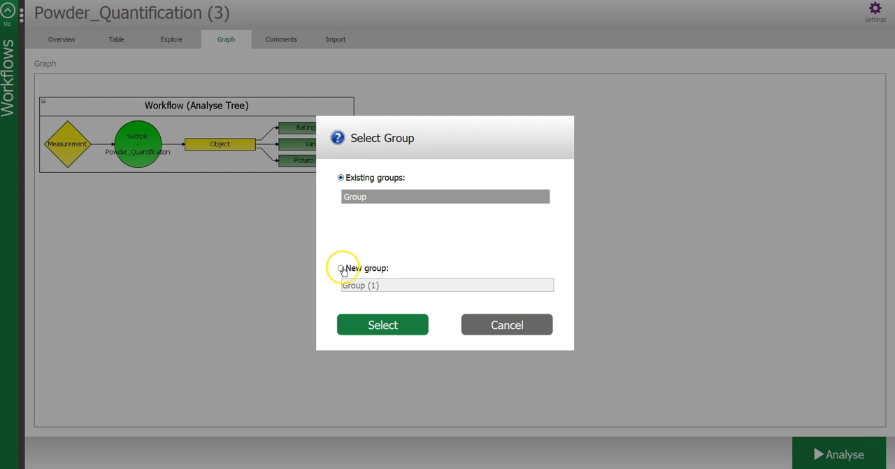
Create a new group 'Real time', measure the real-time samples M0001–M0015 into it and finish the run
{"action": "left_click", "coordinate": [341, 269]}
{"action": "type", "text": "Real time"}
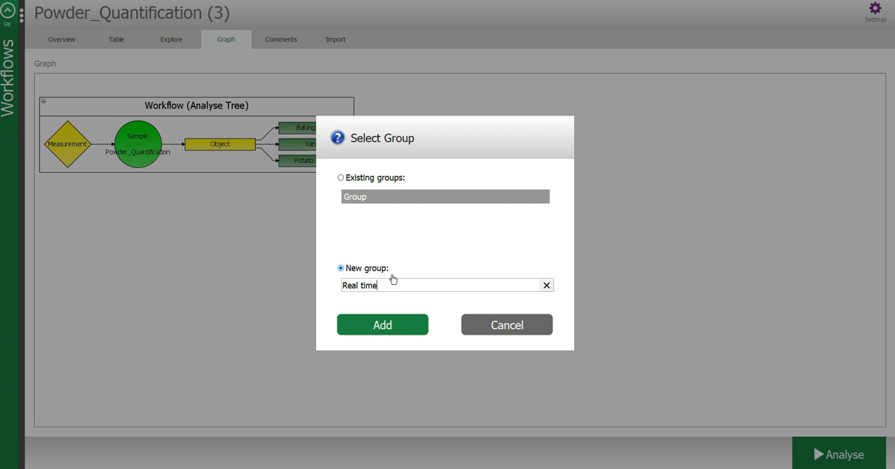
{"action": "left_click", "coordinate": [383, 324]}
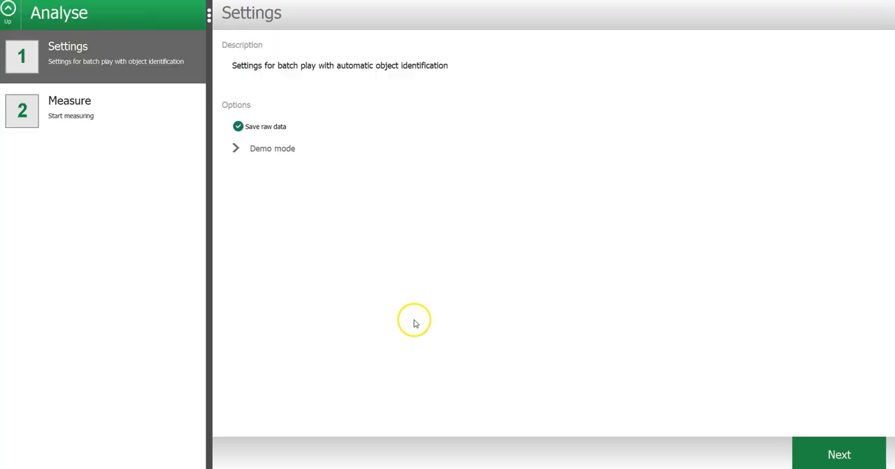
{"action": "left_click", "coordinate": [839, 453]}
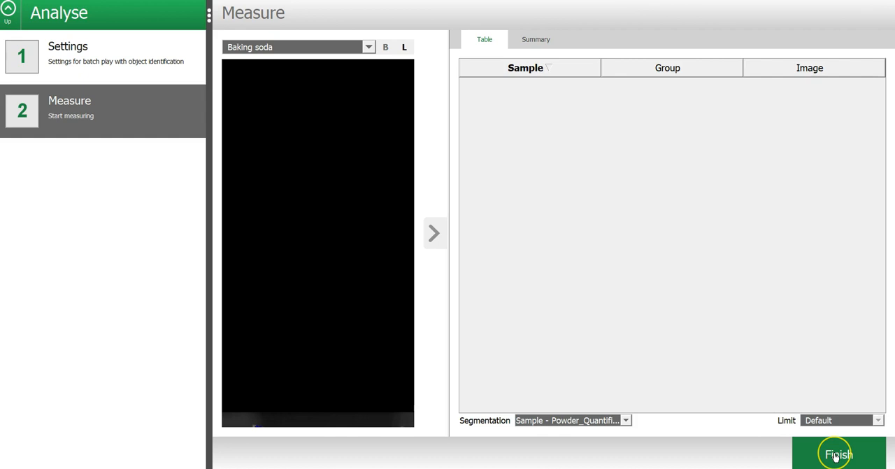
{"action": "left_click", "coordinate": [839, 453]}
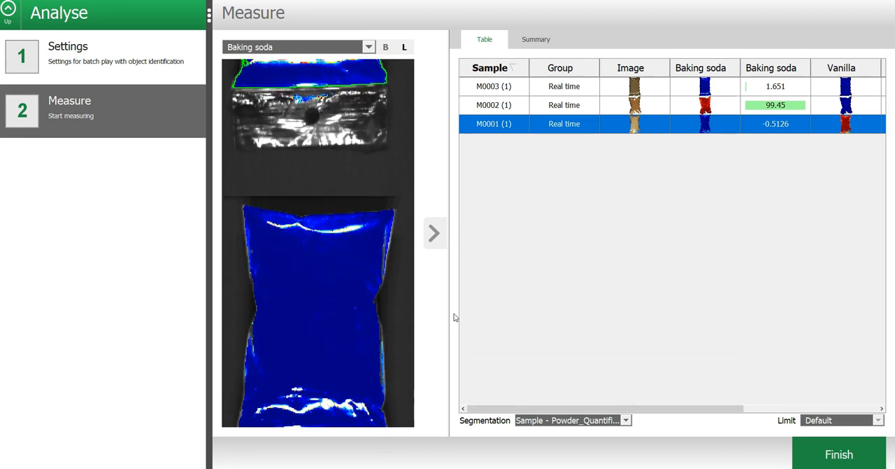
{"action": "left_click", "coordinate": [404, 47]}
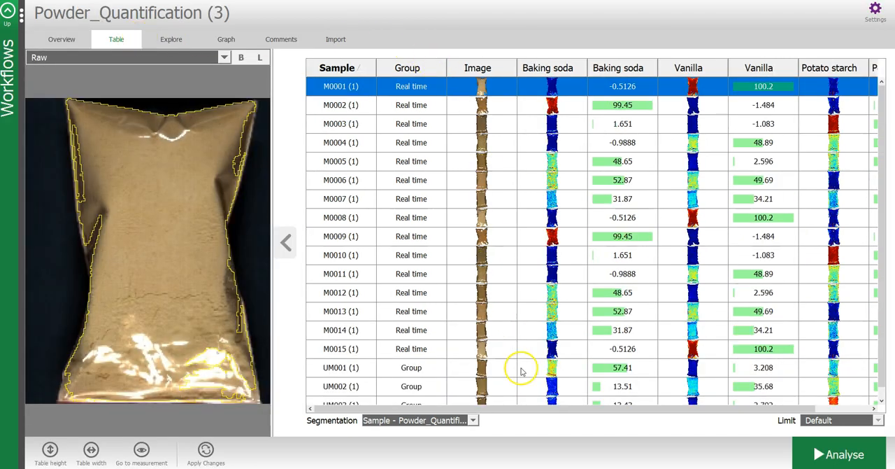
In the Real time group's Export options, choose Export to html report and apply it
{"action": "left_click", "coordinate": [8, 13]}
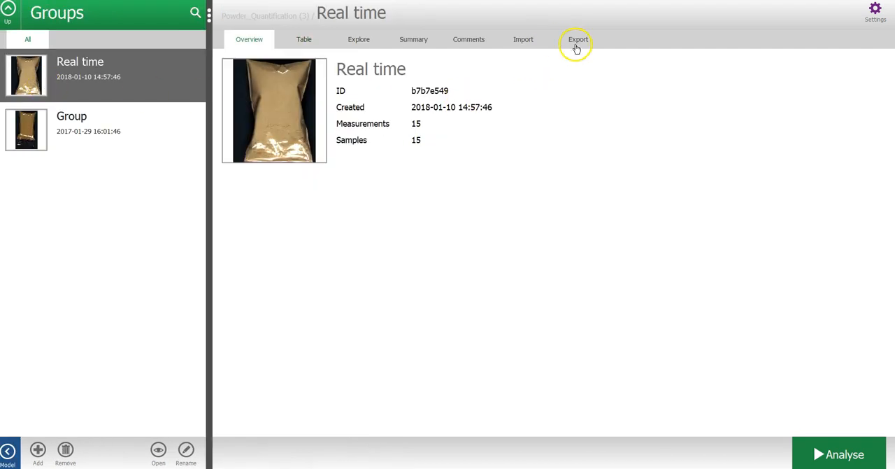
{"action": "left_click", "coordinate": [578, 39]}
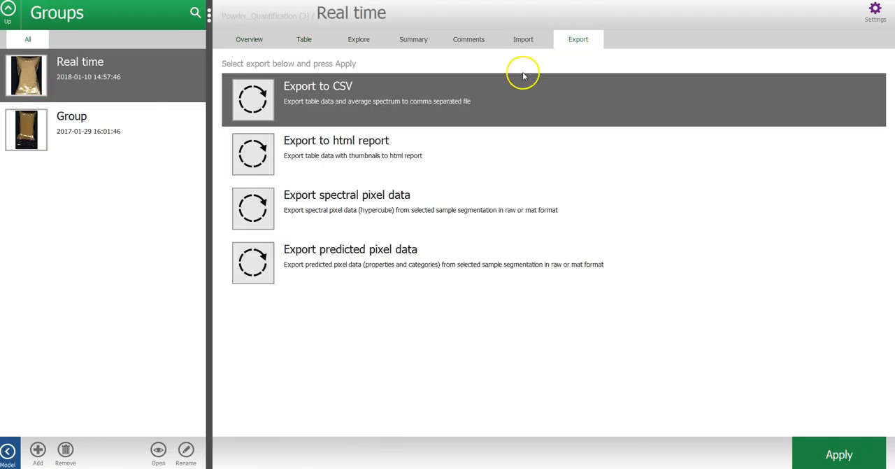
{"action": "mouse_move", "coordinate": [454, 101]}
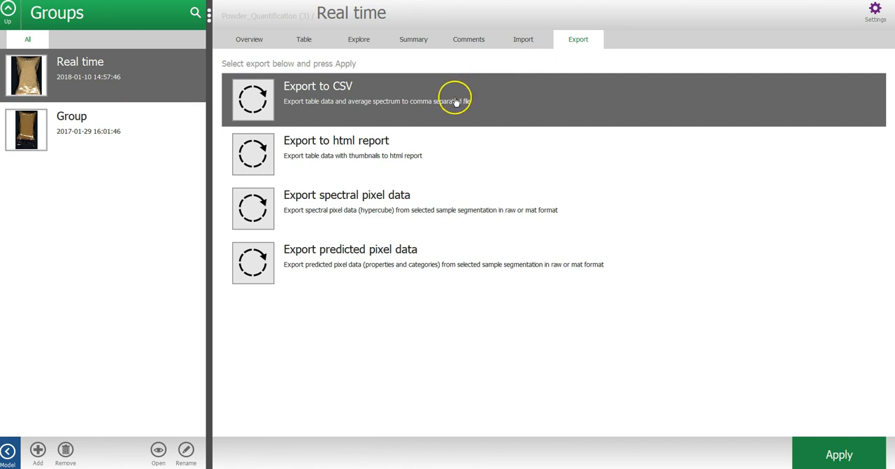
{"action": "mouse_move", "coordinate": [341, 89]}
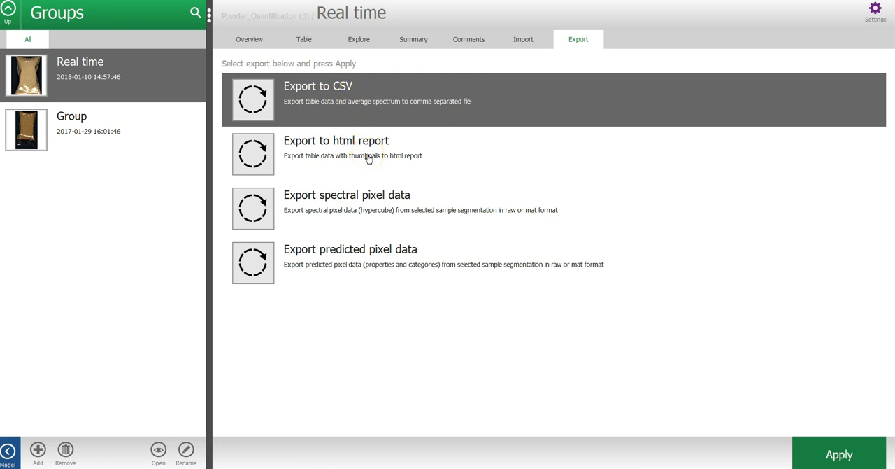
{"action": "mouse_move", "coordinate": [385, 208]}
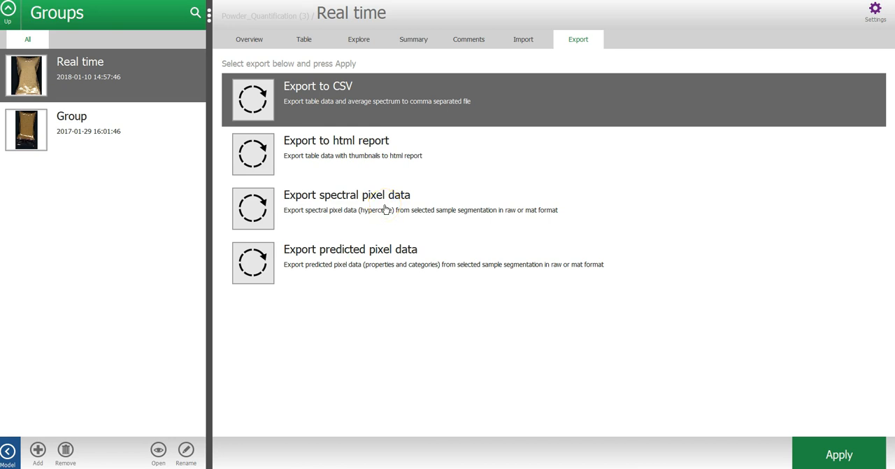
{"action": "mouse_move", "coordinate": [353, 213]}
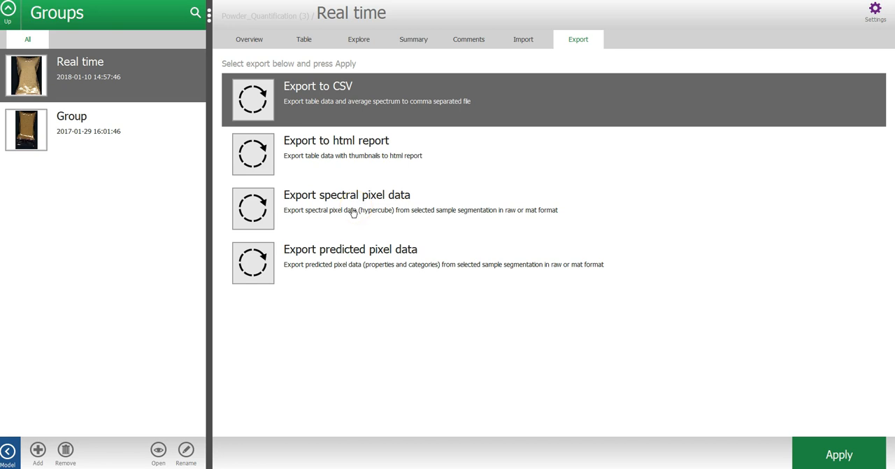
{"action": "mouse_move", "coordinate": [358, 263]}
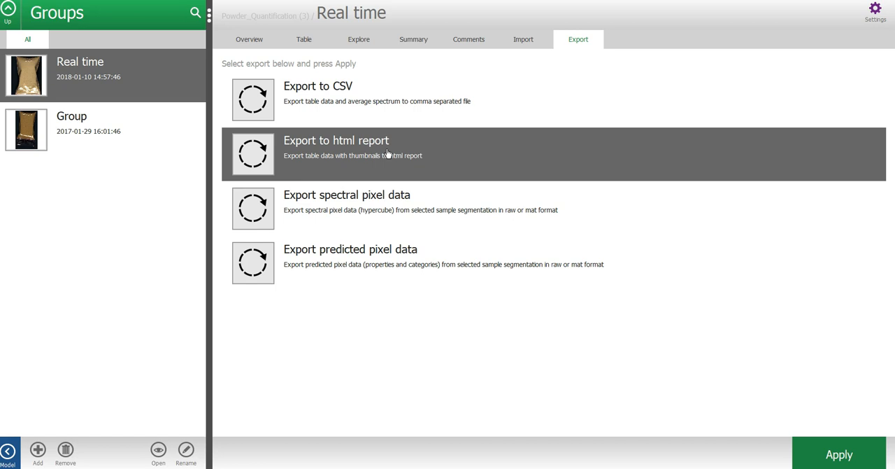
{"action": "left_click", "coordinate": [839, 453]}
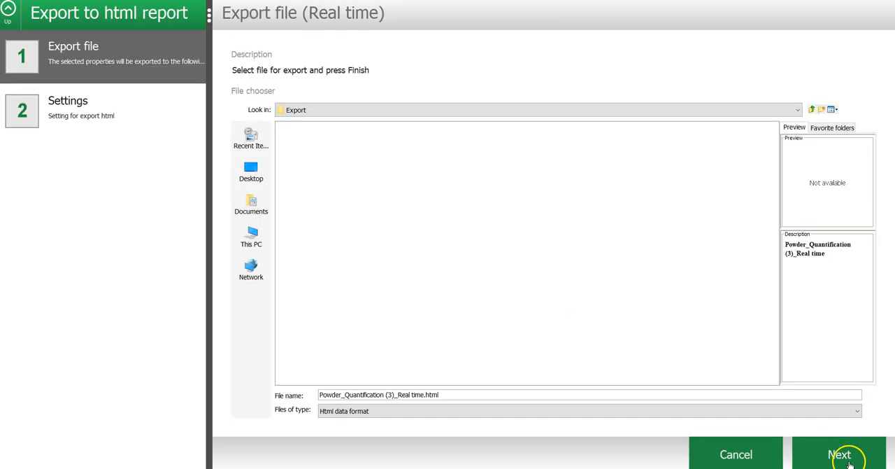
Save the report as Powder_Quantification (3)_Real time.html in the Export folder
{"action": "left_click", "coordinate": [839, 453]}
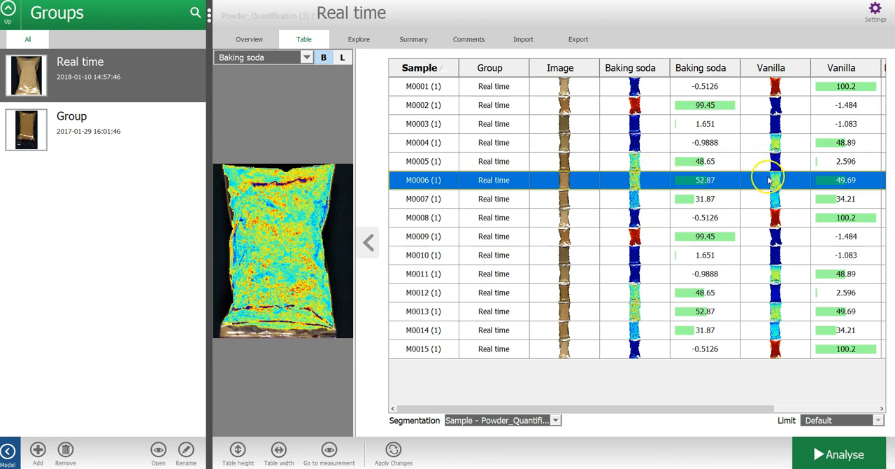
{"action": "mouse_move", "coordinate": [768, 179]}
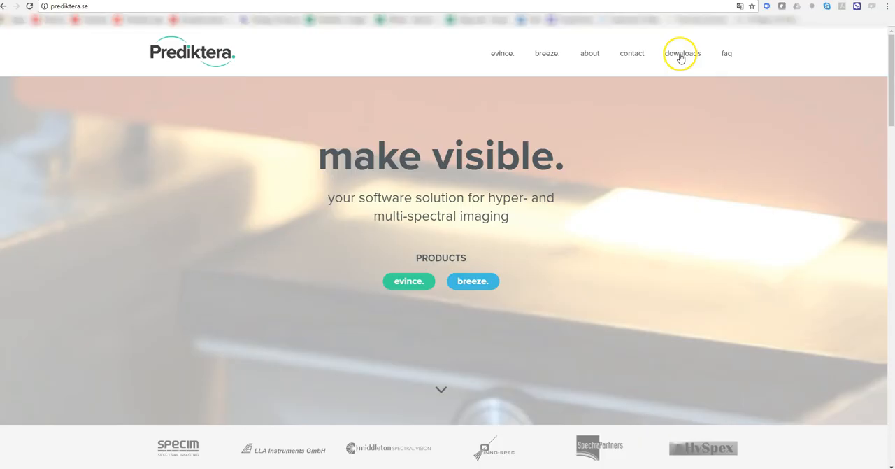
From prediktera.se downloads, reach the Evince Tutorials and documentation page with the Powder quantification PDF
{"action": "left_click", "coordinate": [682, 53]}
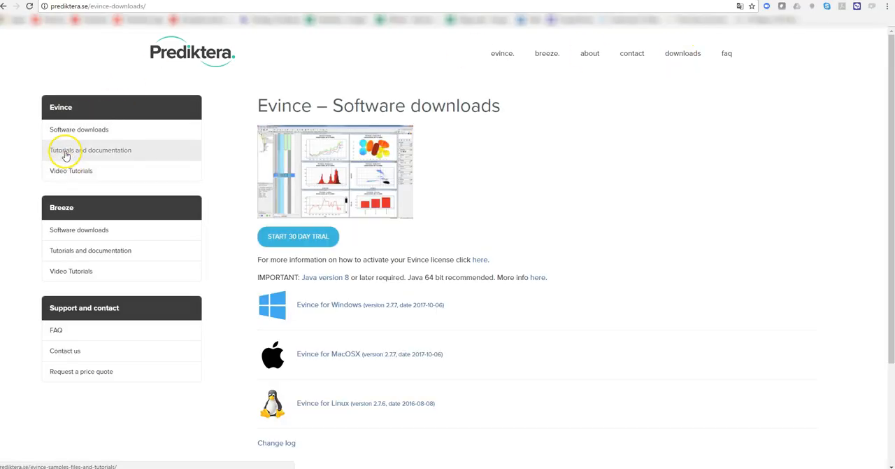
{"action": "left_click", "coordinate": [90, 150]}
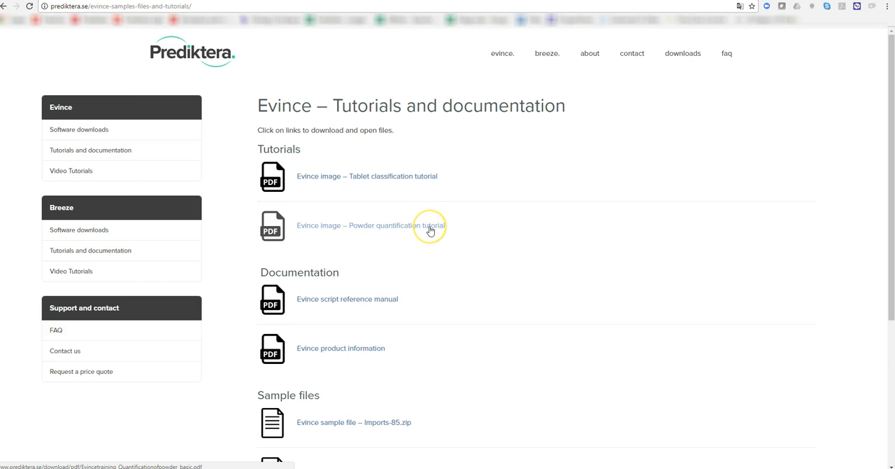